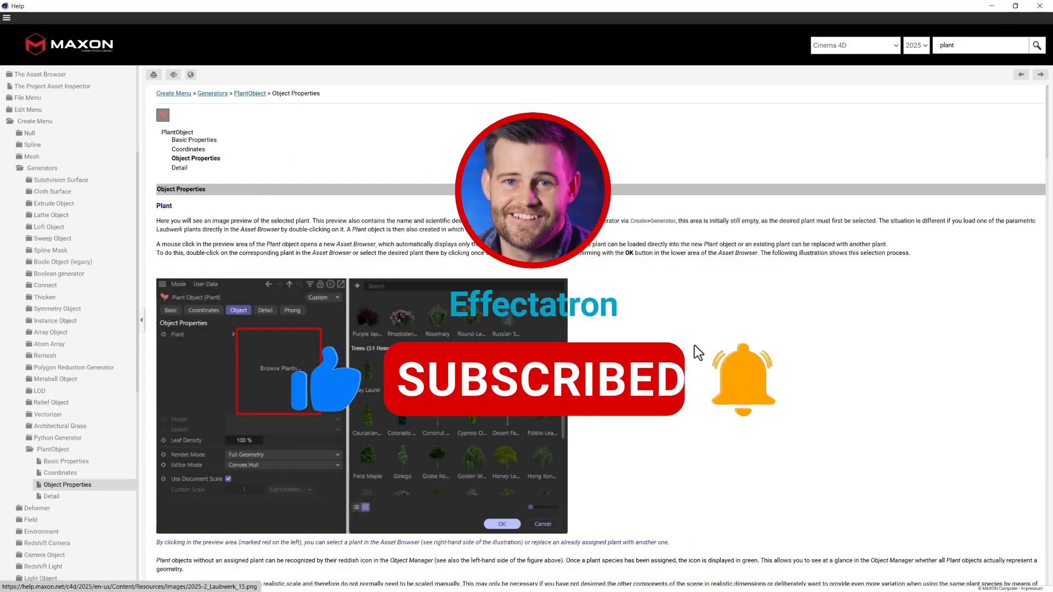
# - Scroll through the interface and add a Plant object from the create list
pyautogui.scroll(-3)
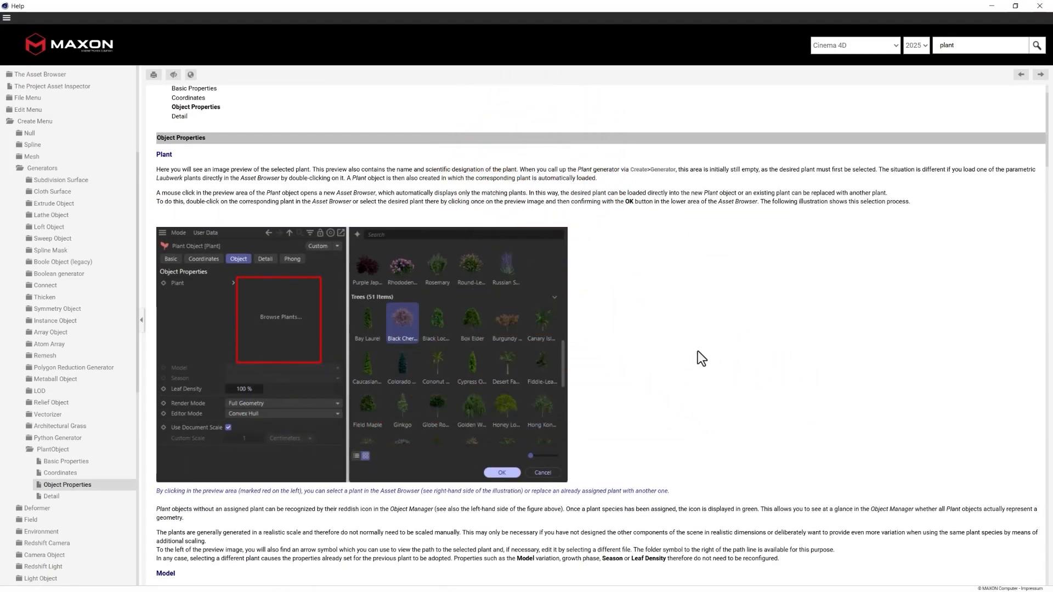
pyautogui.scroll(-3)
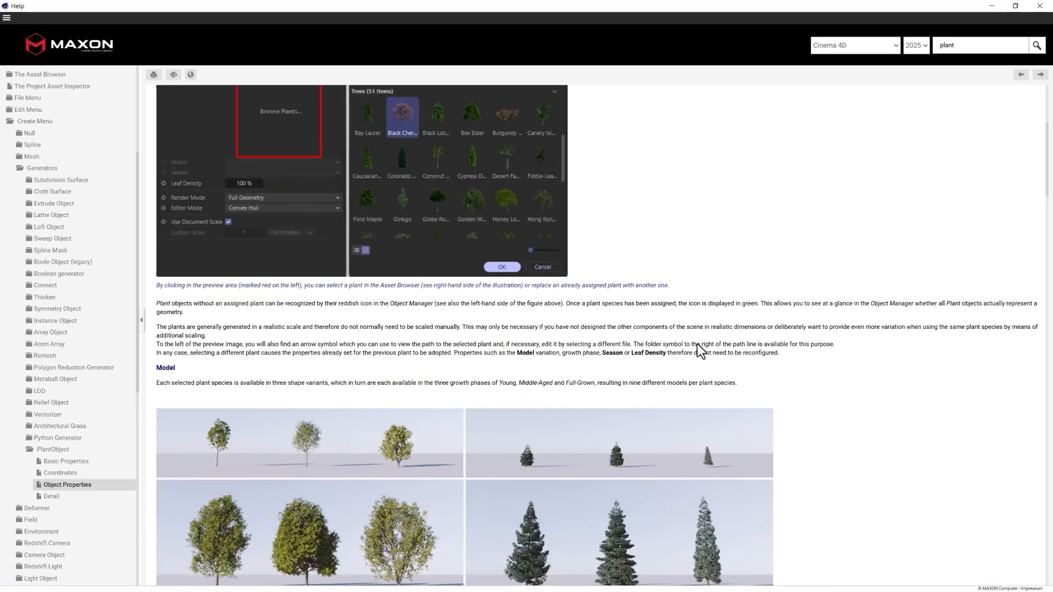
pyautogui.scroll(-3)
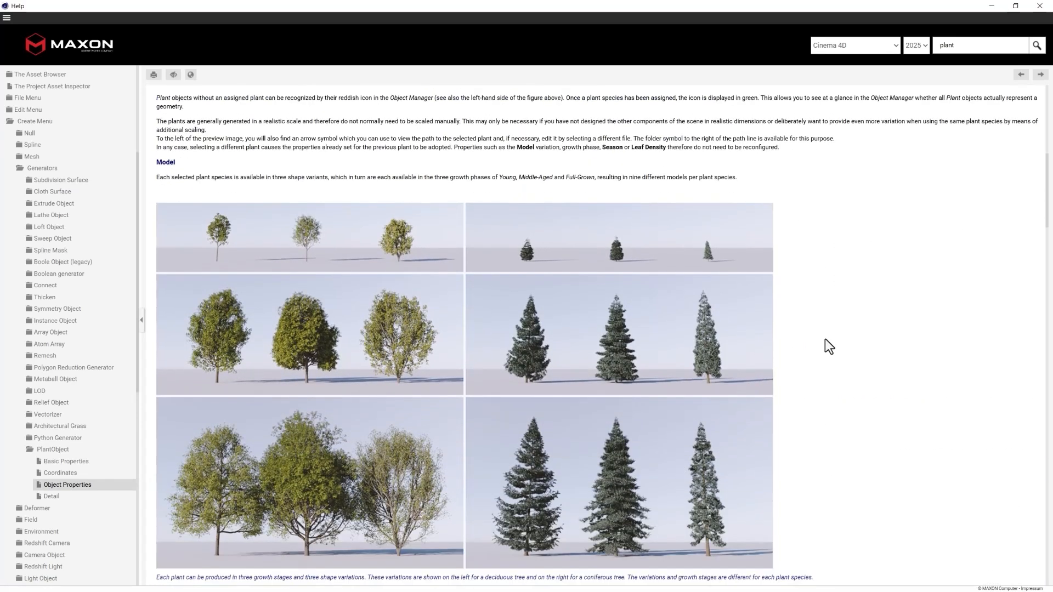
pyautogui.scroll(-3)
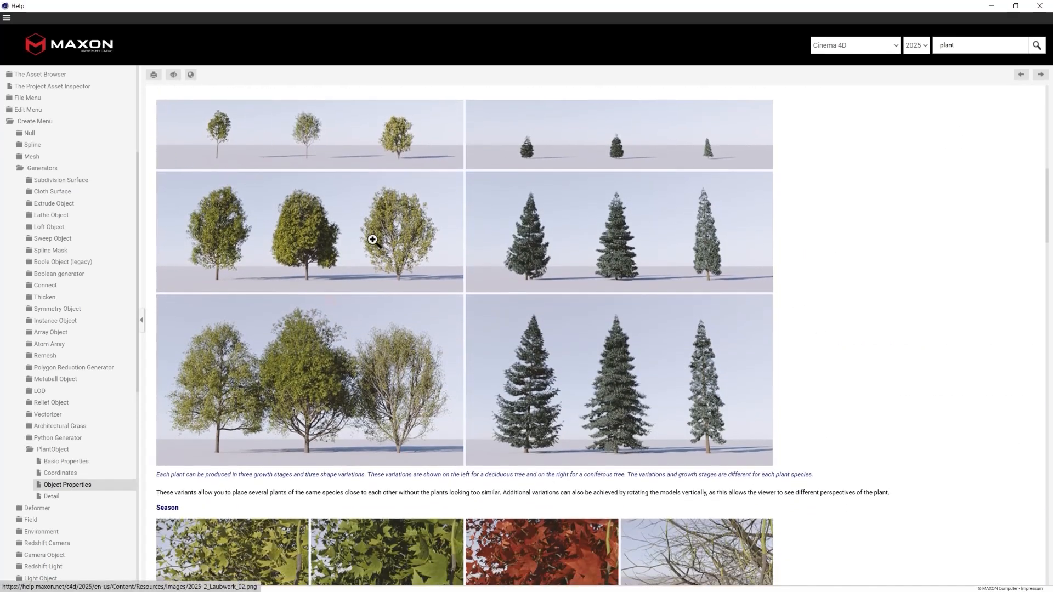
pyautogui.moveTo(465, 150)
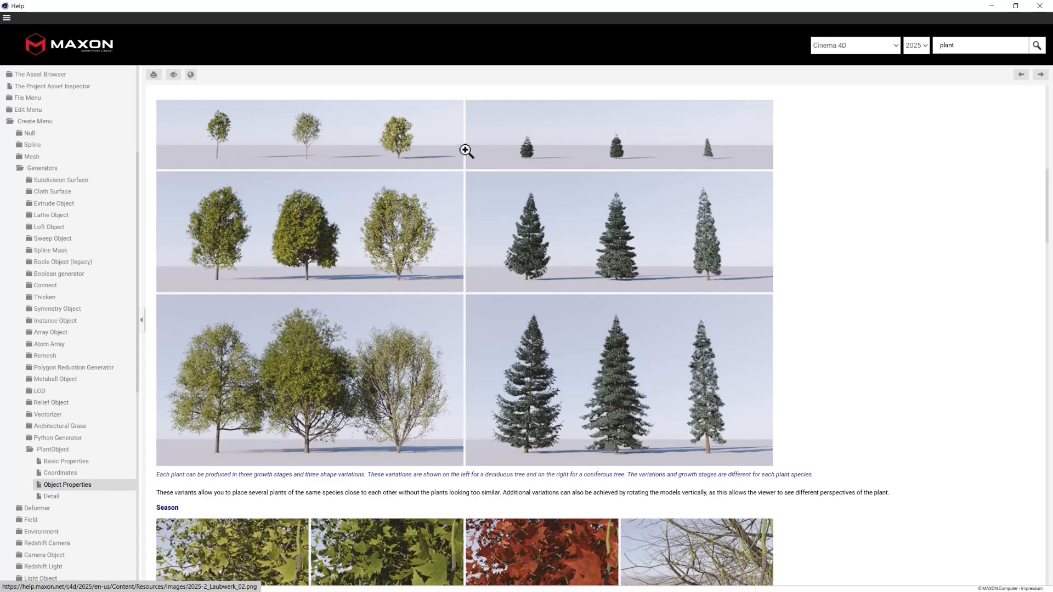
pyautogui.moveTo(206, 396)
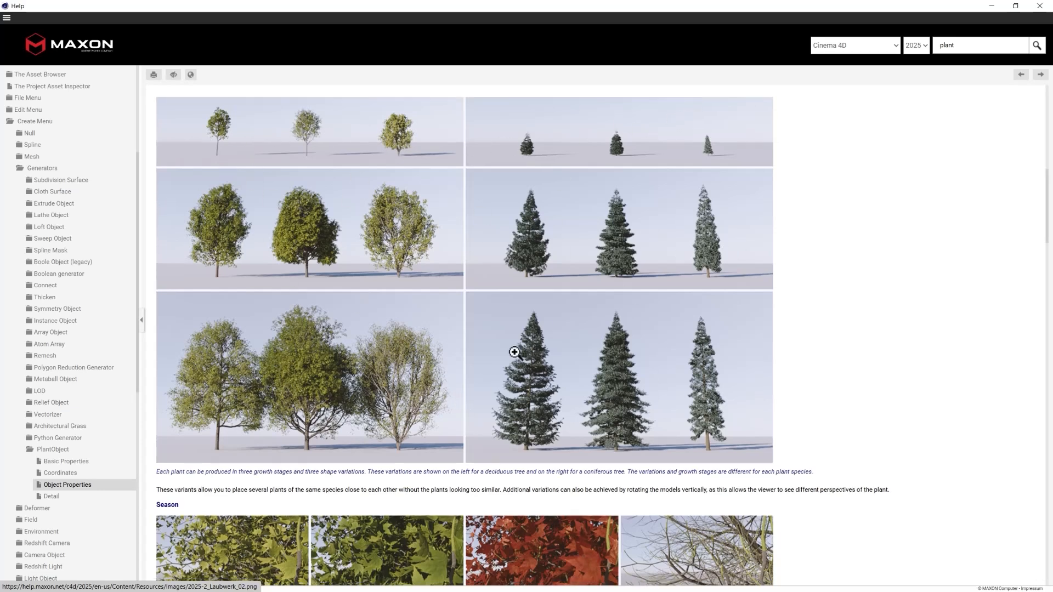
pyautogui.scroll(-3)
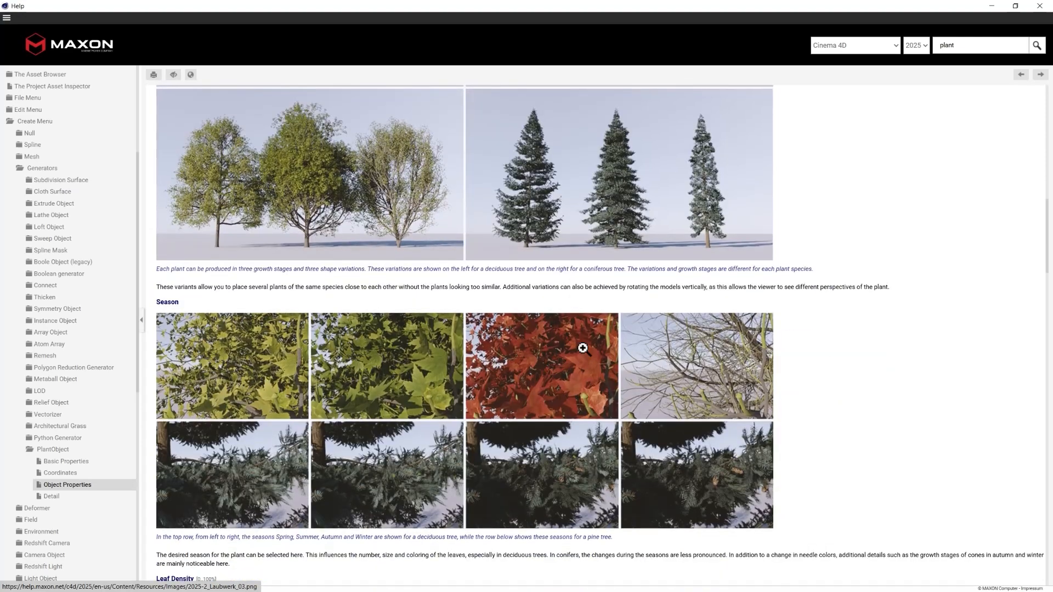
pyautogui.moveTo(703, 390)
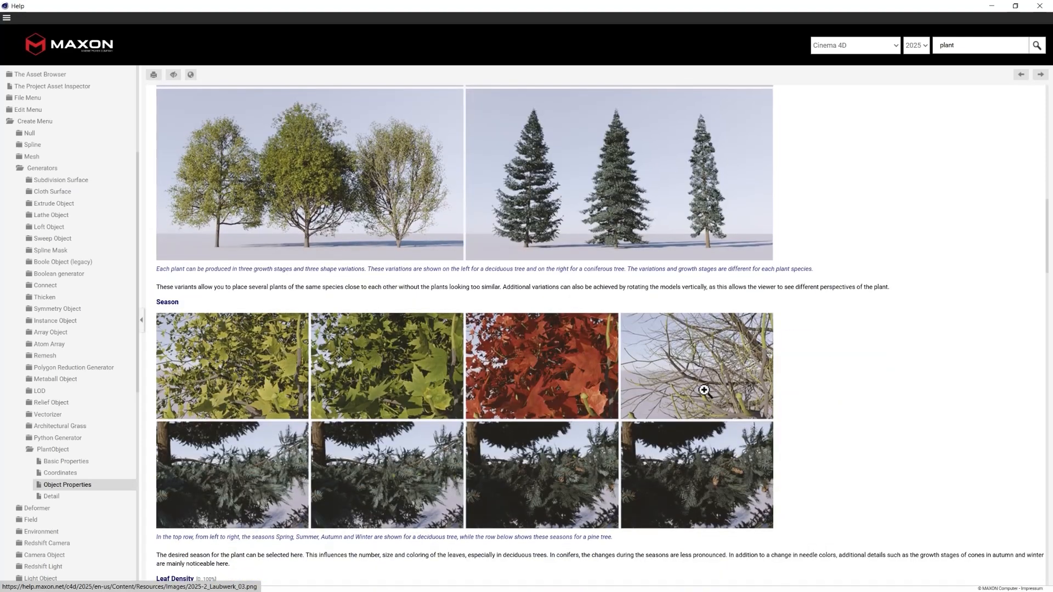
pyautogui.moveTo(768, 331)
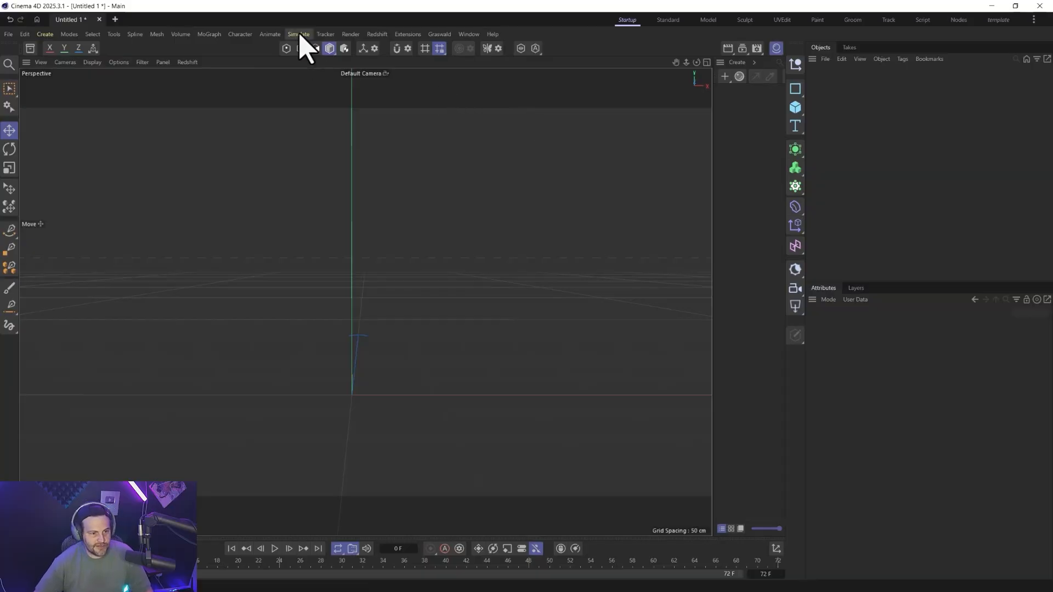
pyautogui.click(44, 34)
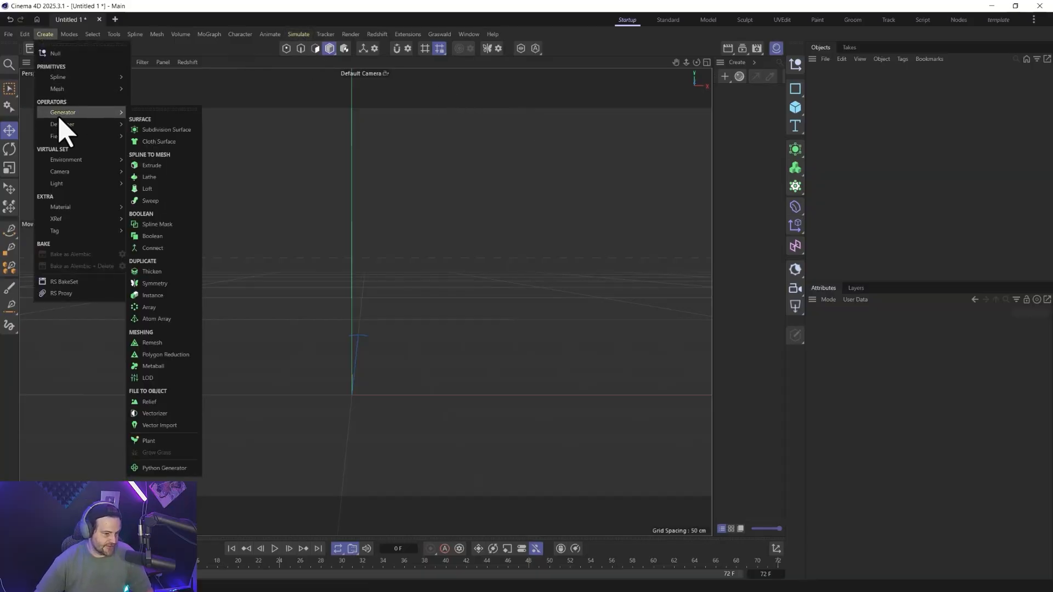
pyautogui.moveTo(159, 165)
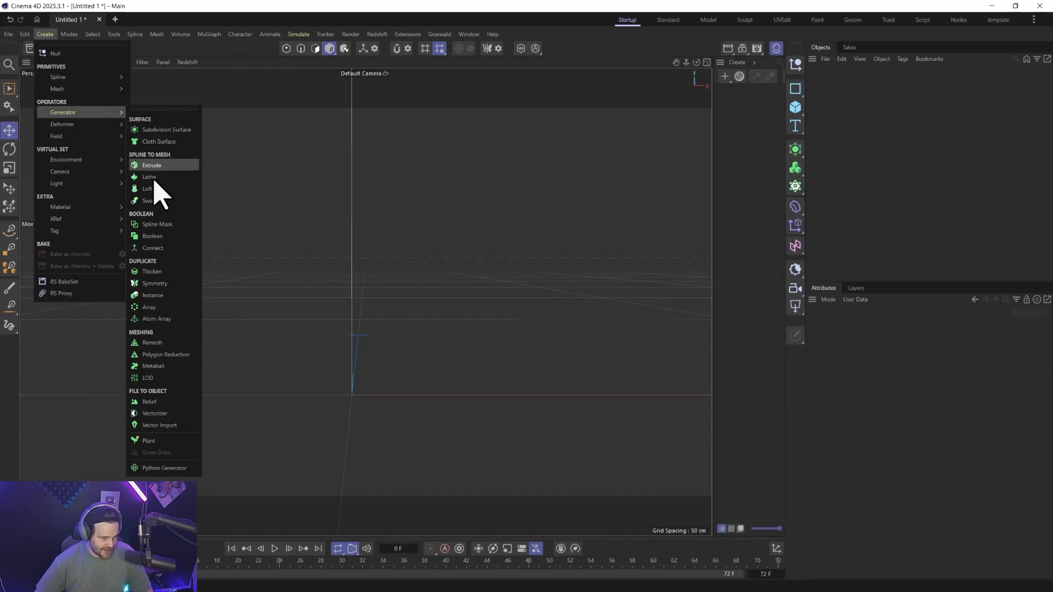
pyautogui.moveTo(149, 441)
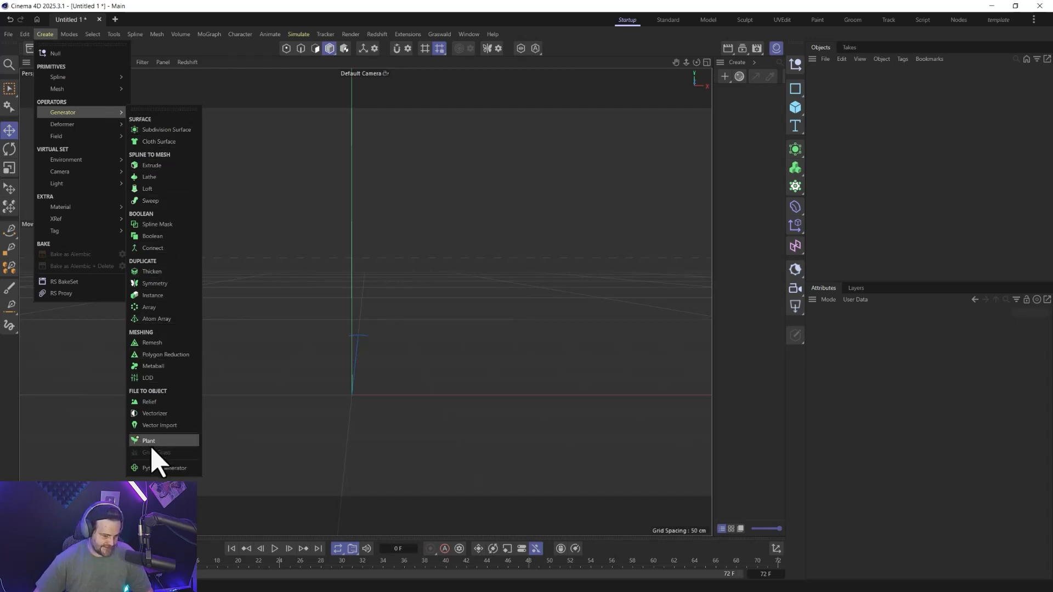
pyautogui.click(149, 440)
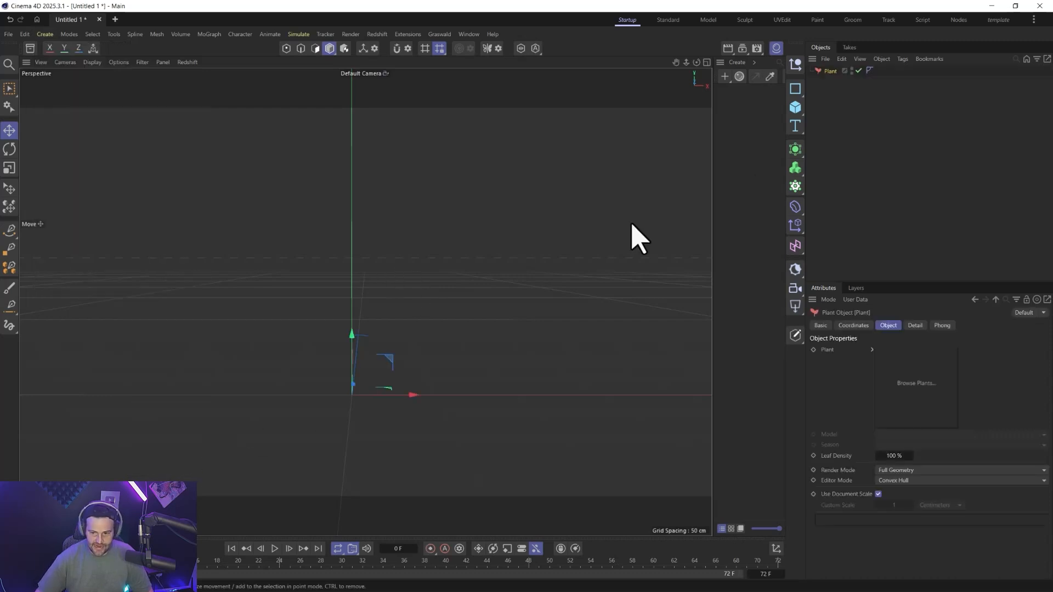
pyautogui.moveTo(865, 247)
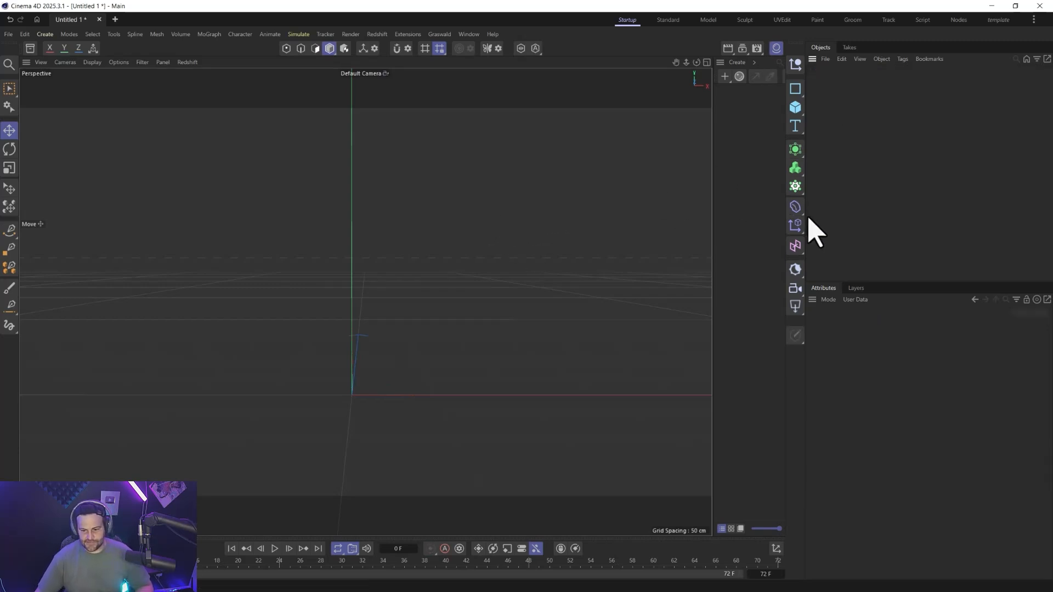
# - Add a Landscape and a human Figure from primitives, then select the Landscape for sizing
pyautogui.click(794, 107)
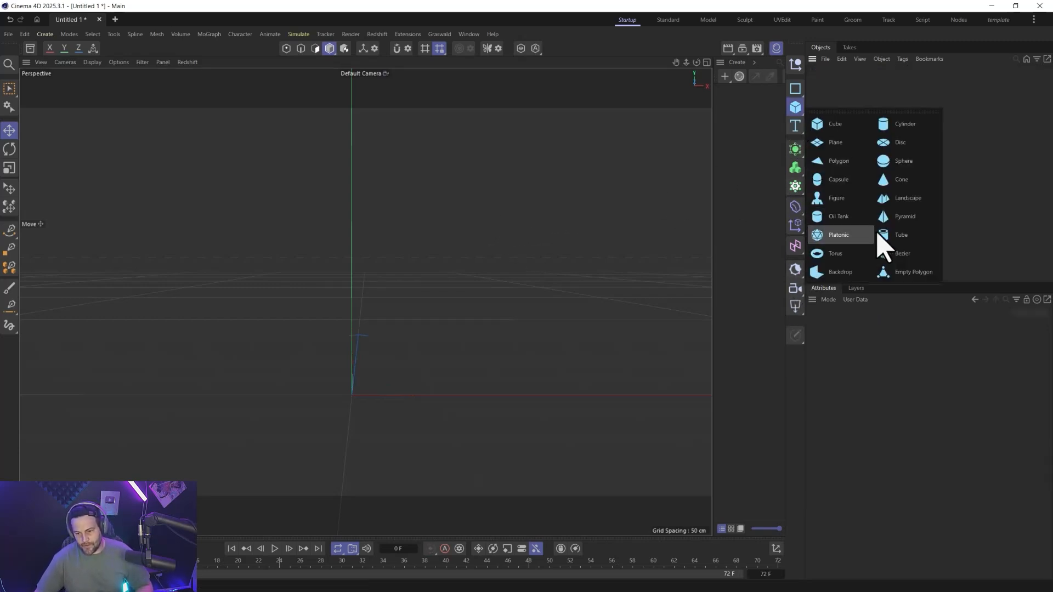
pyautogui.click(907, 198)
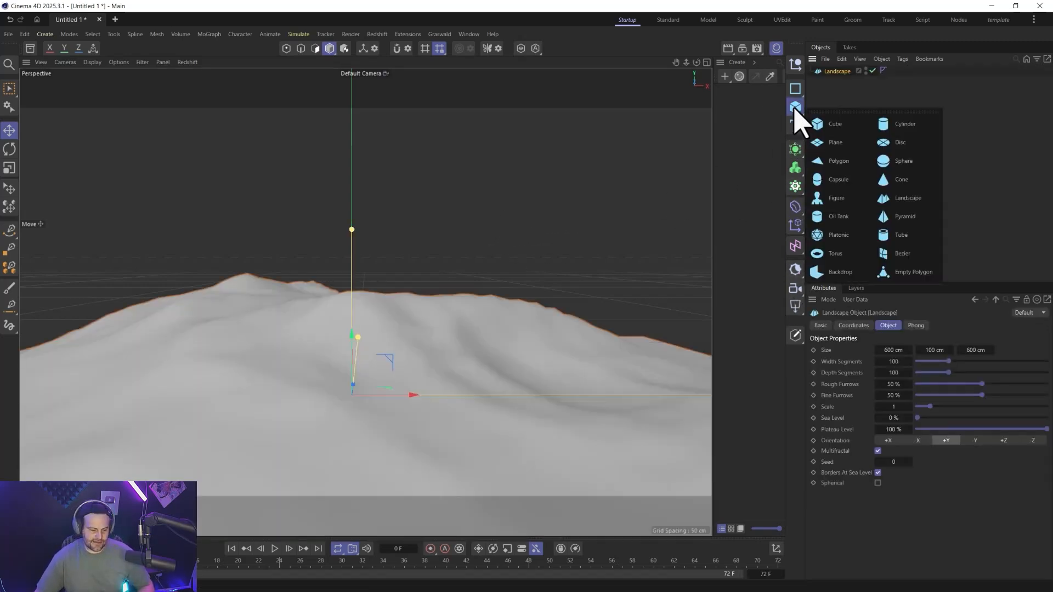
pyautogui.click(836, 197)
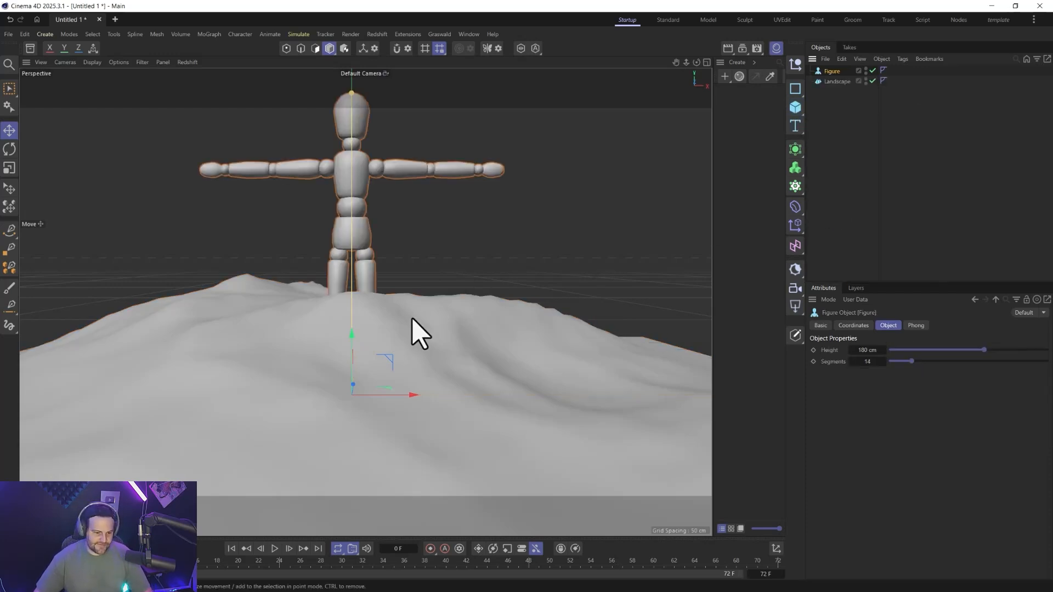
pyautogui.moveTo(688, 352)
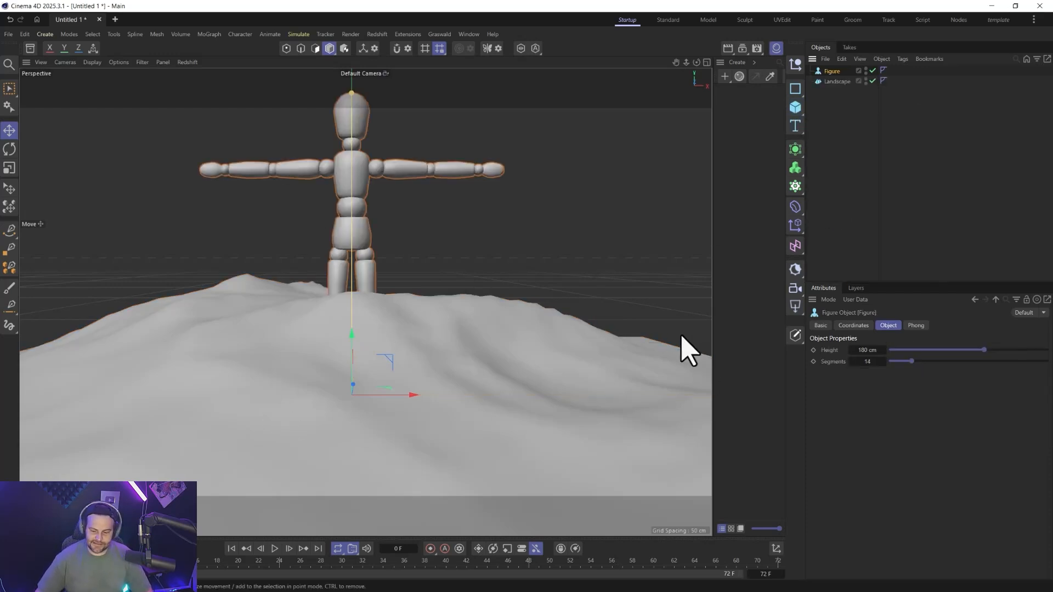
pyautogui.click(837, 81)
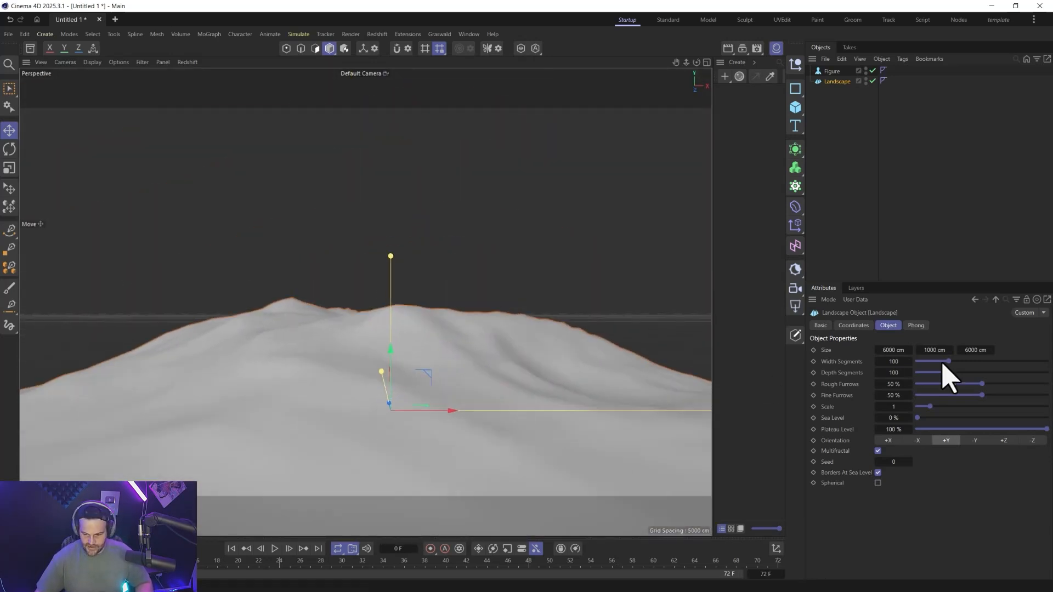
# - Try new terrain seeds, then turn off Borders At Sea Level and Multifractal
pyautogui.click(893, 461)
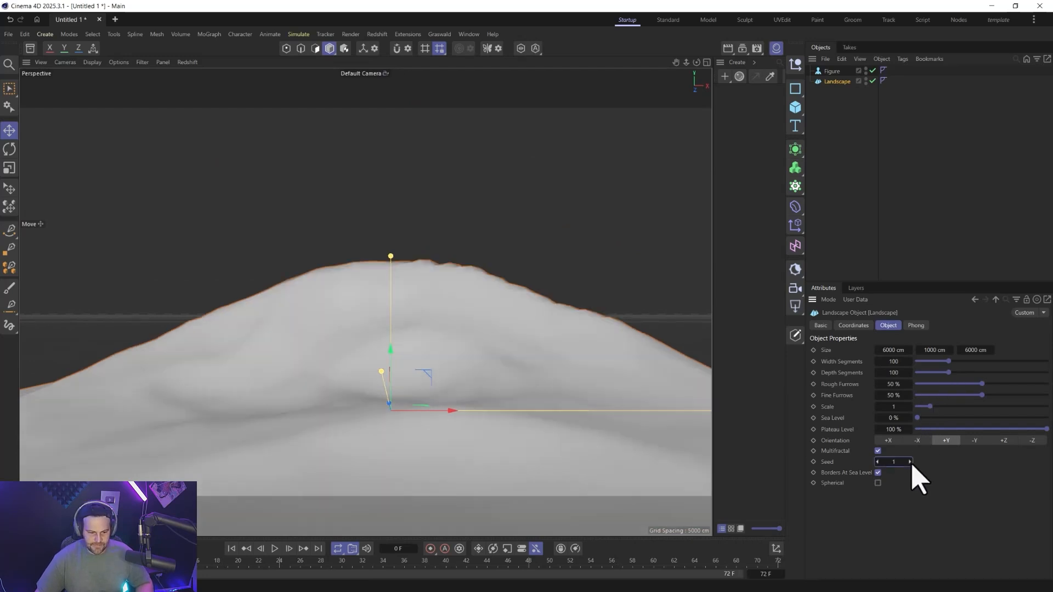
pyautogui.click(908, 461)
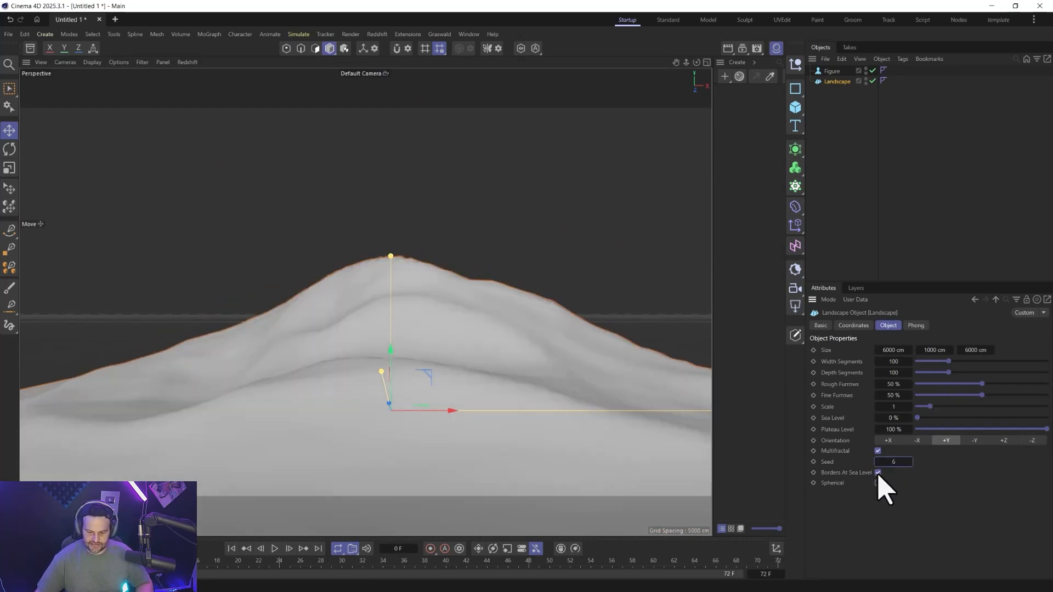
pyautogui.click(876, 472)
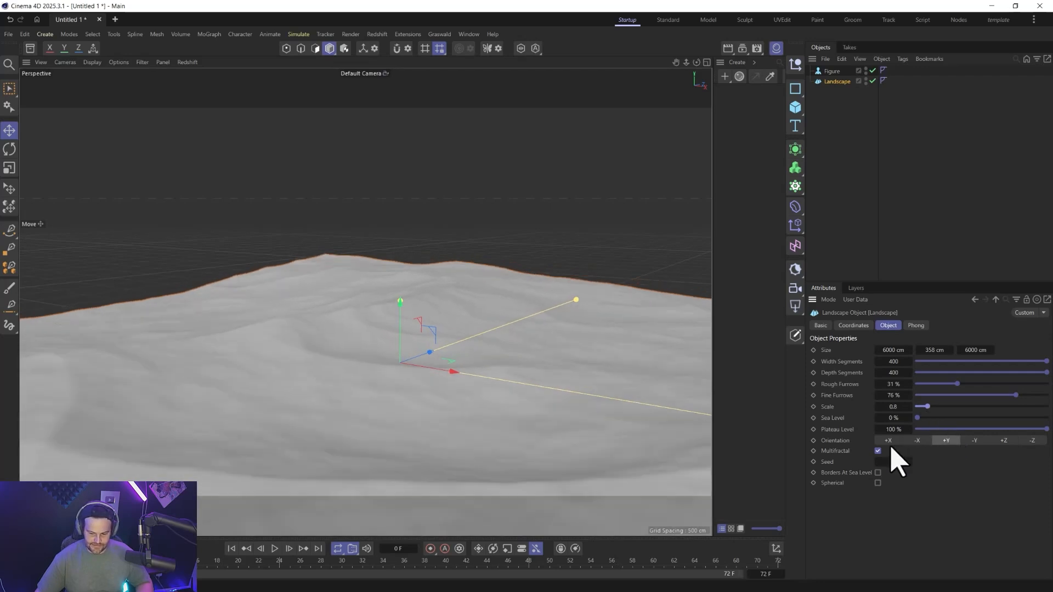
pyautogui.click(877, 451)
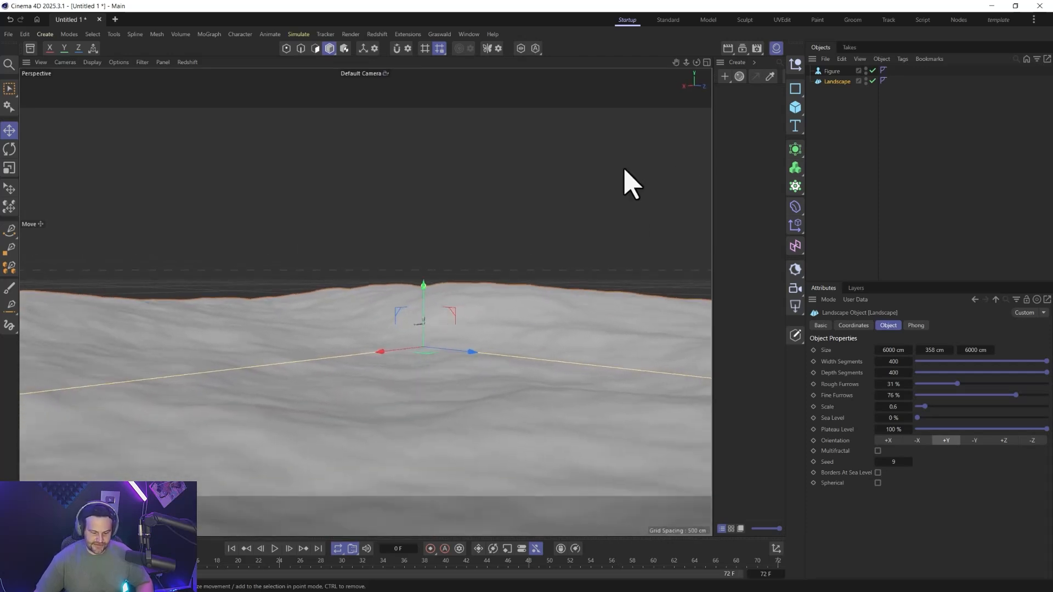
# - Use the Place tool to drop the Figure onto the landscape surface
pyautogui.click(831, 70)
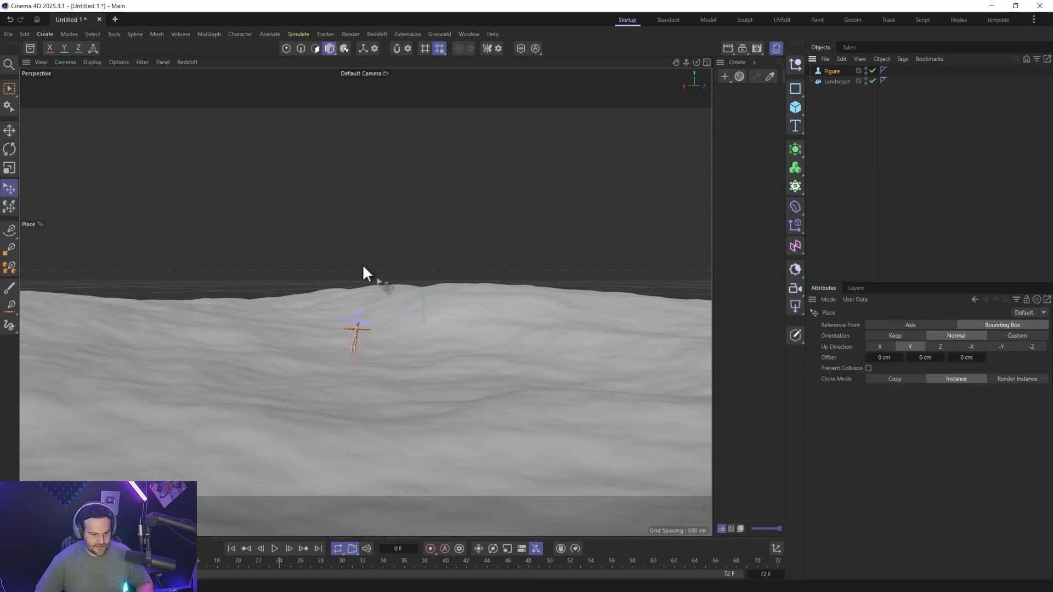
pyautogui.moveTo(840, 111)
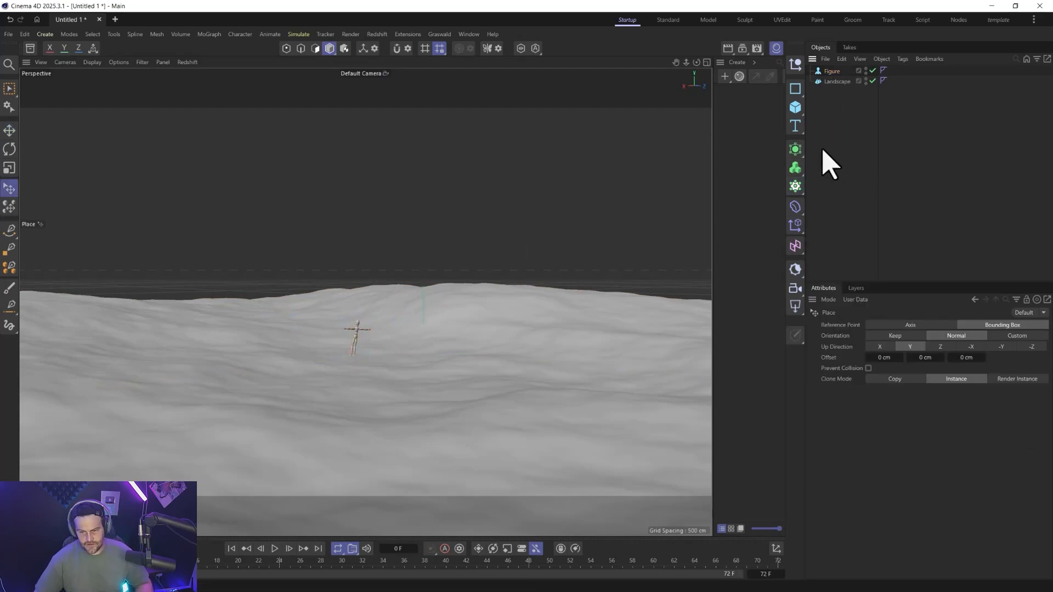
pyautogui.moveTo(705, 141)
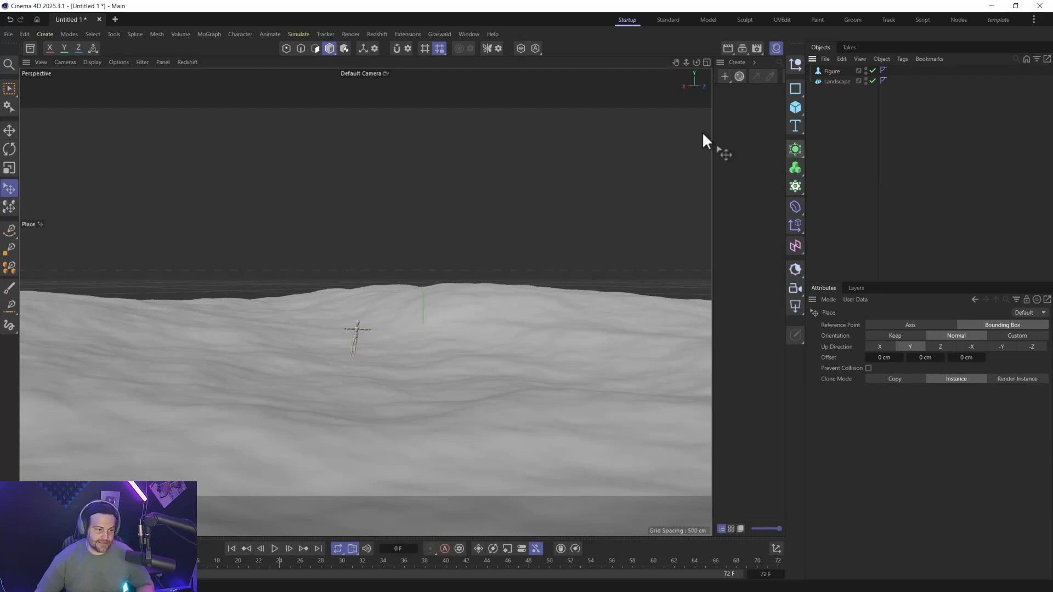
# - Browse the Create menu's Generator objects to reach the Plant object
pyautogui.click(45, 33)
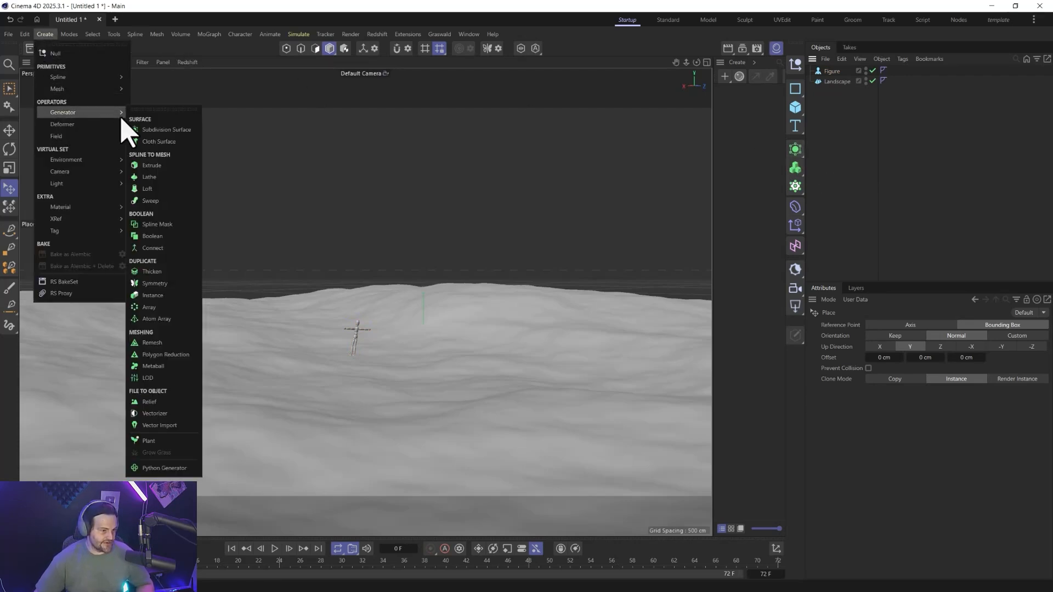
pyautogui.moveTo(164, 366)
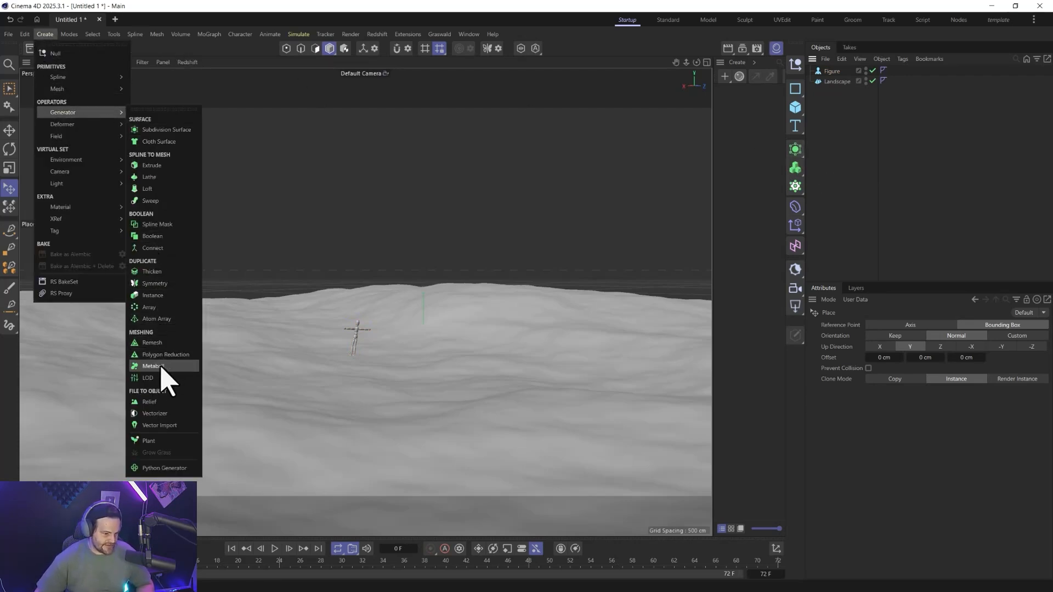
pyautogui.moveTo(164, 355)
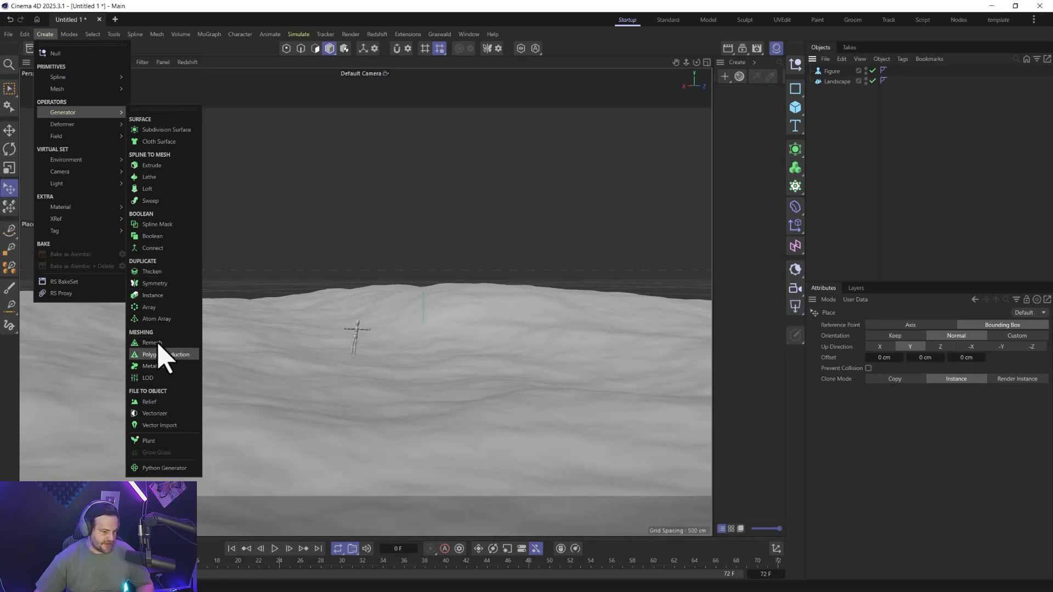
pyautogui.moveTo(736, 251)
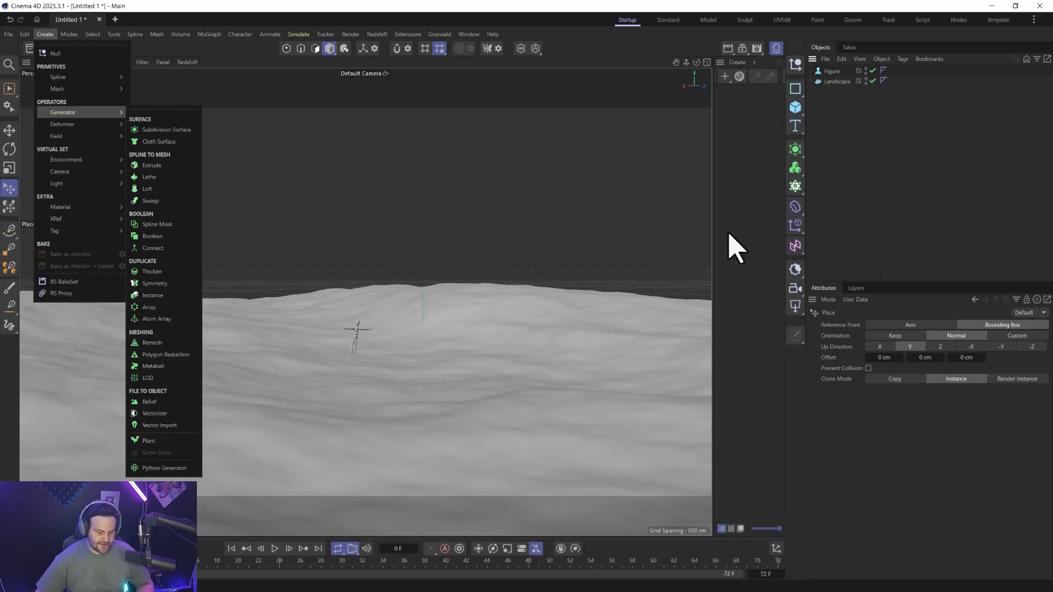
pyautogui.click(795, 149)
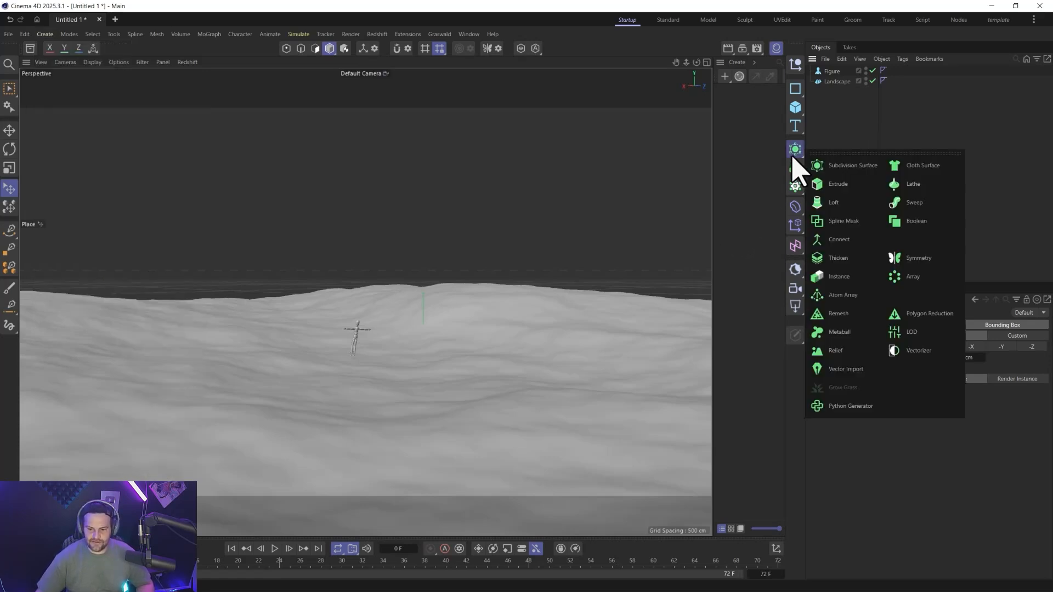
pyautogui.moveTo(845, 369)
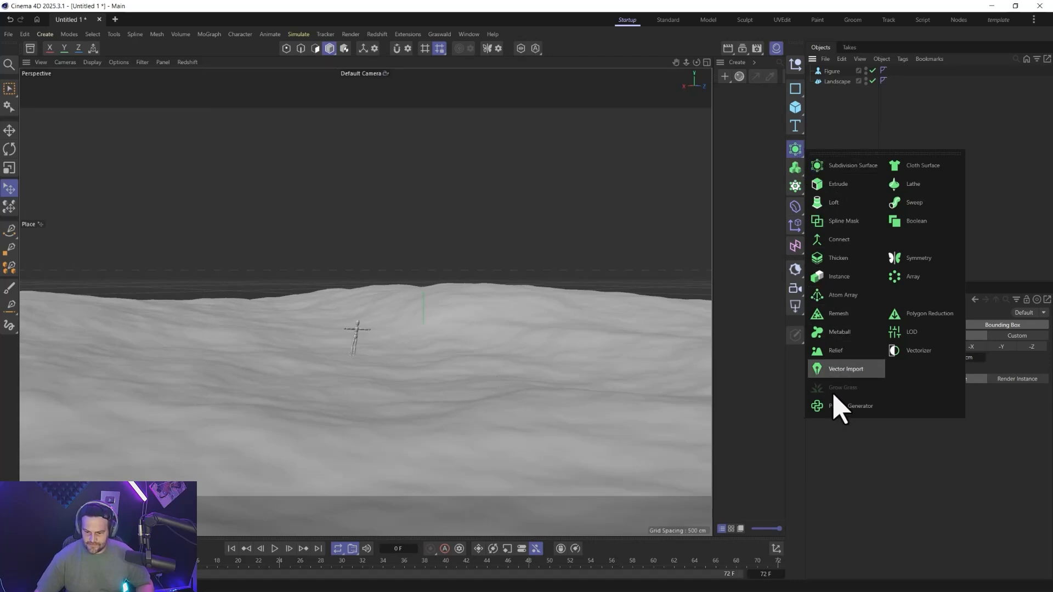
pyautogui.moveTo(872, 194)
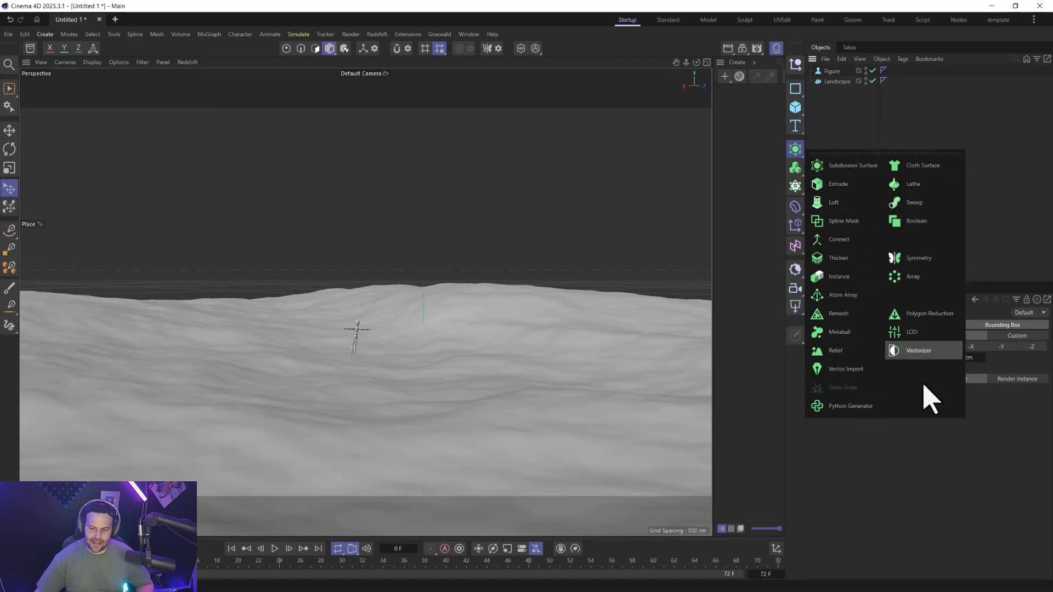
pyautogui.moveTo(866, 114)
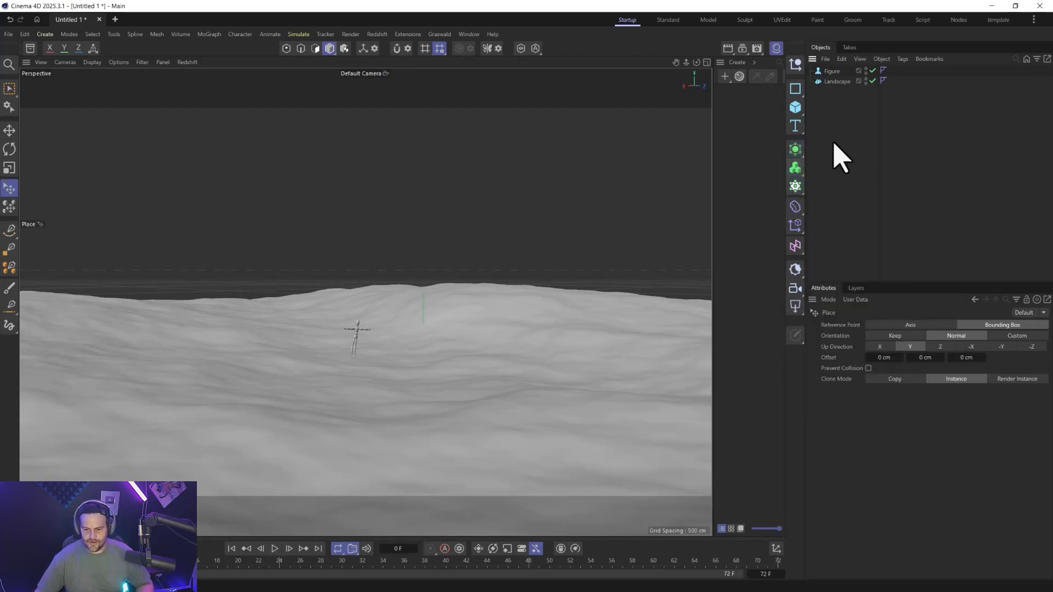
pyautogui.click(44, 33)
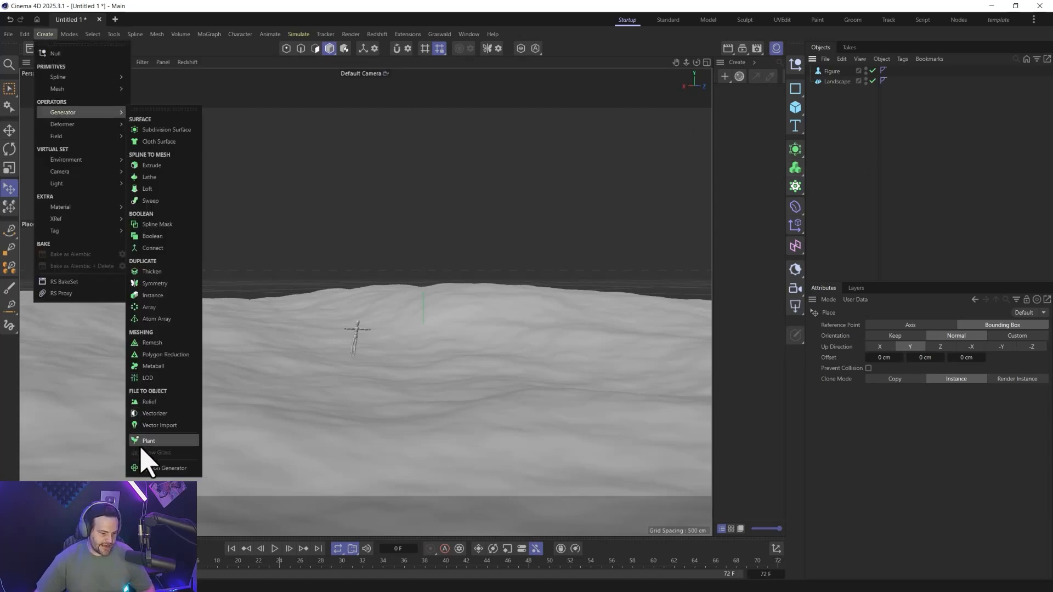
# - Add a Plant object and browse the plant library down to the Trees collection
pyautogui.click(149, 441)
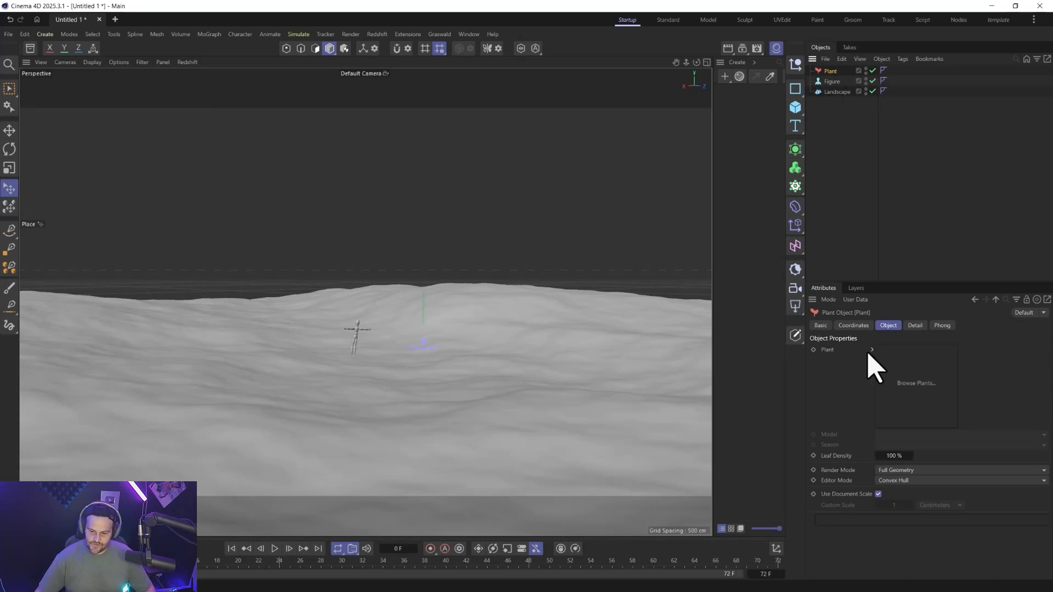
pyautogui.click(915, 383)
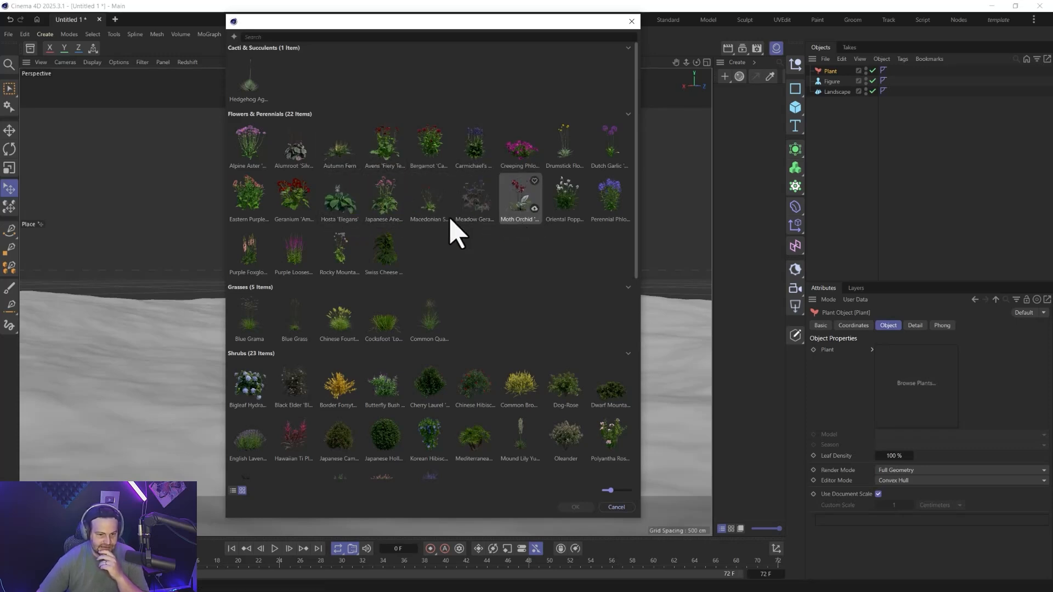
pyautogui.scroll(-3)
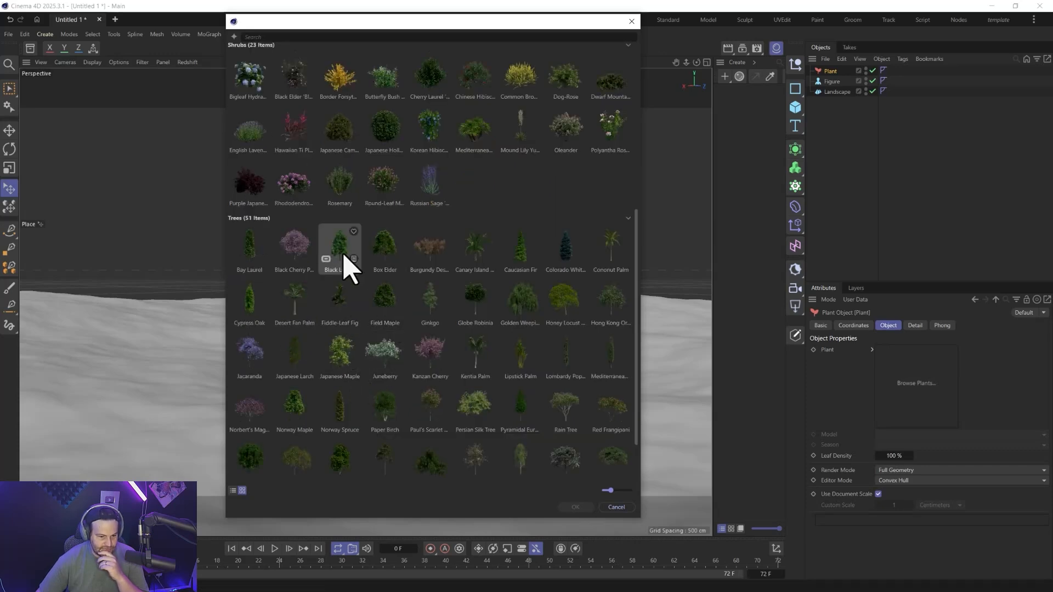
pyautogui.moveTo(429, 302)
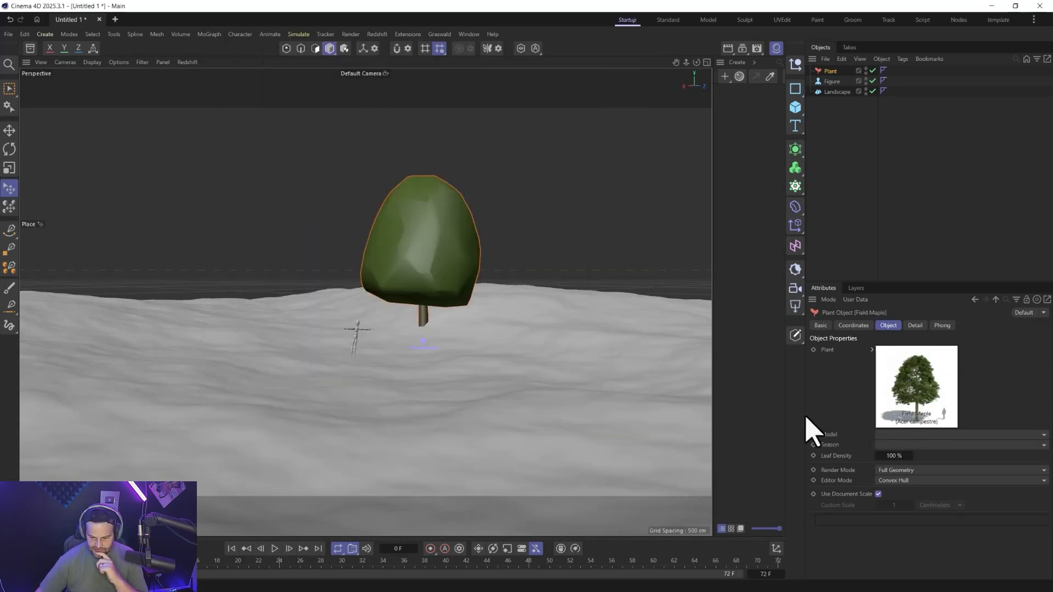
# - Load the Field Maple and keep its Season set to Summer
pyautogui.click(838, 71)
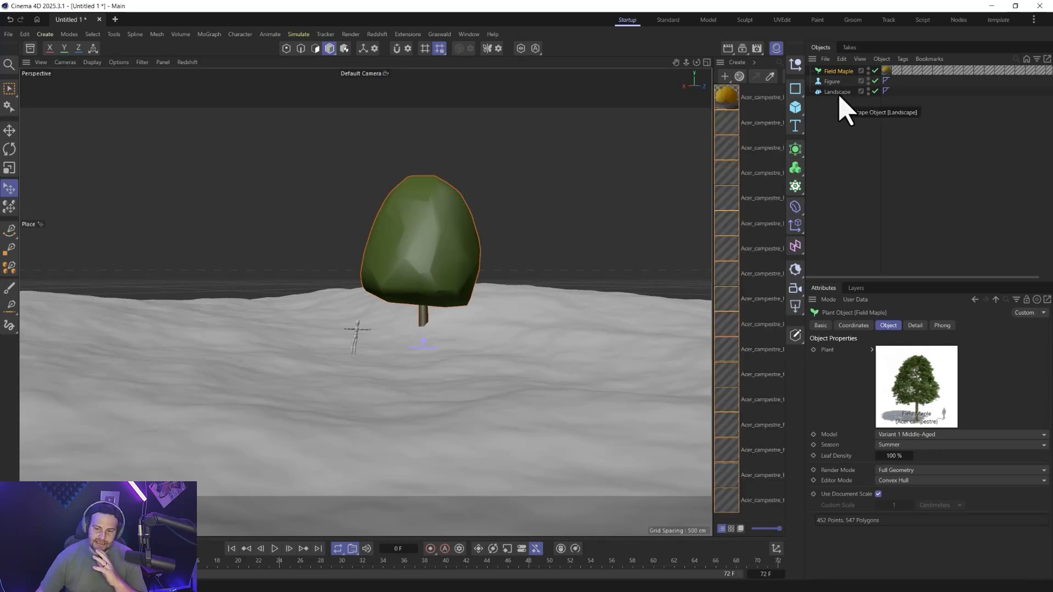
pyautogui.moveTo(782, 197)
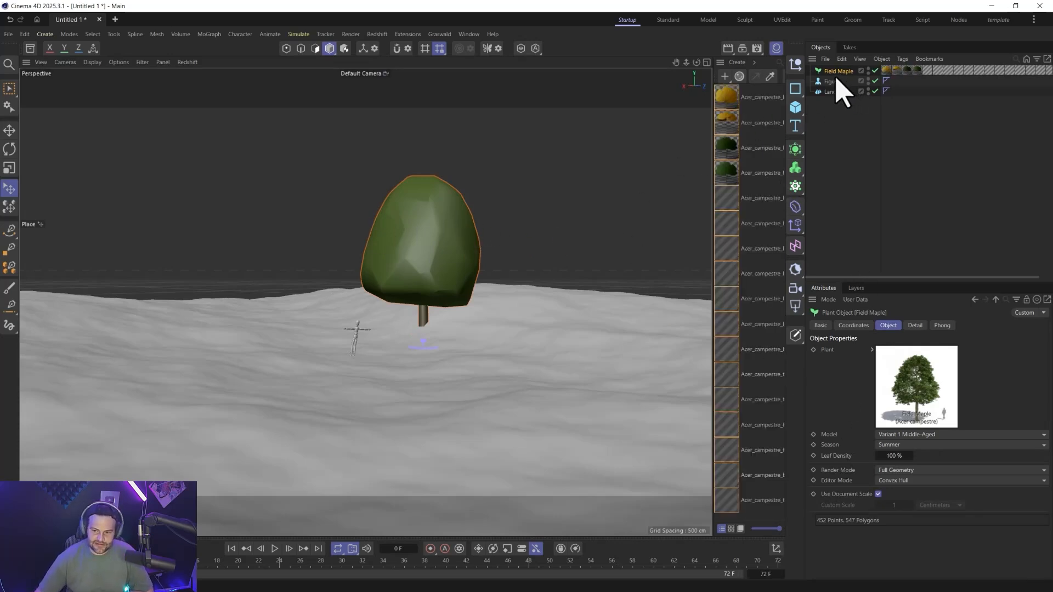
pyautogui.moveTo(838, 81)
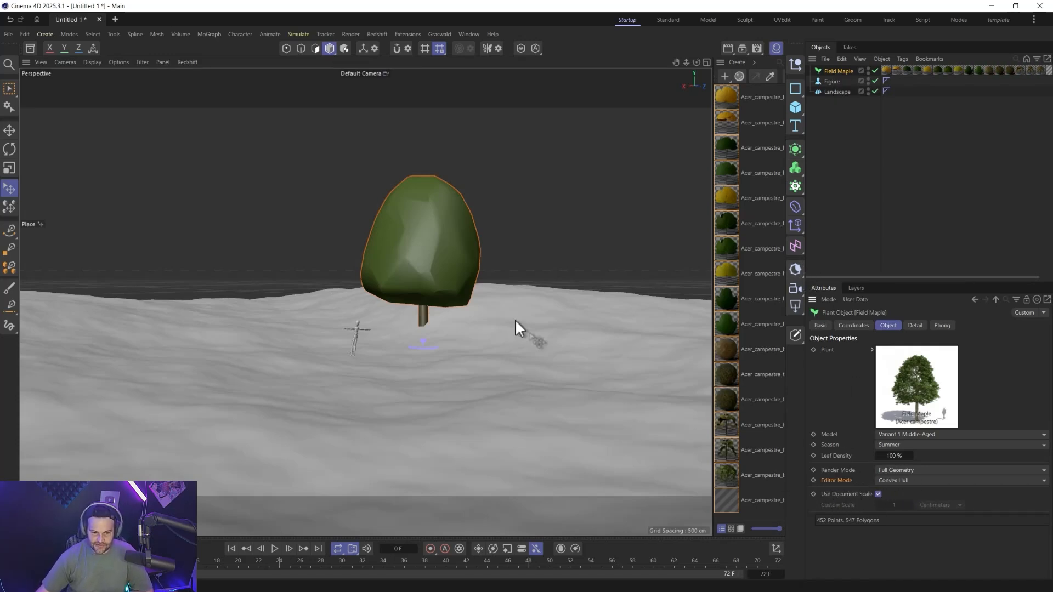
pyautogui.moveTo(852, 483)
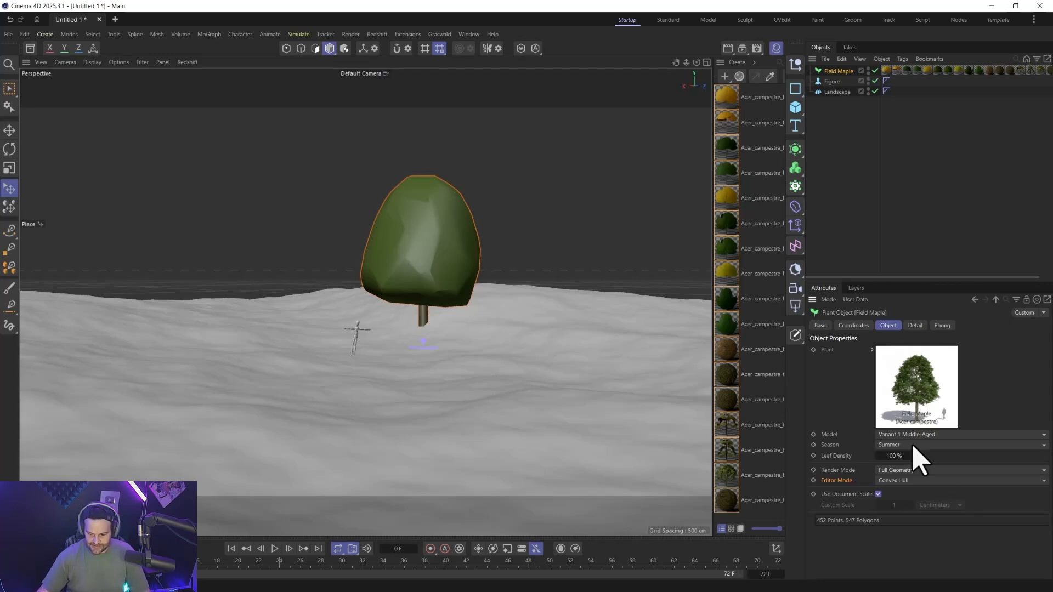
pyautogui.moveTo(913, 456)
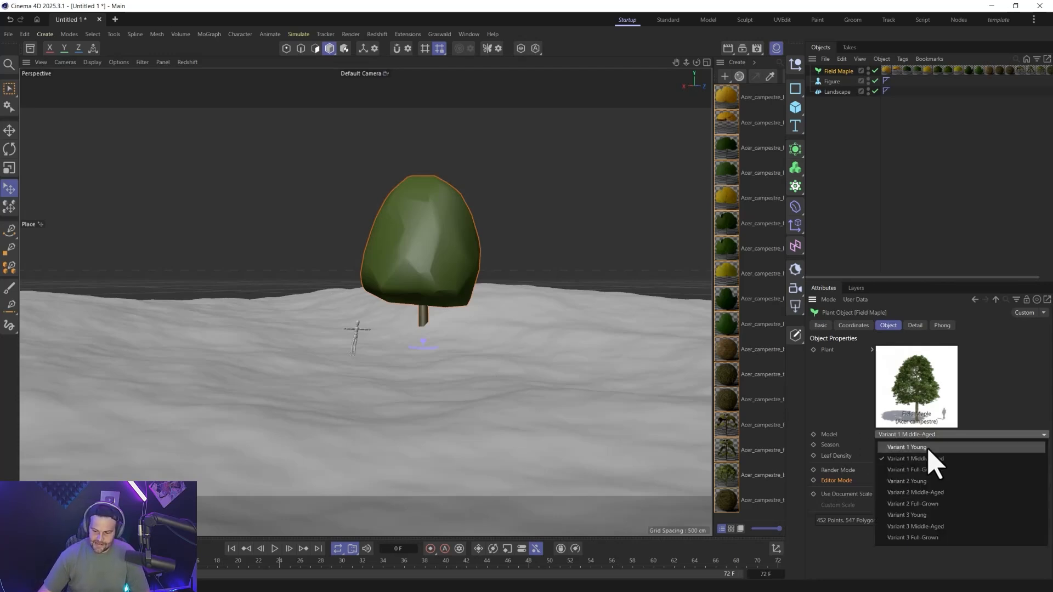
pyautogui.moveTo(923, 481)
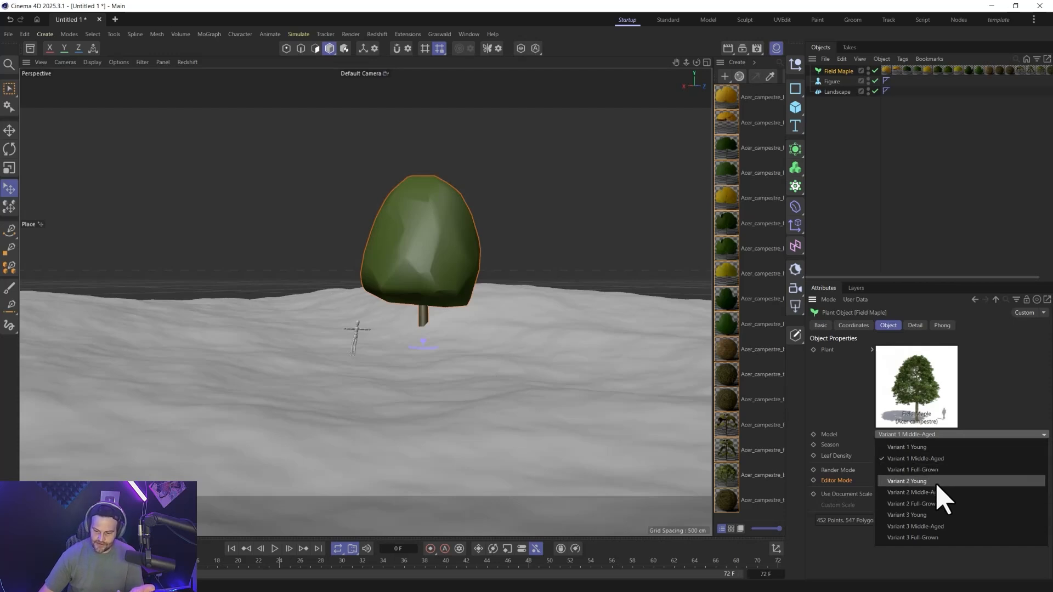
pyautogui.moveTo(940, 530)
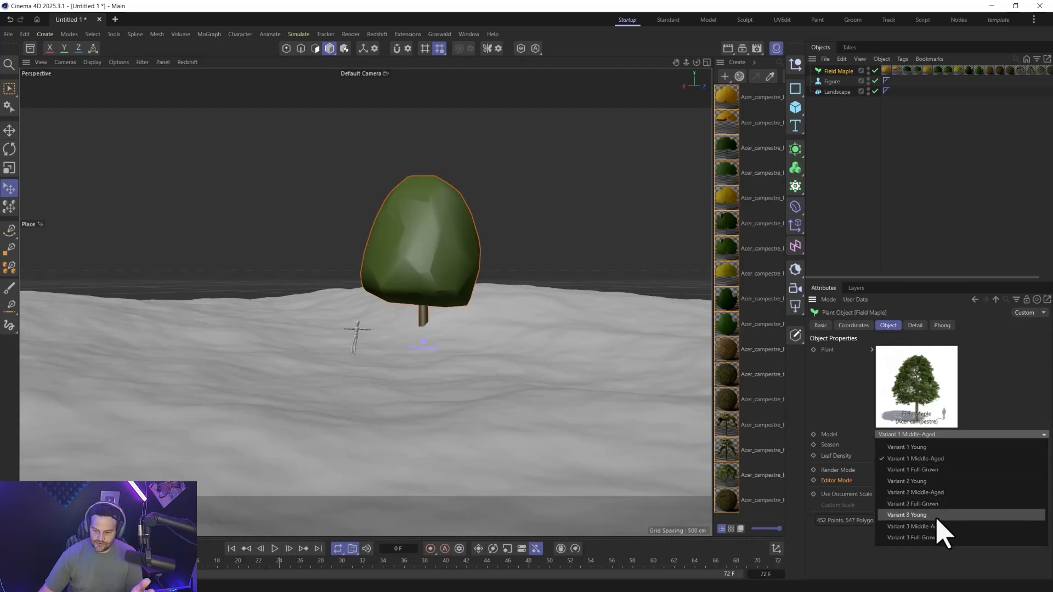
pyautogui.moveTo(933, 530)
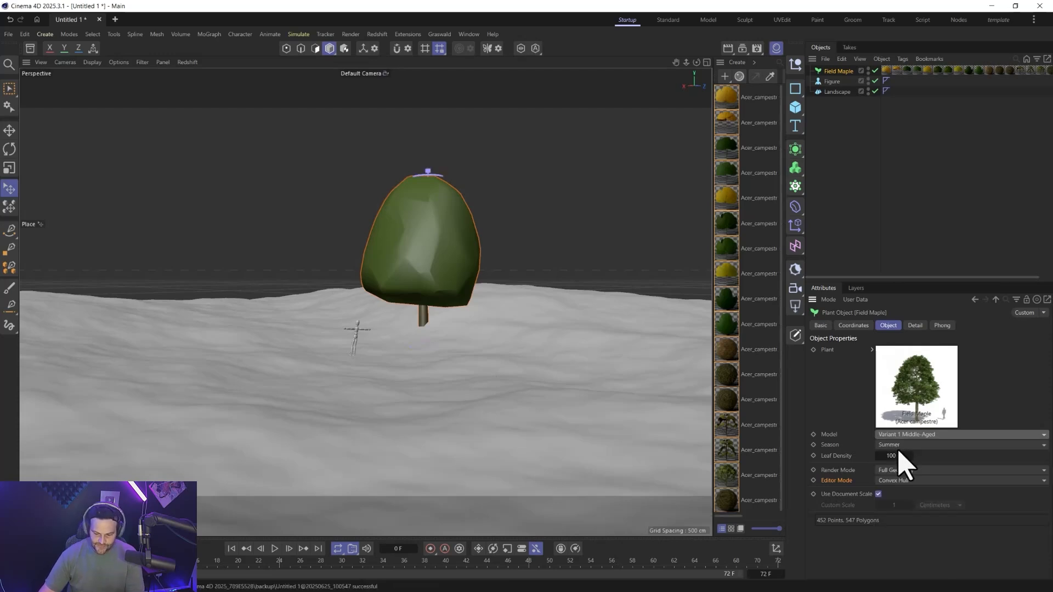
pyautogui.click(960, 445)
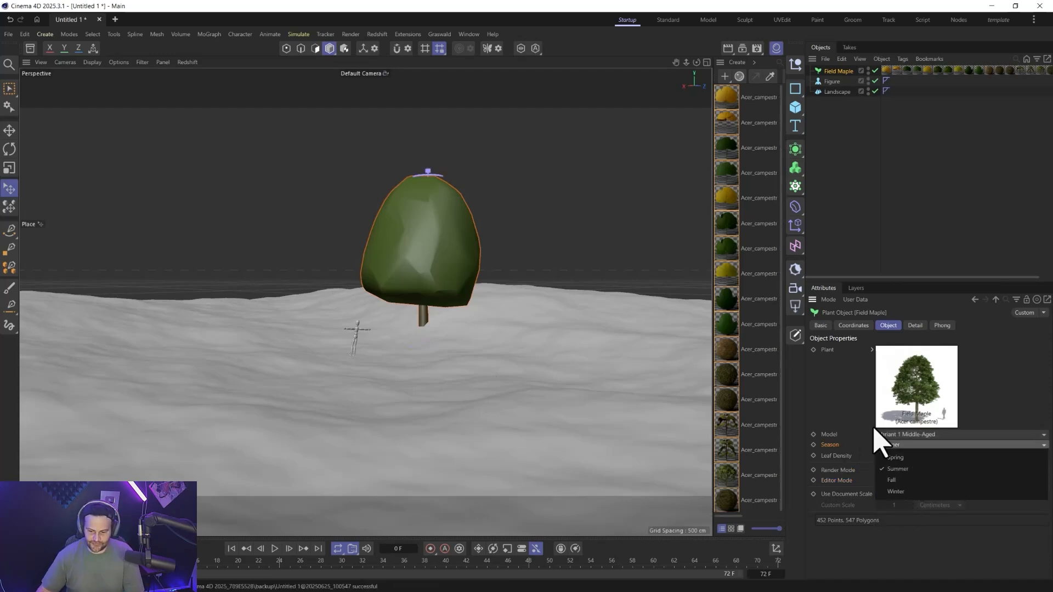
pyautogui.click(897, 469)
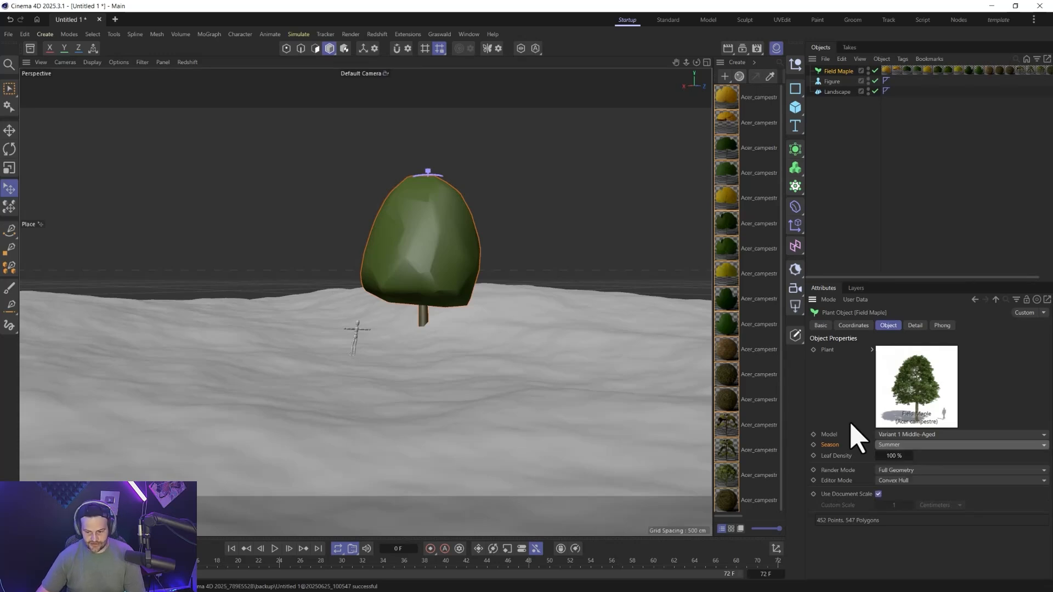
pyautogui.moveTo(901, 458)
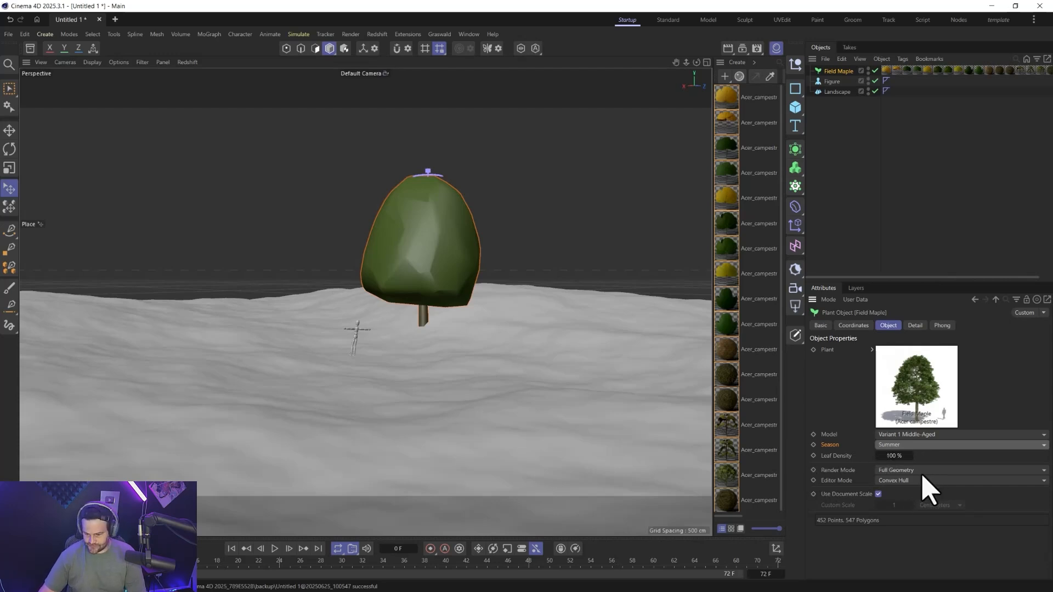
pyautogui.moveTo(912, 494)
pyautogui.write('50')
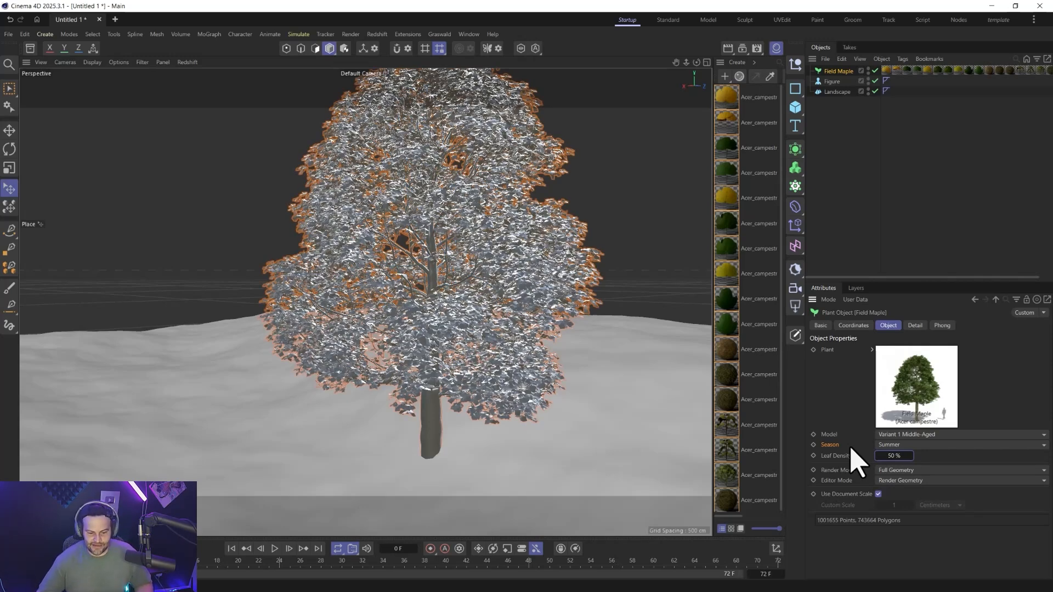
pyautogui.moveTo(859, 436)
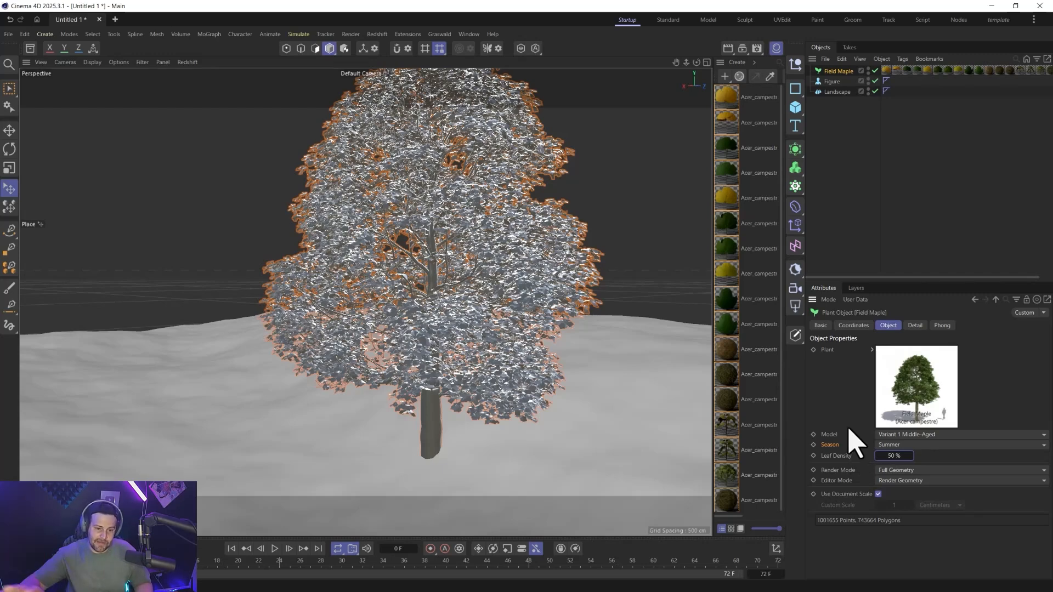
pyautogui.moveTo(771, 494)
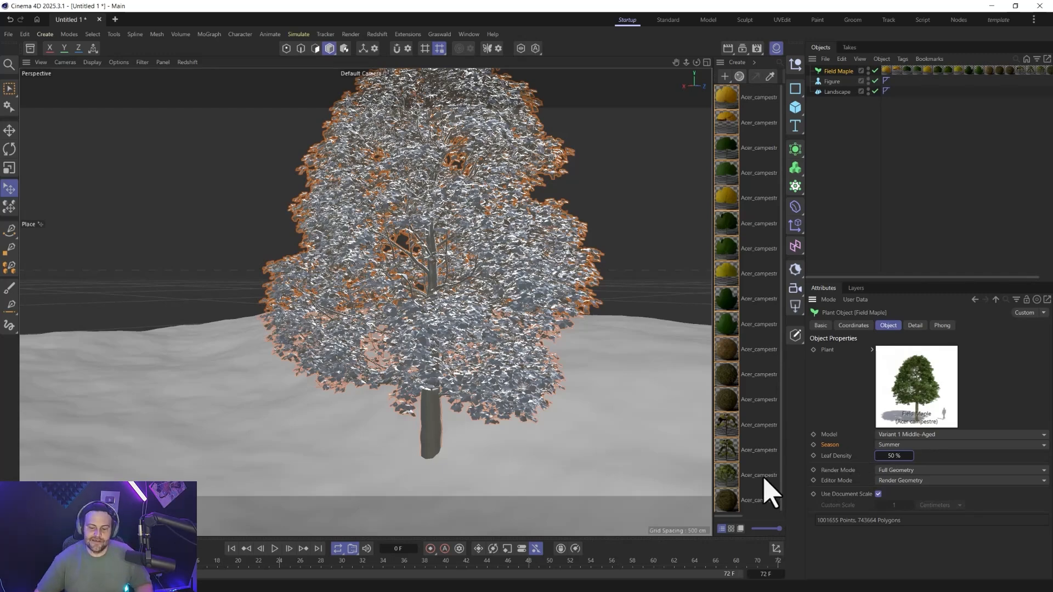
pyautogui.moveTo(504, 409)
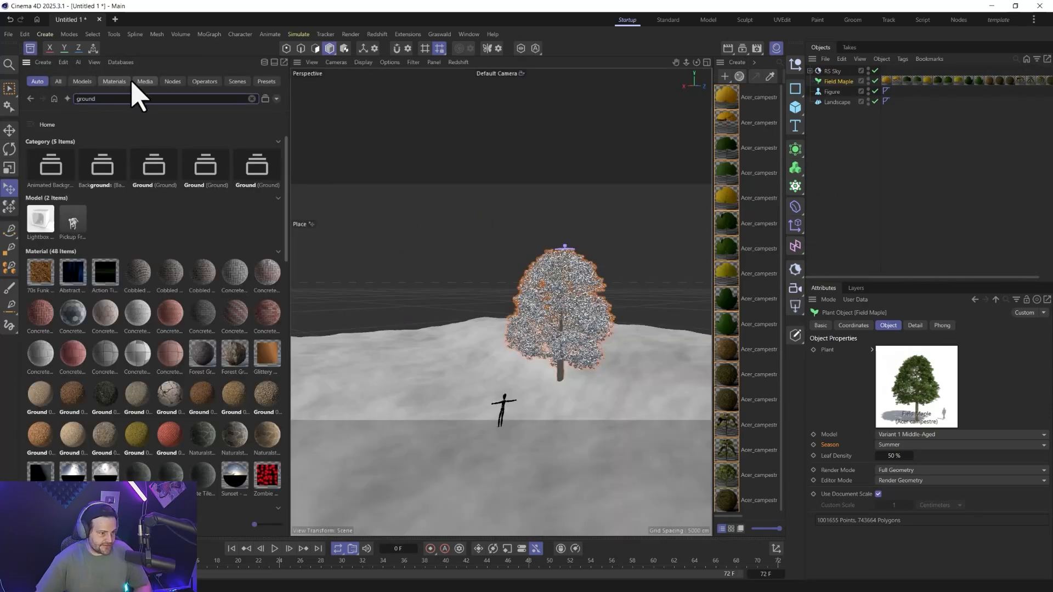
# - Filter the Asset Browser to ground materials, then launch Cargo by KitBash3D
pyautogui.click(114, 82)
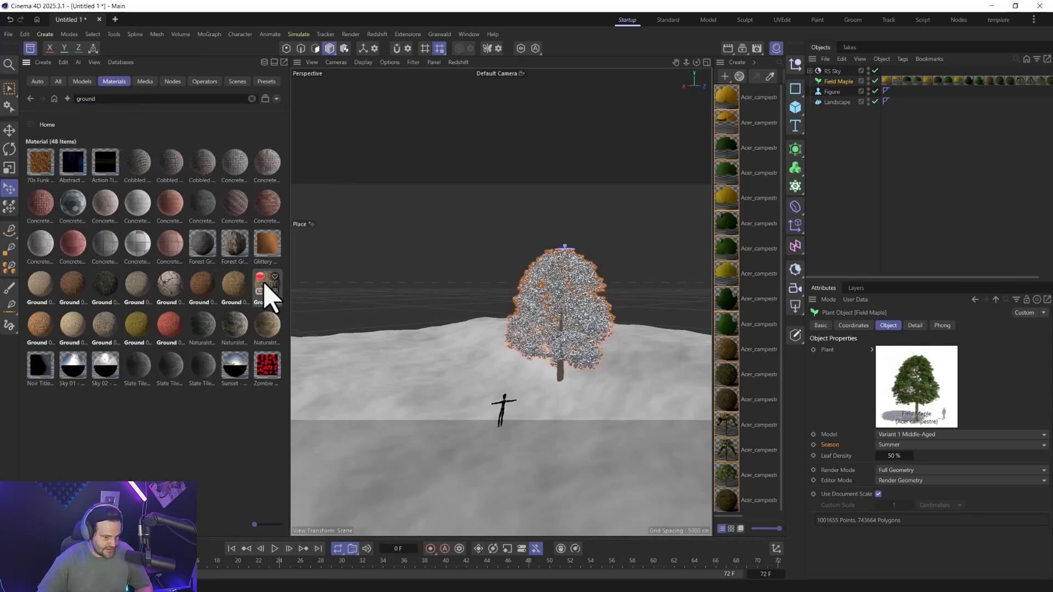
pyautogui.moveTo(101, 326)
pyautogui.write('dirt')
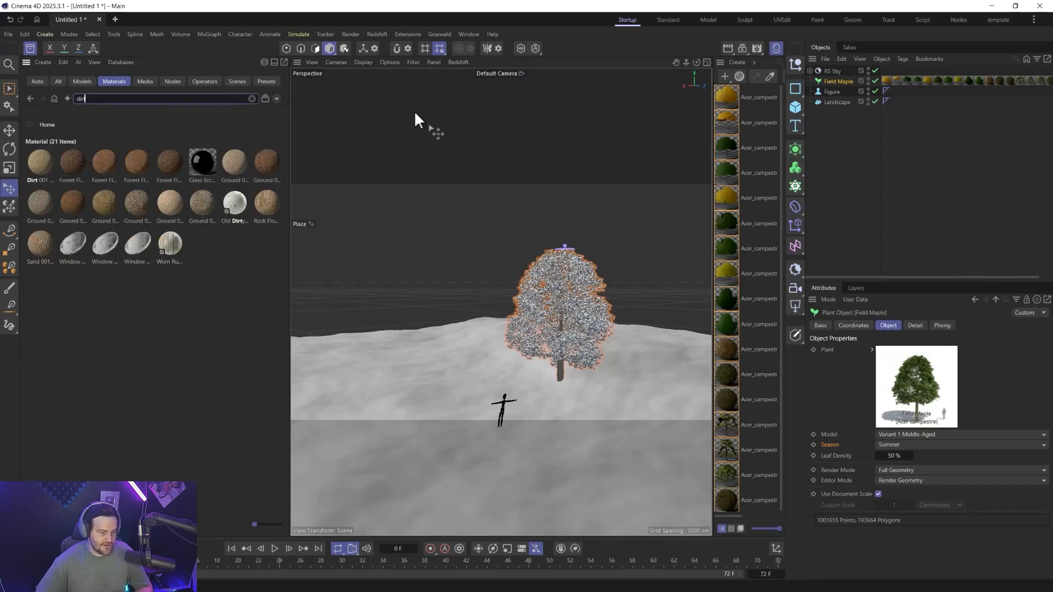
pyautogui.click(376, 34)
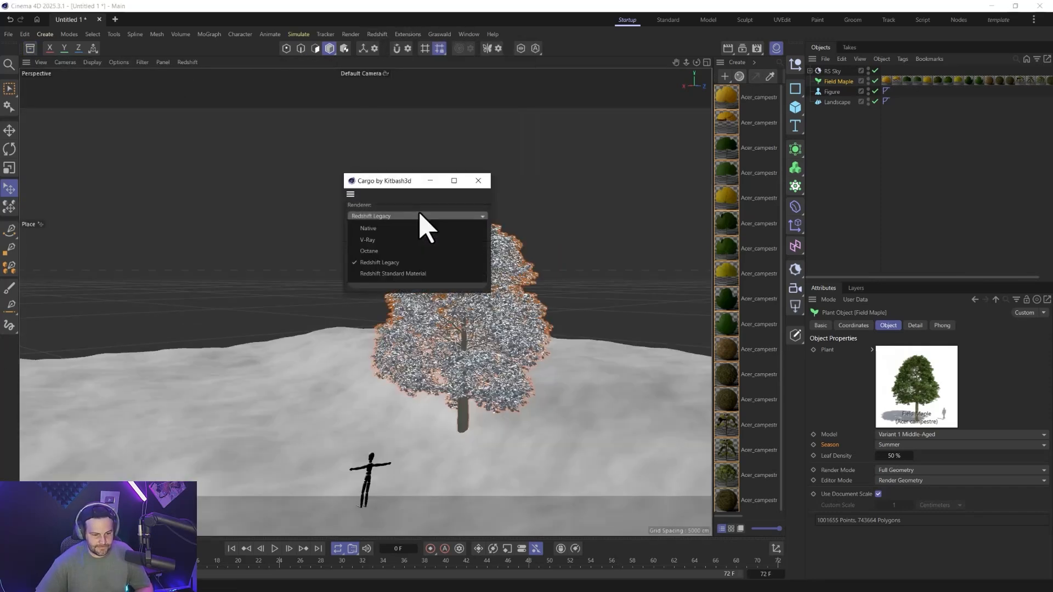
# - Search Cargo's materials for 'ground' and import the Grass material at 4k JPG
pyautogui.click(393, 273)
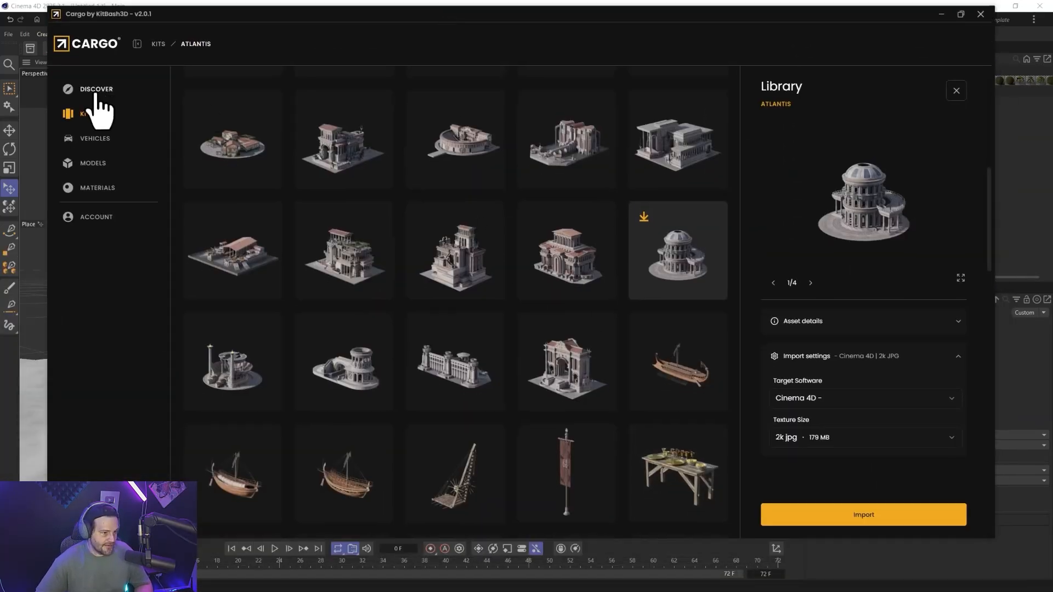
pyautogui.click(97, 187)
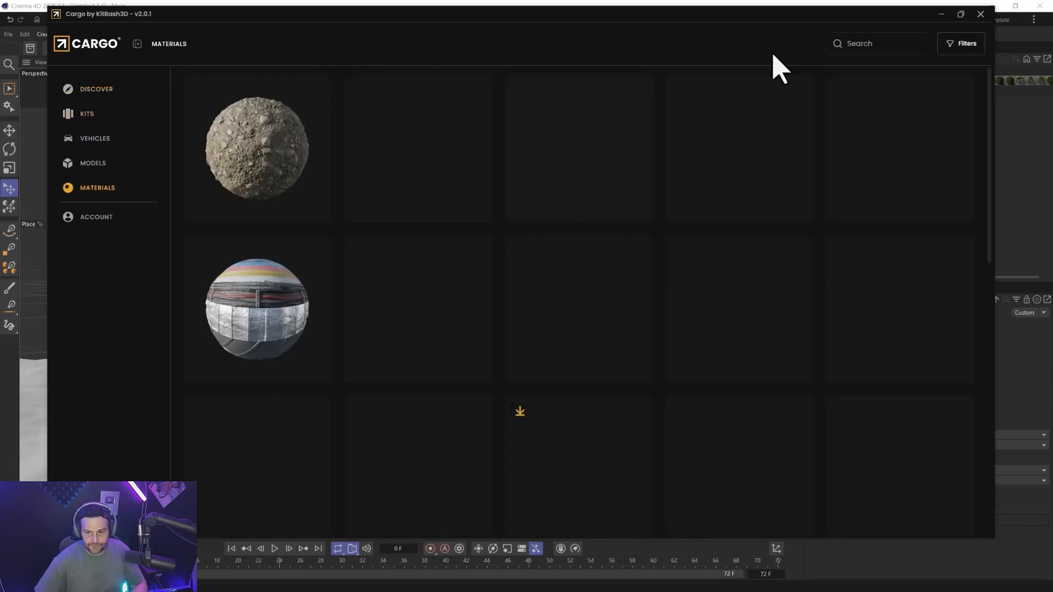
pyautogui.write('ground')
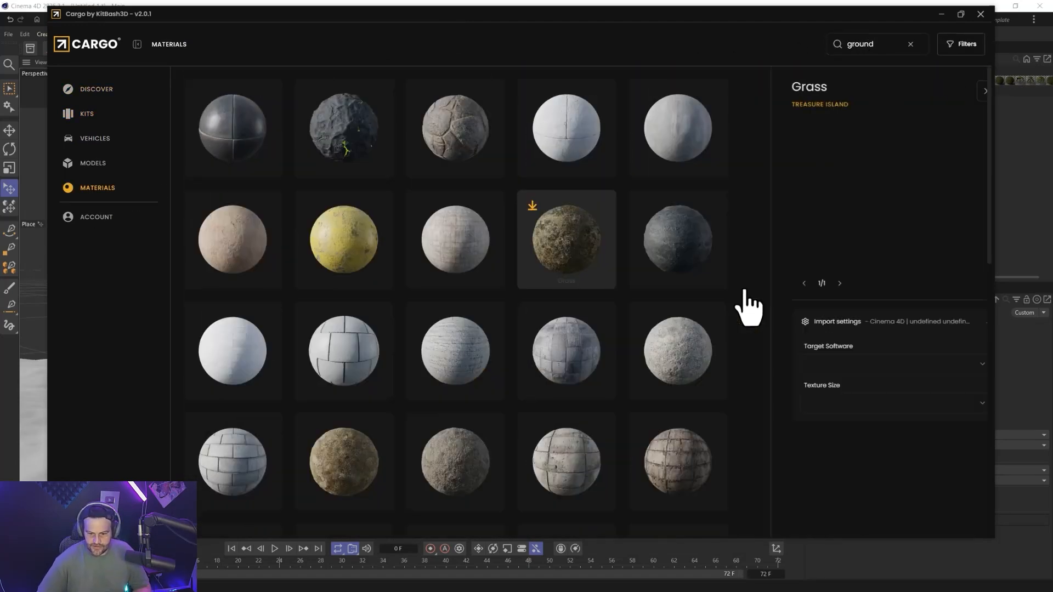
pyautogui.click(565, 239)
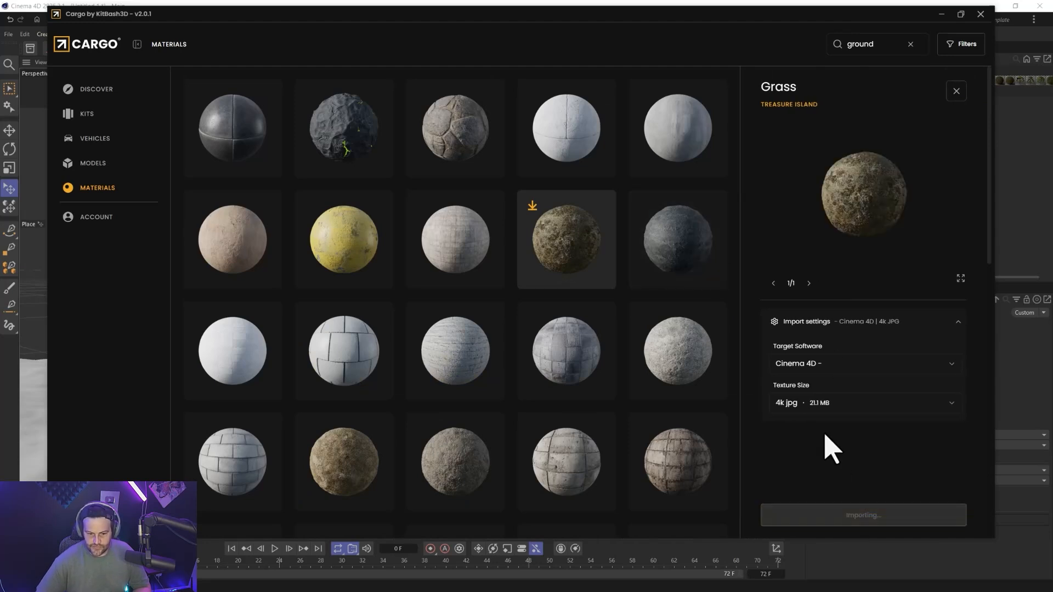
pyautogui.moveTo(861, 182)
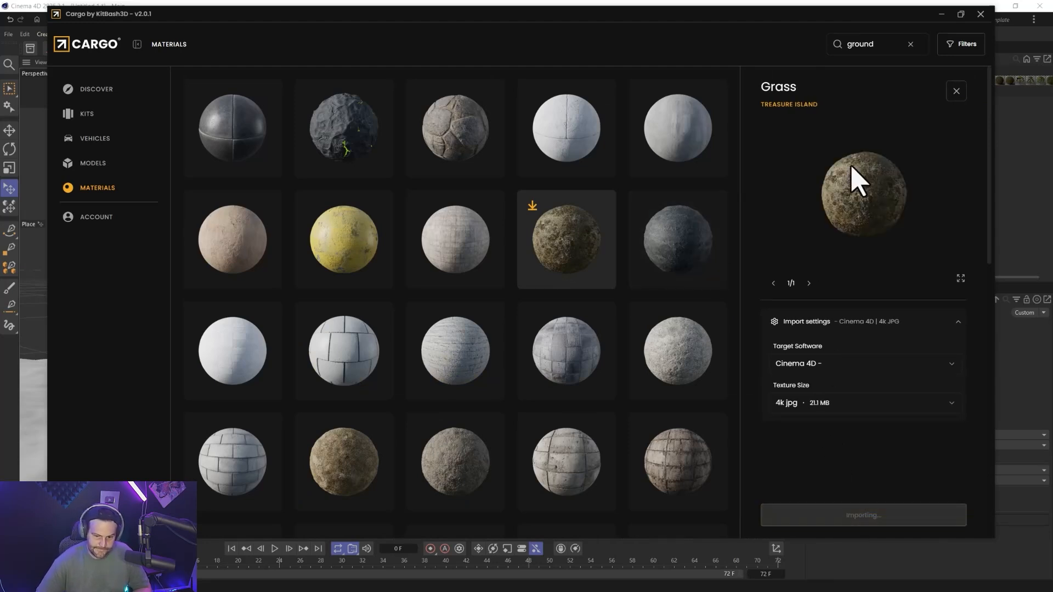
pyautogui.moveTo(519, 279)
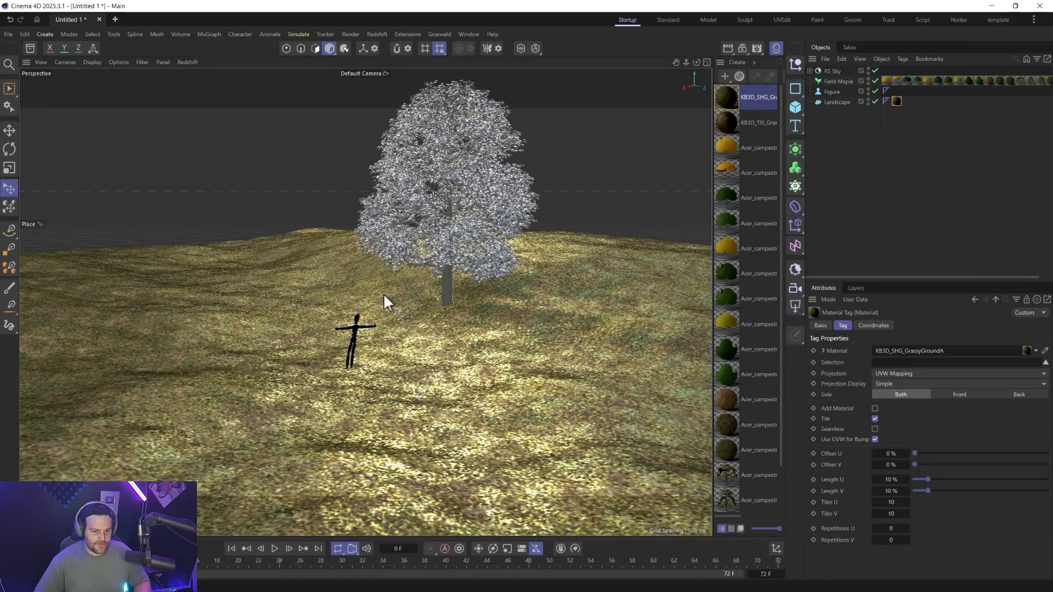
# - Start a Redshift IPR live render of the grassy landscape and maple
pyautogui.click(239, 34)
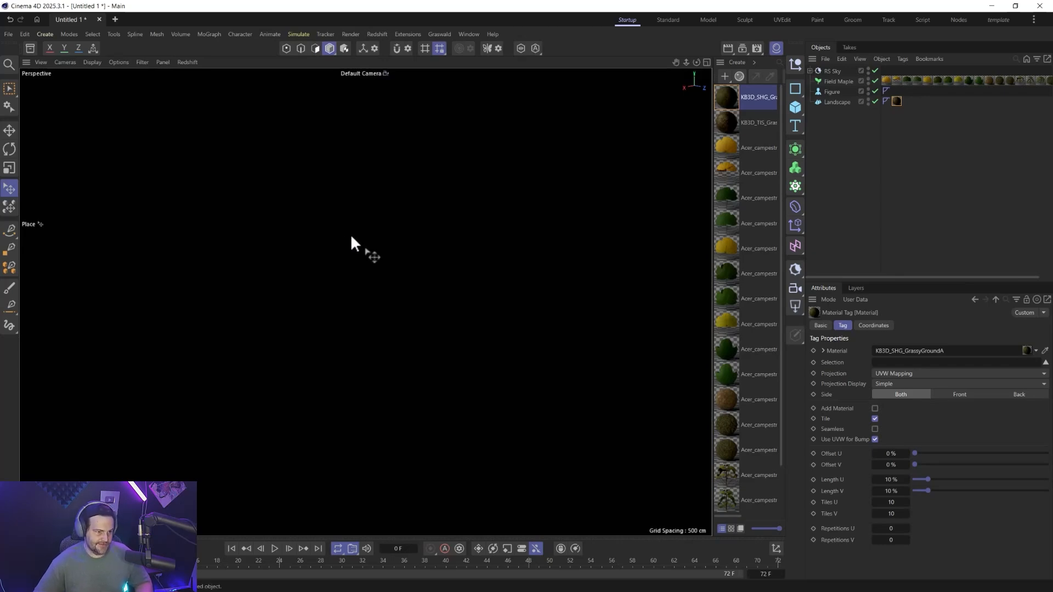
pyautogui.moveTo(378, 286)
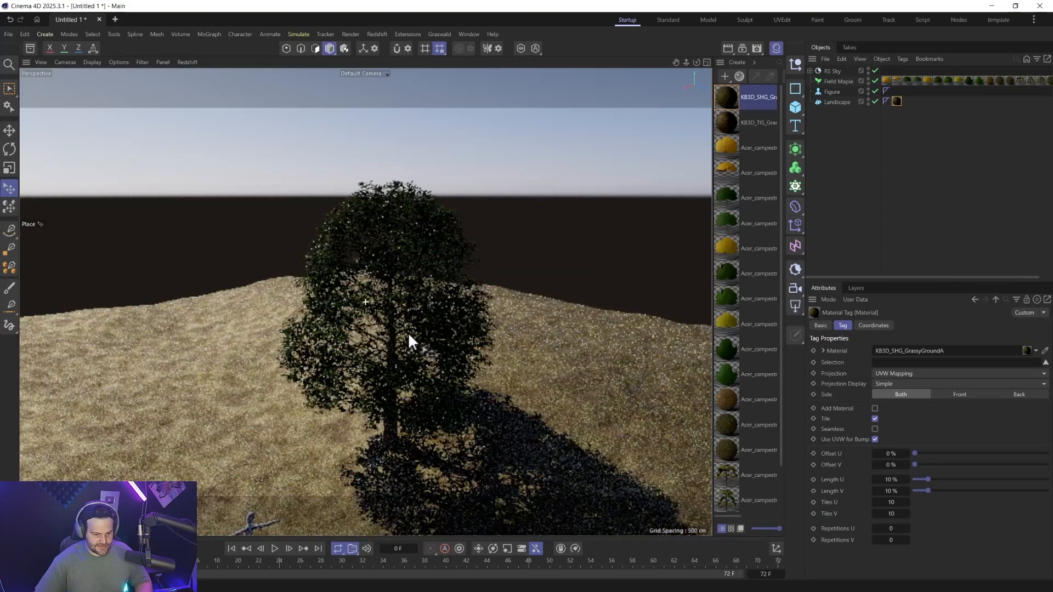
pyautogui.click(838, 81)
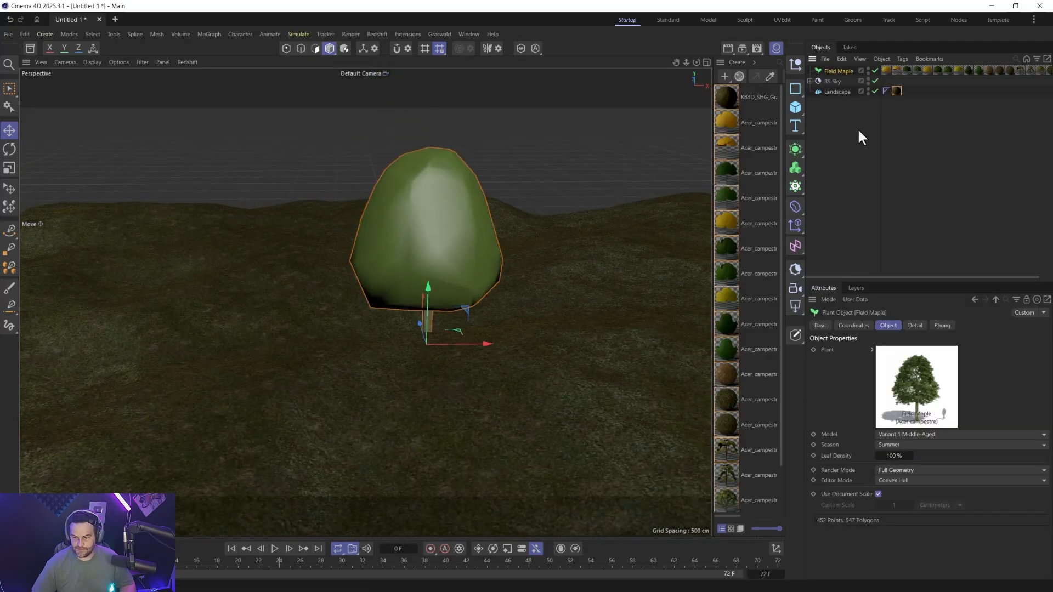
pyautogui.moveTo(837, 76)
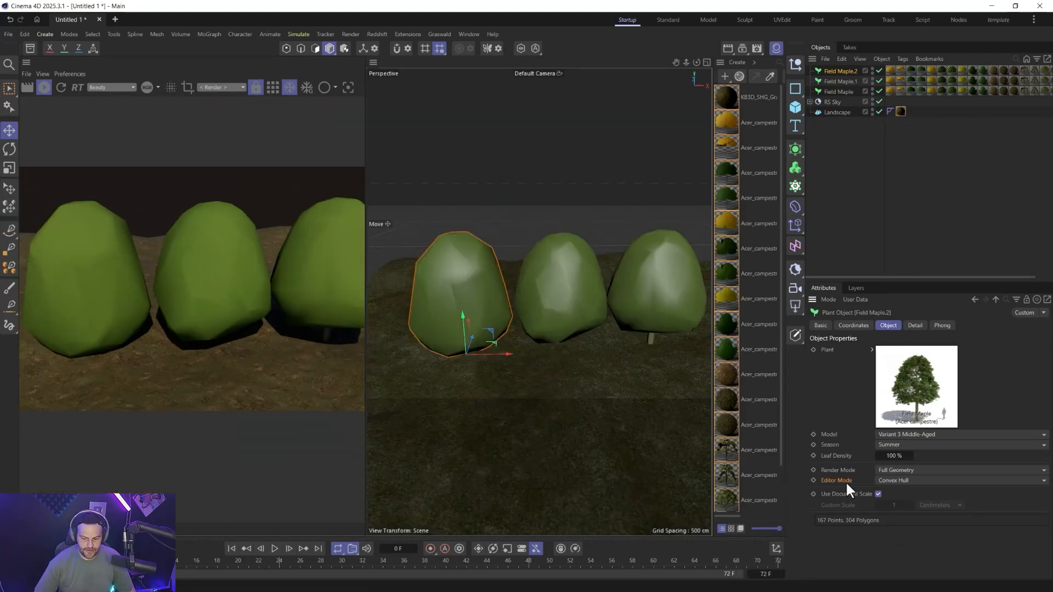
pyautogui.moveTo(896, 478)
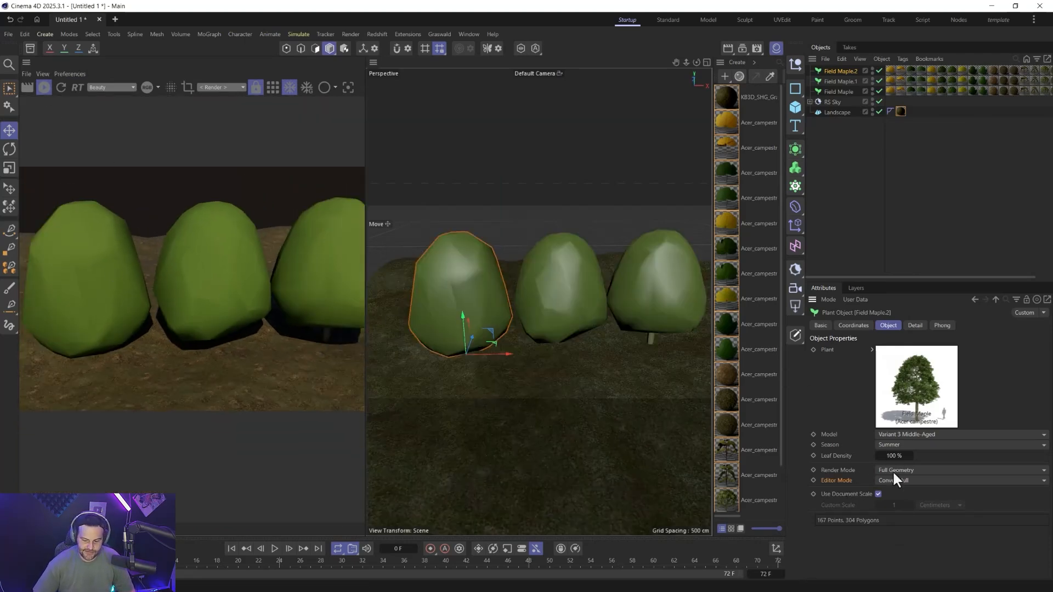
# - Switch the maple's Editor Mode to Render Geometry, then select the middle maple
pyautogui.click(960, 480)
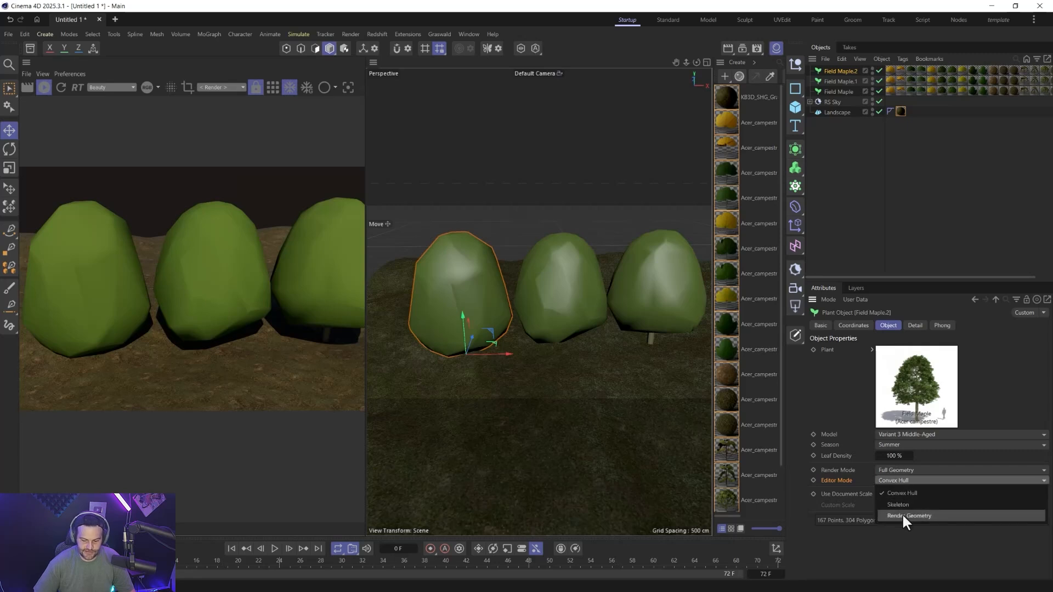
pyautogui.click(909, 516)
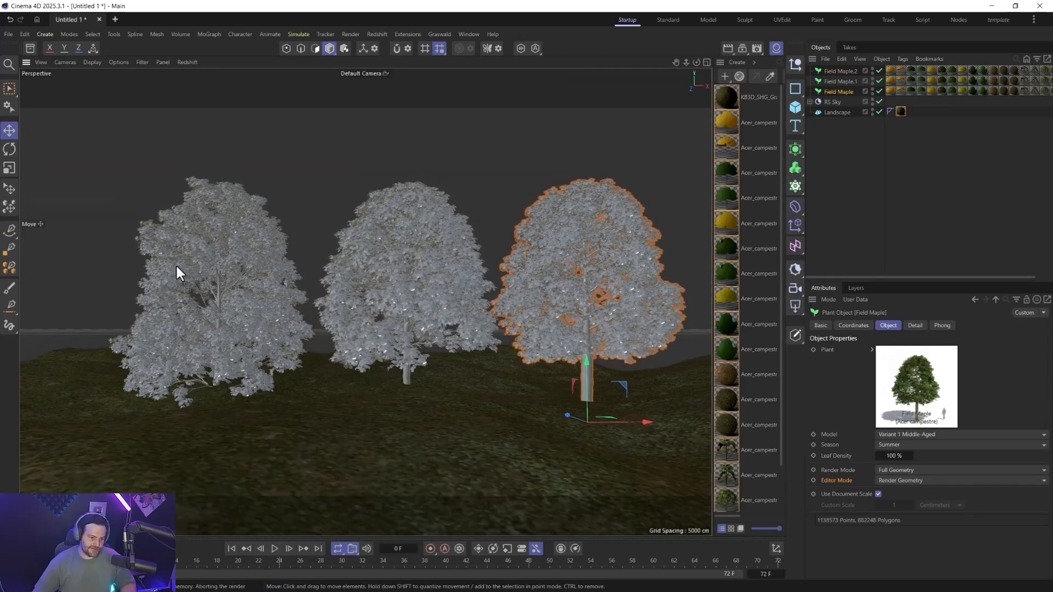
pyautogui.moveTo(548, 291)
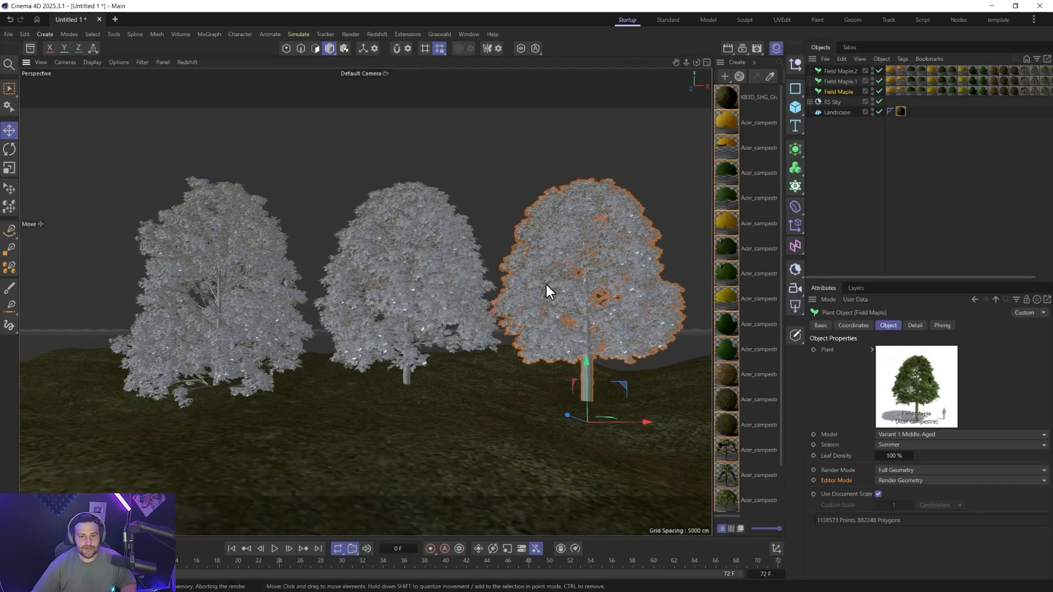
pyautogui.click(837, 82)
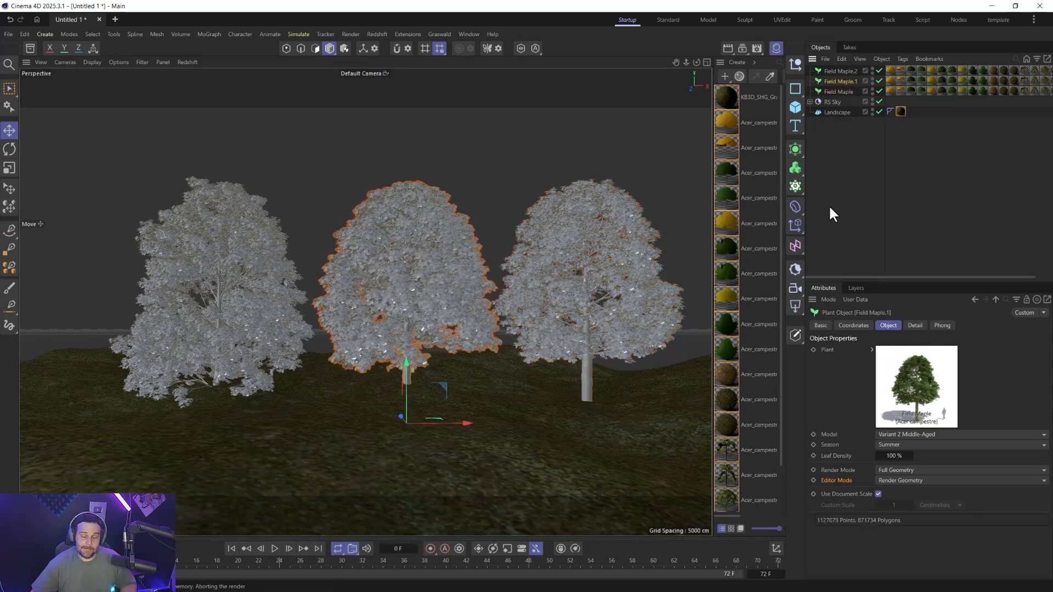
pyautogui.moveTo(728, 186)
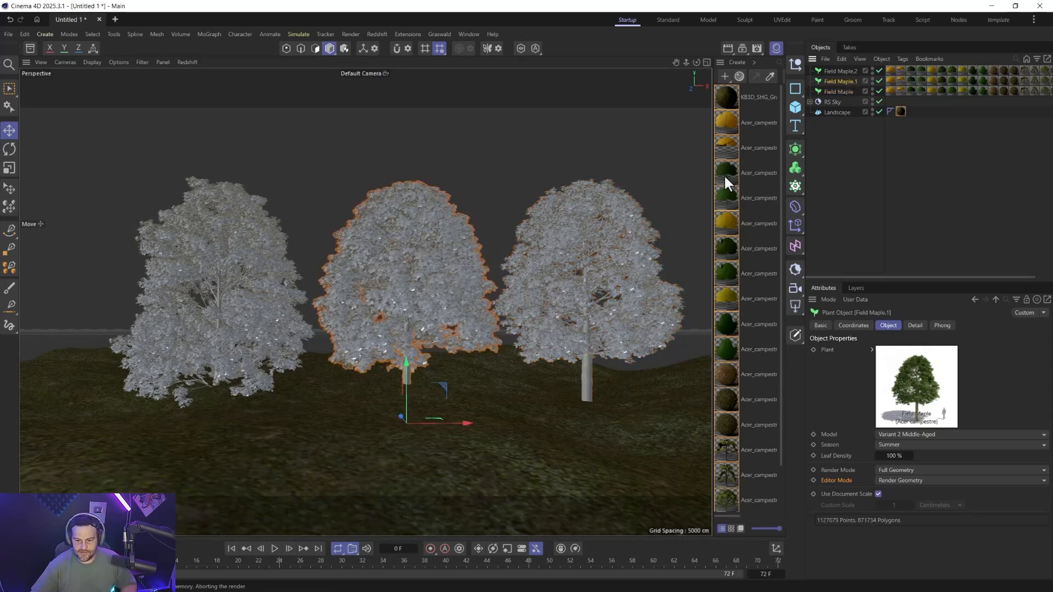
pyautogui.moveTo(747, 377)
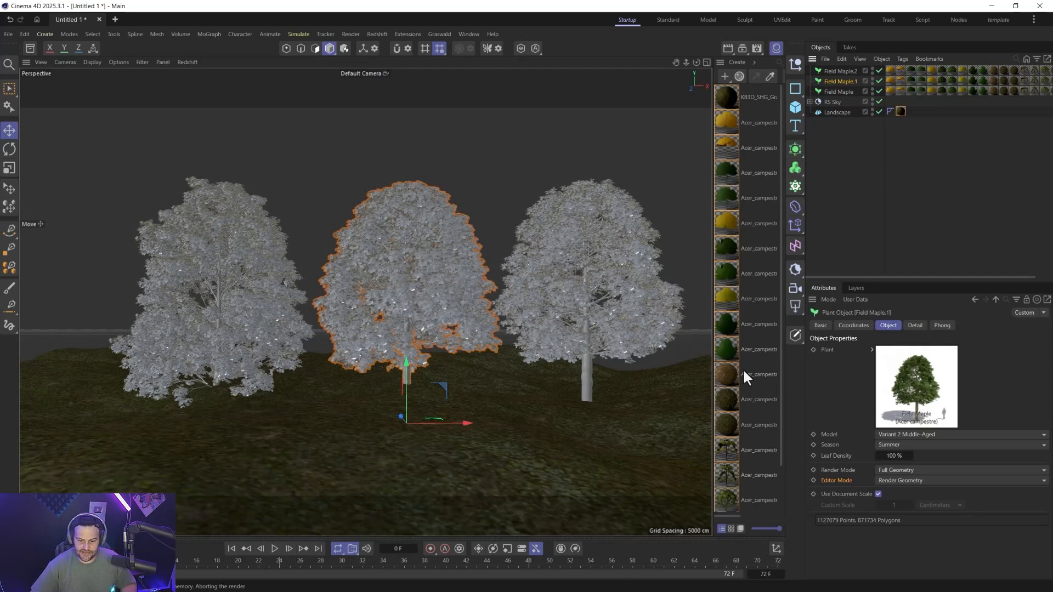
pyautogui.moveTo(824, 303)
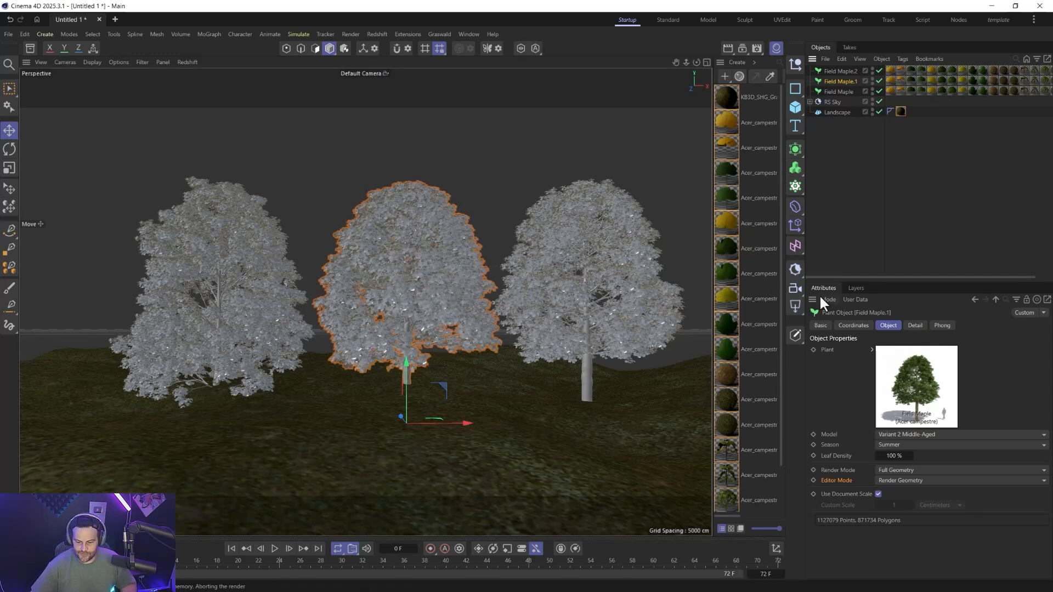
pyautogui.moveTo(767, 128)
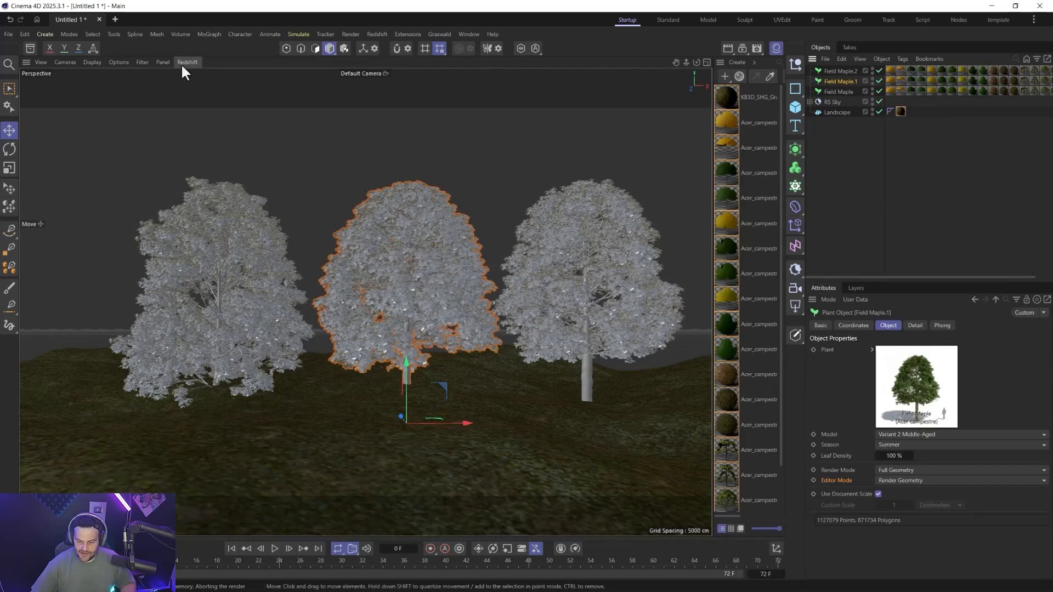
pyautogui.moveTo(201, 65)
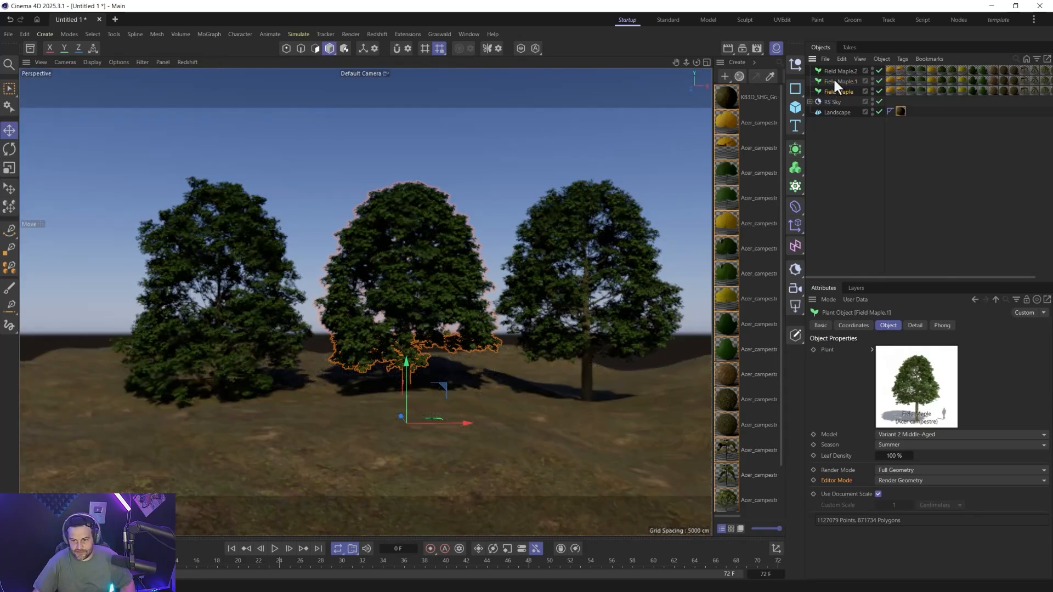
# - Select all three Field Maples and cycle Season through Winter and Spring to Fall
pyautogui.click(957, 444)
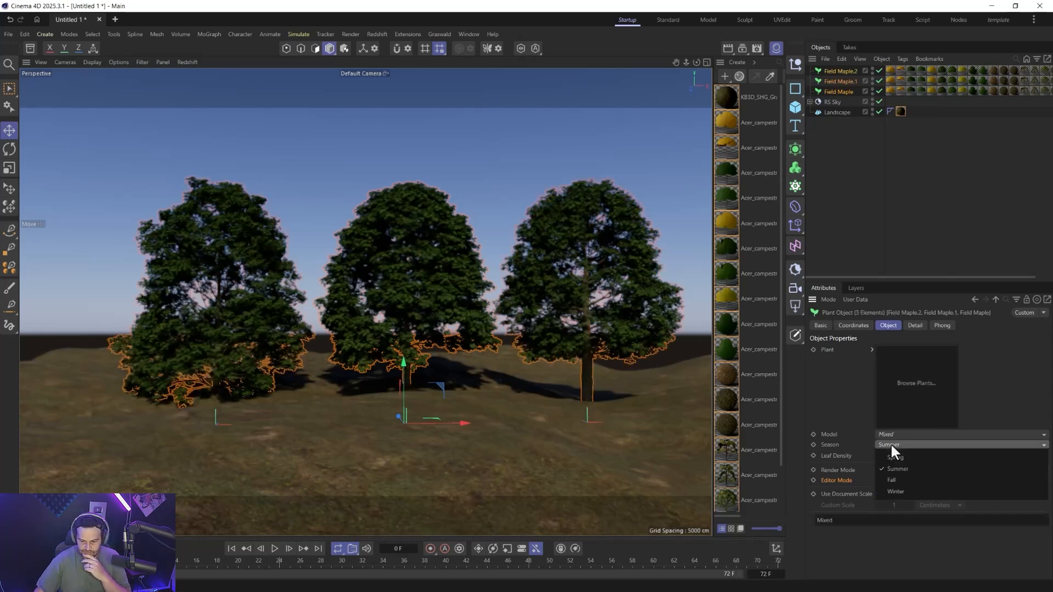
pyautogui.click(895, 491)
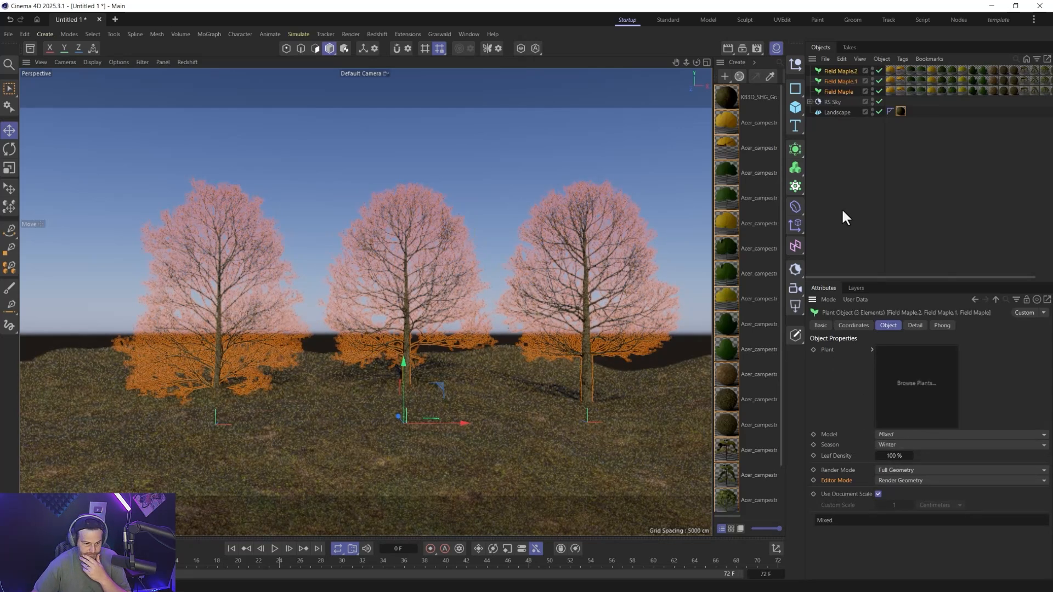
pyautogui.click(957, 445)
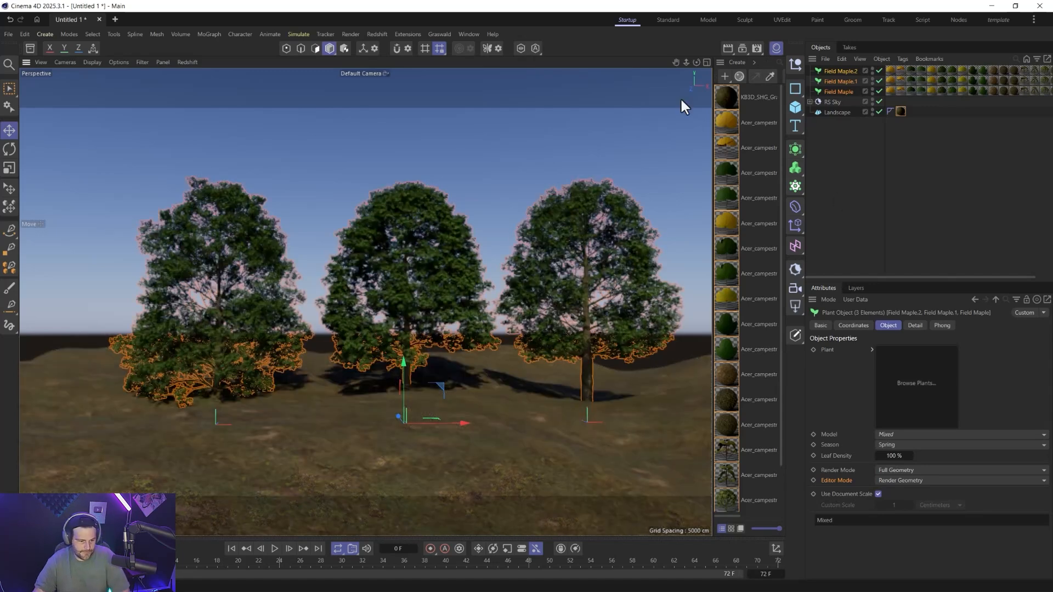
pyautogui.moveTo(737, 292)
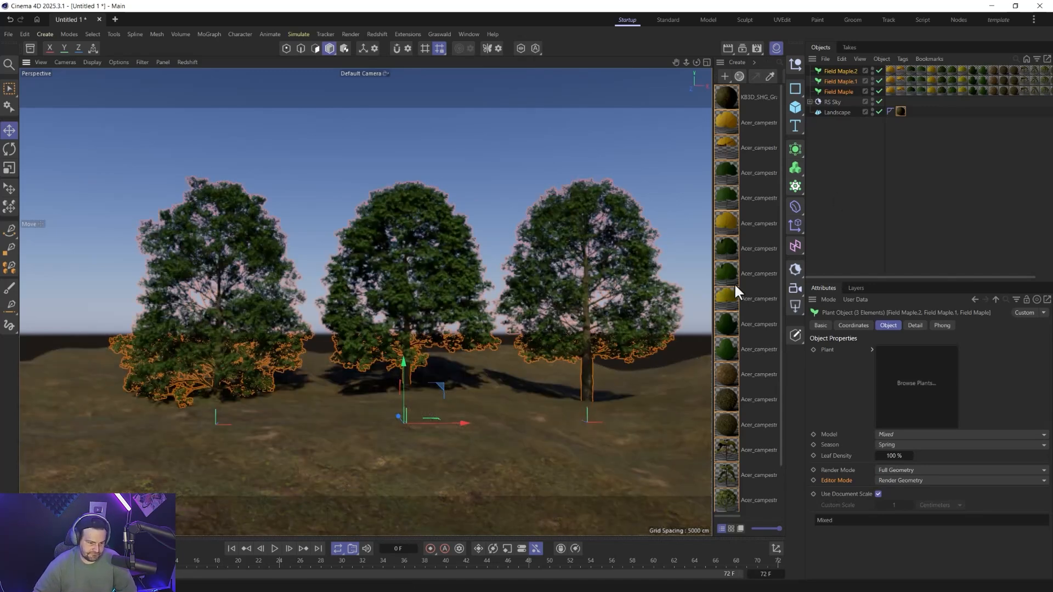
pyautogui.click(959, 445)
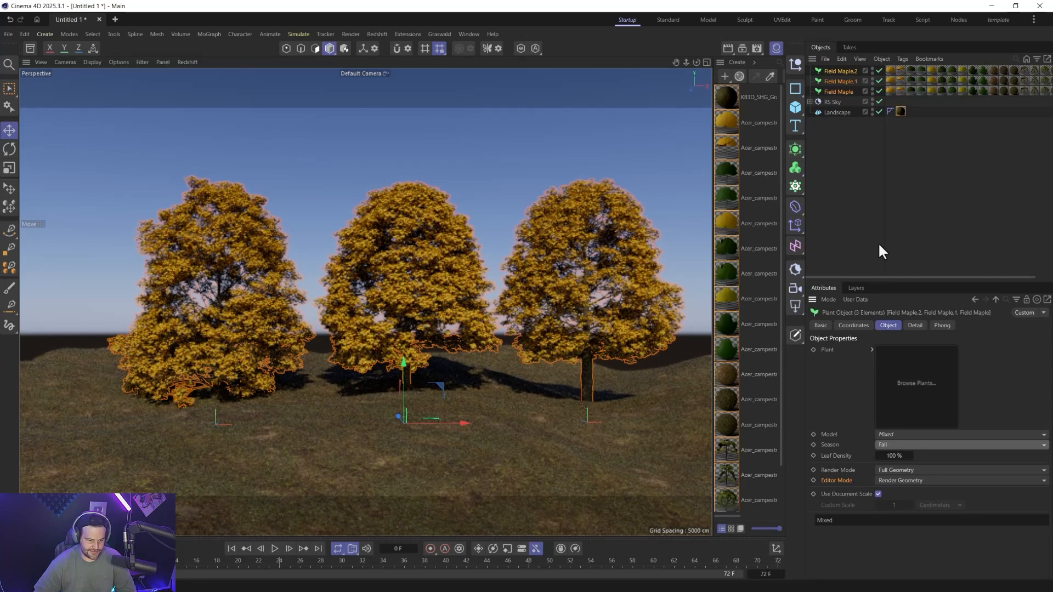
pyautogui.moveTo(794, 170)
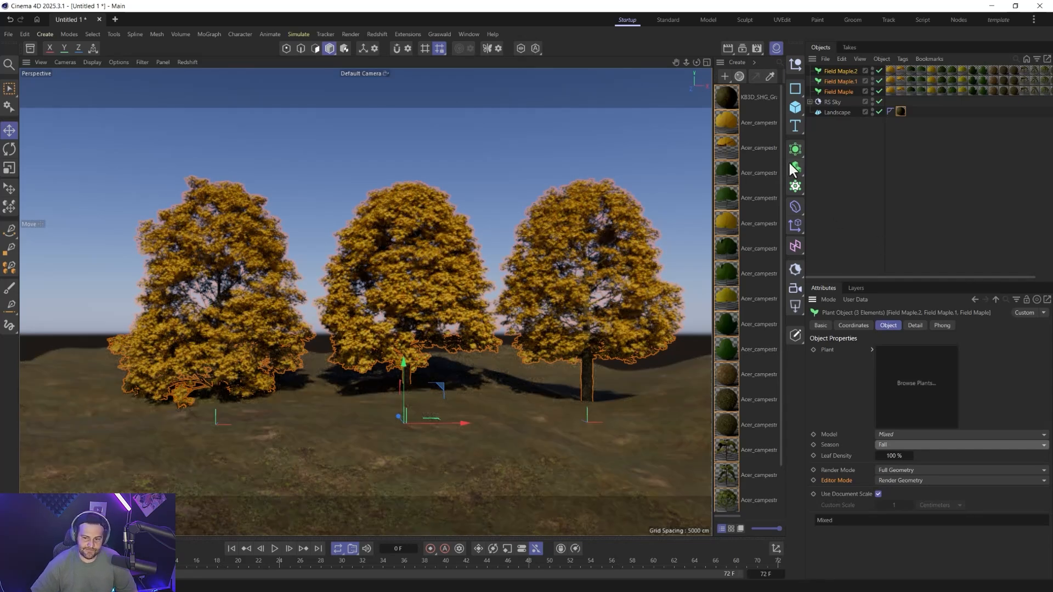
pyautogui.moveTo(185, 74)
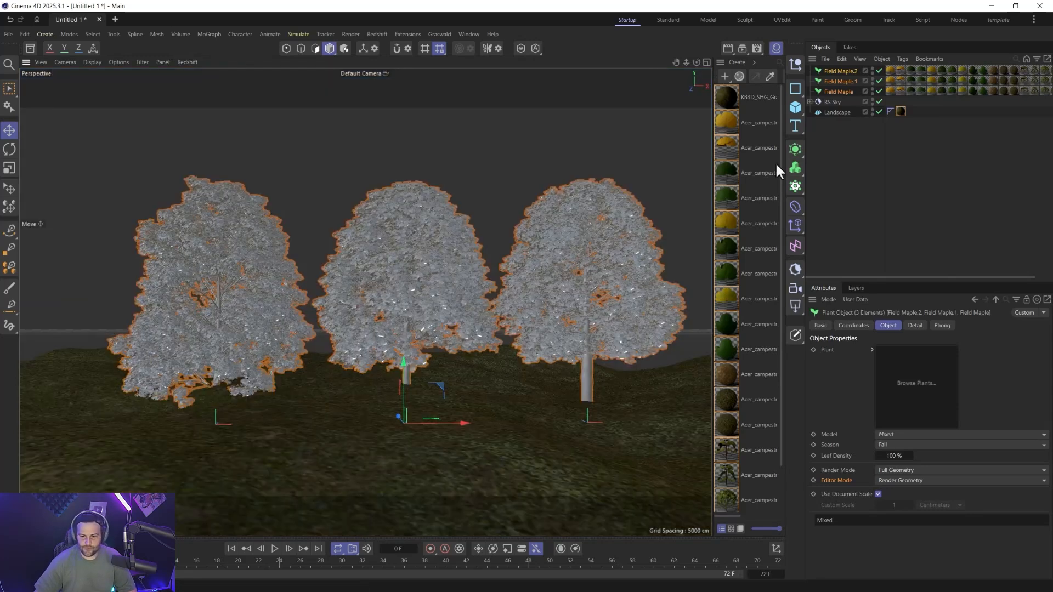
pyautogui.moveTo(840, 121)
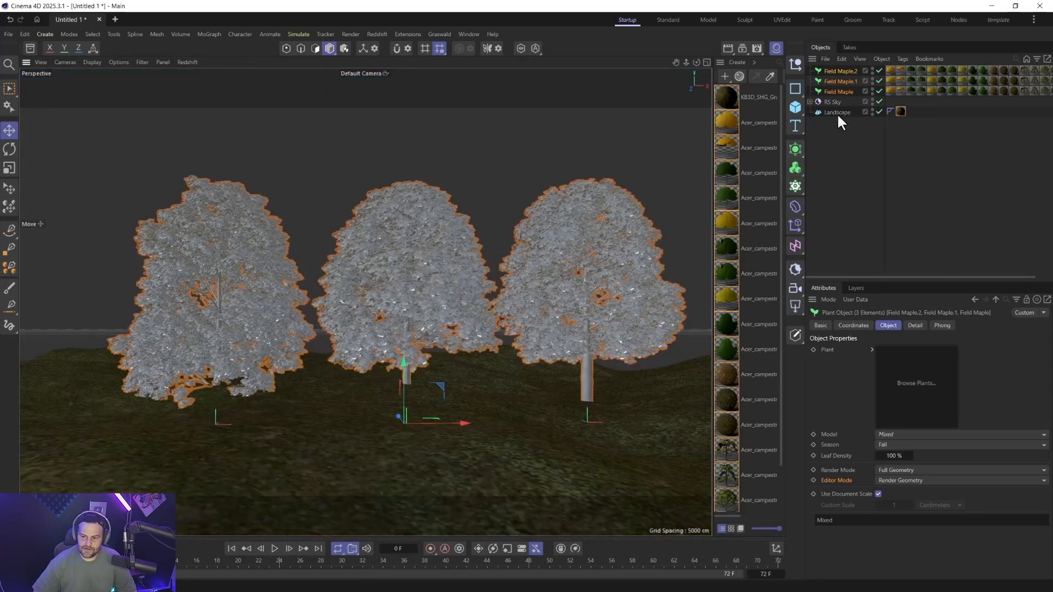
# - Add a MoGraph Cloner to the scene from the Landscape selection
pyautogui.click(837, 111)
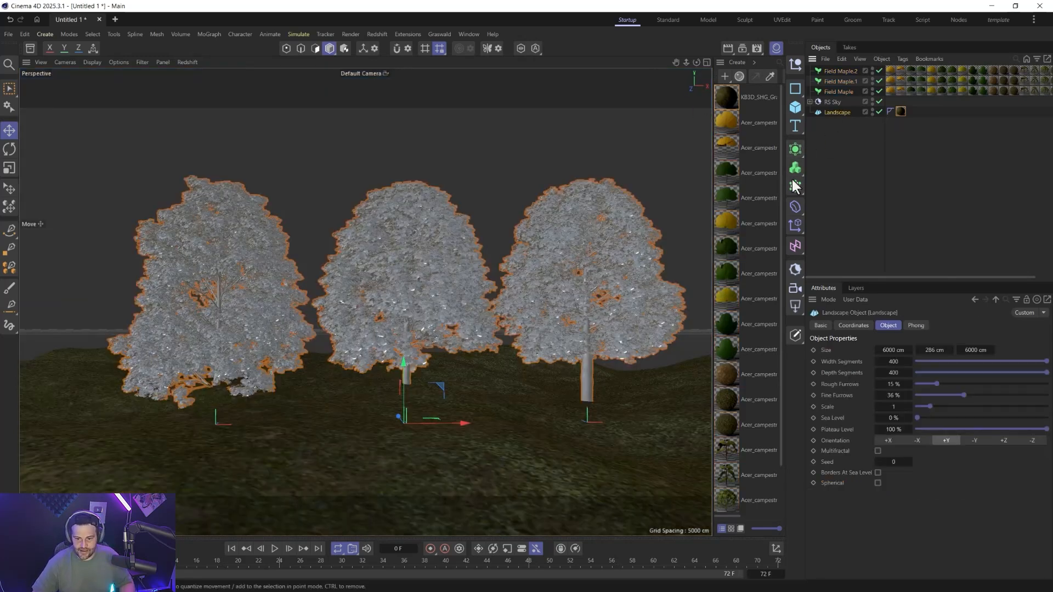
pyautogui.click(794, 186)
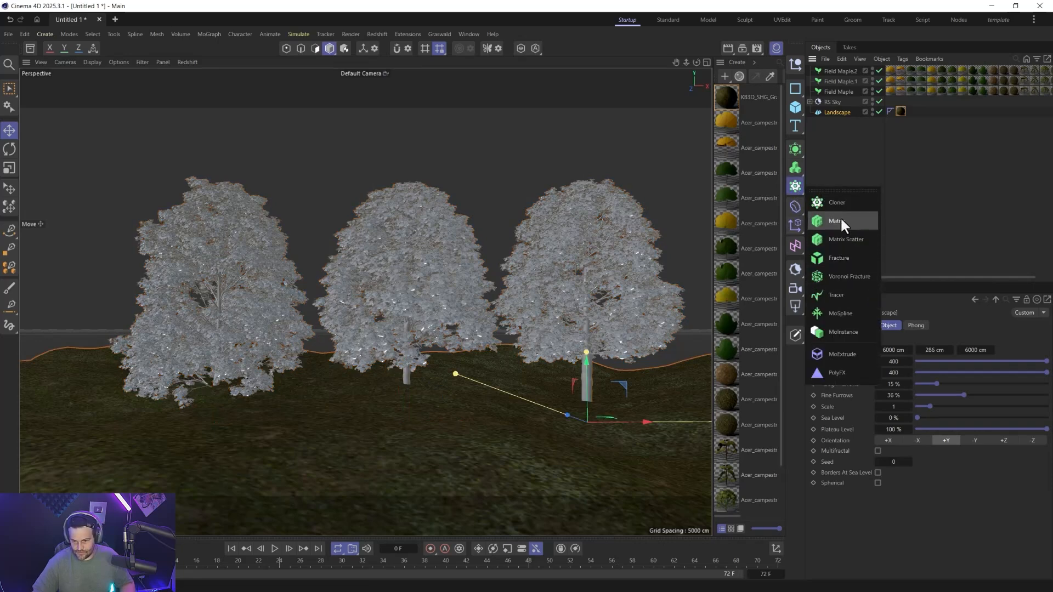
pyautogui.click(836, 203)
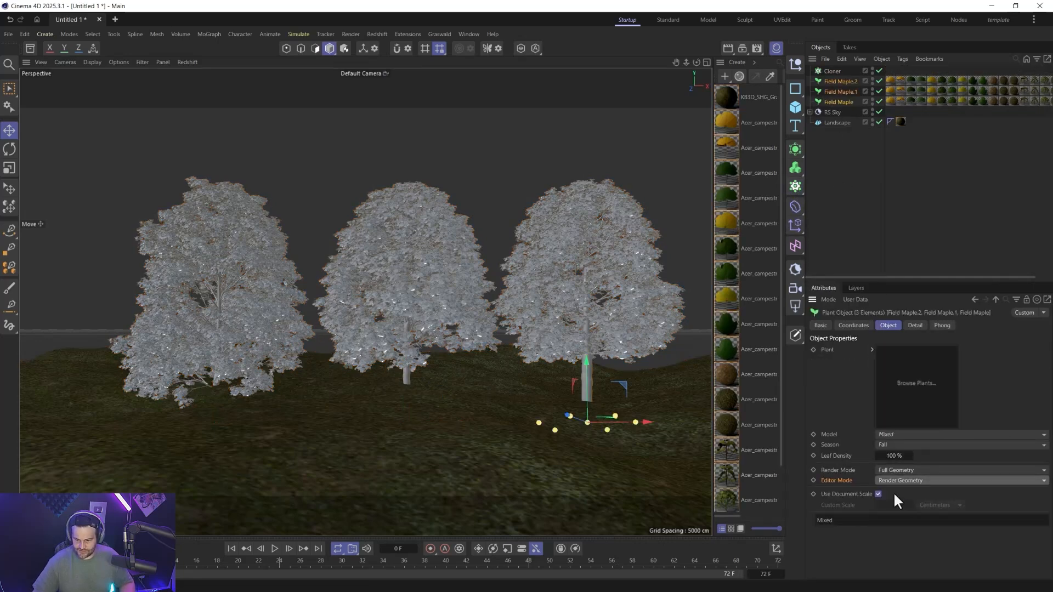
# - Display the maples as convex hulls and set the Cloner's Mode to Object
pyautogui.click(960, 480)
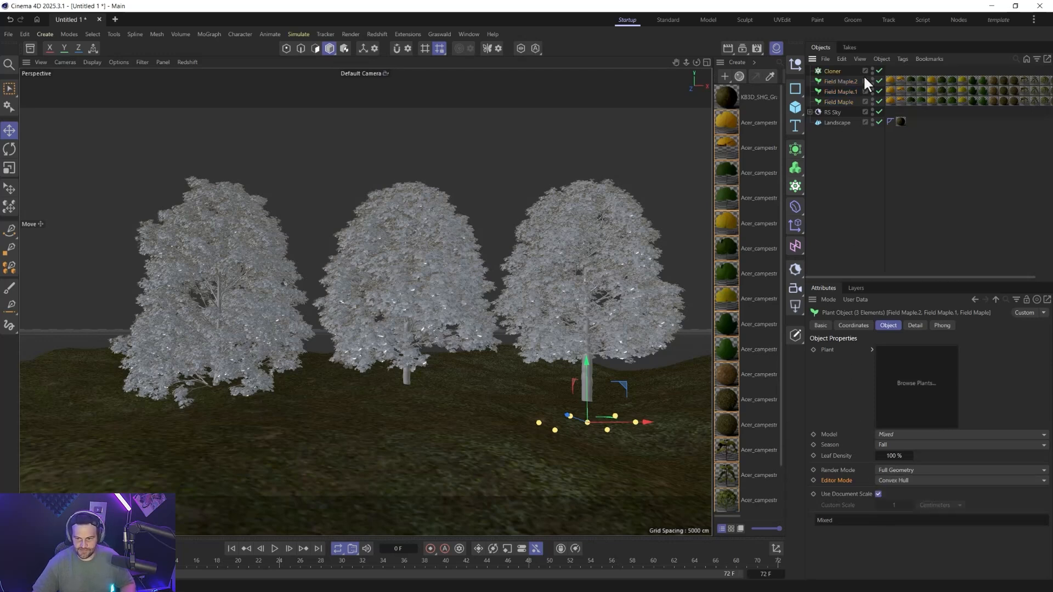
pyautogui.click(832, 70)
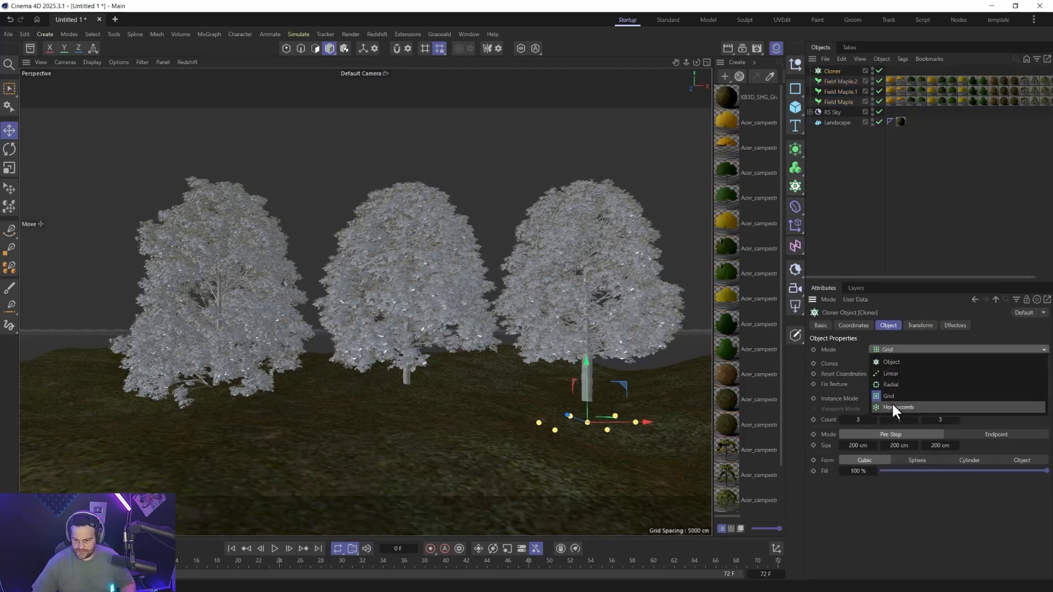
pyautogui.click(891, 362)
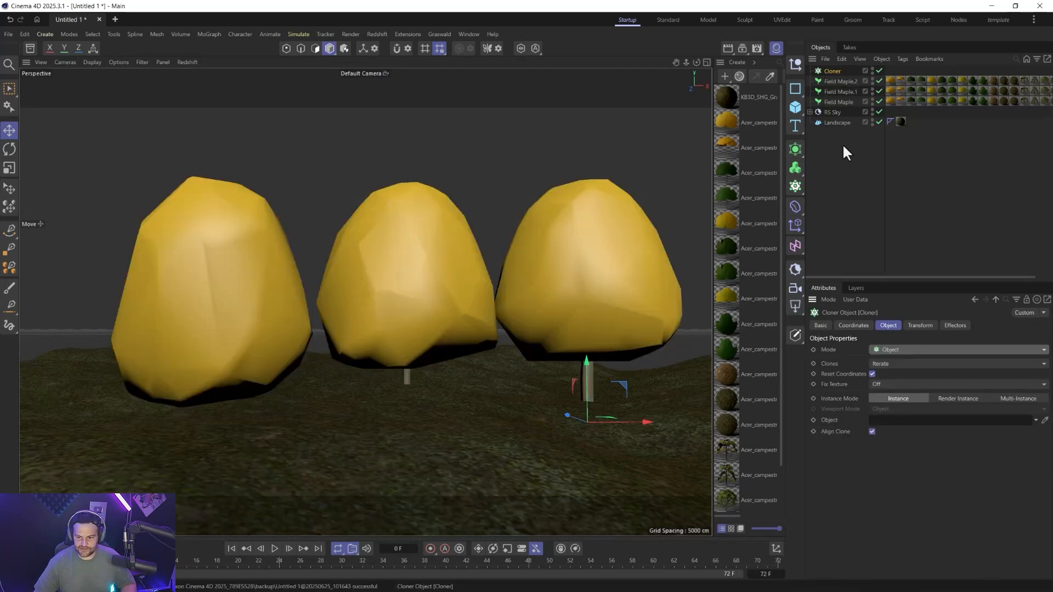
# - Nest the three Field Maple plants under the Cloner
pyautogui.click(836, 122)
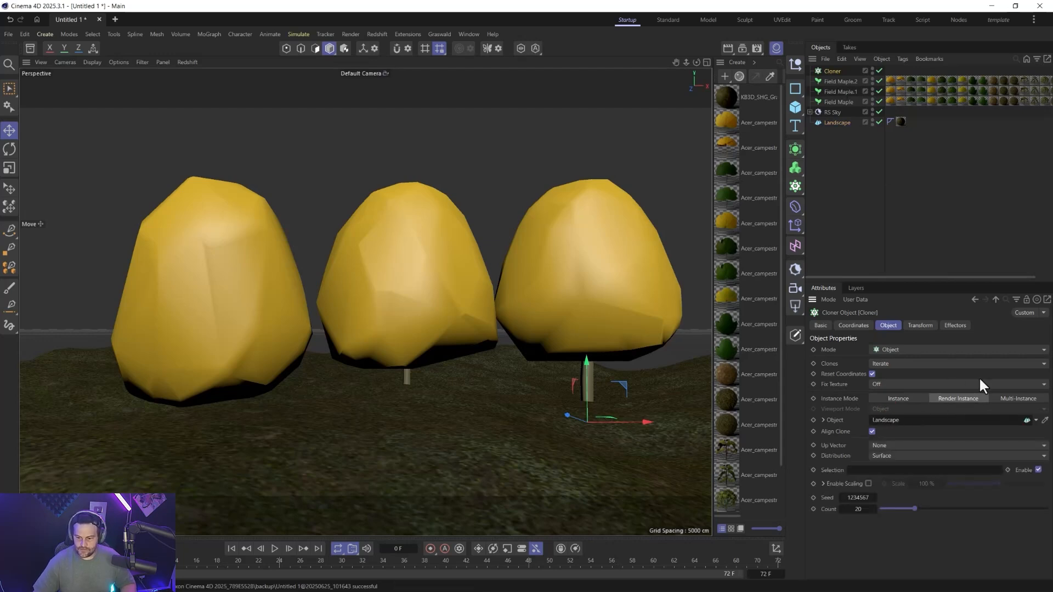
pyautogui.click(840, 81)
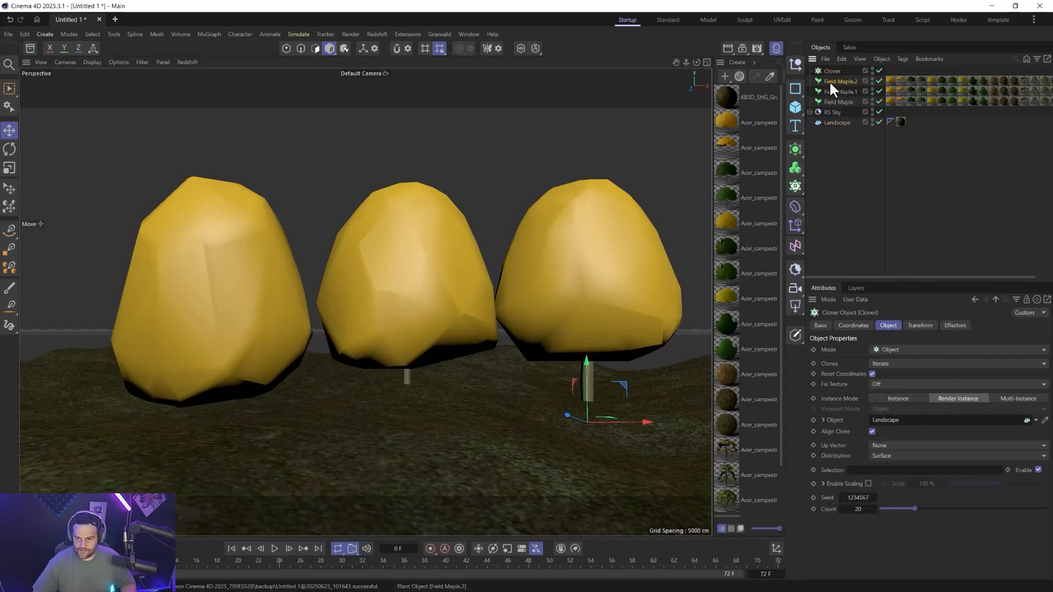
pyautogui.click(838, 91)
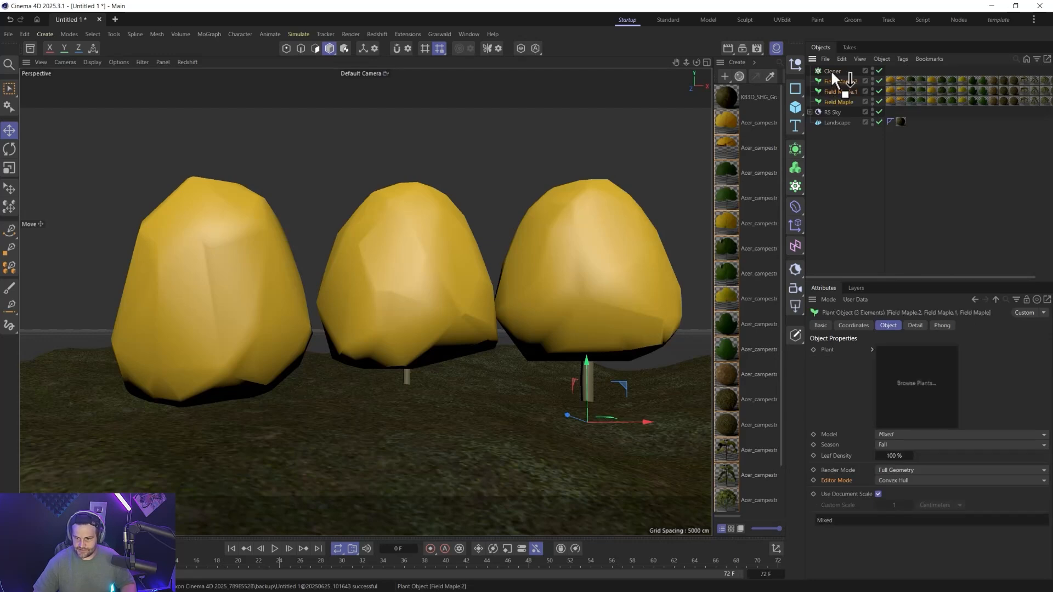
pyautogui.click(832, 70)
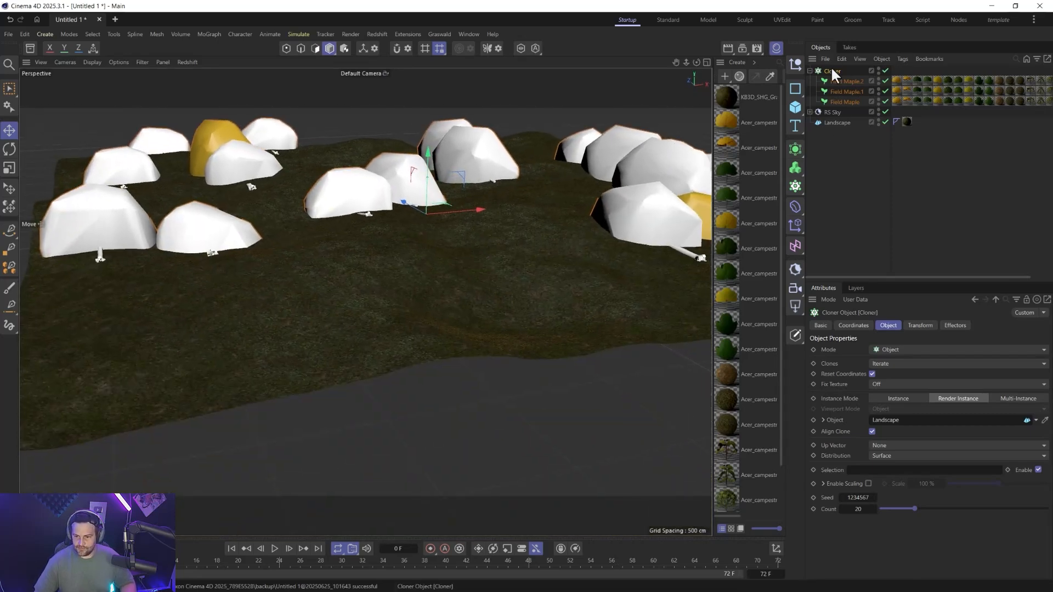
# - Set the Cloner object to Landscape on Surface, Count 100, Align Clone off
pyautogui.click(919, 325)
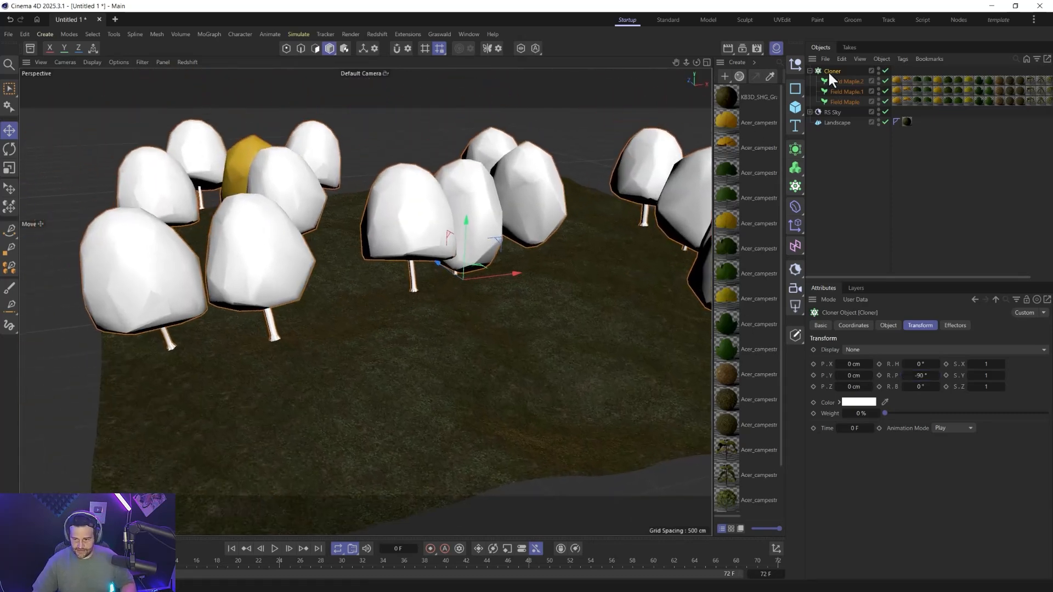
pyautogui.click(888, 325)
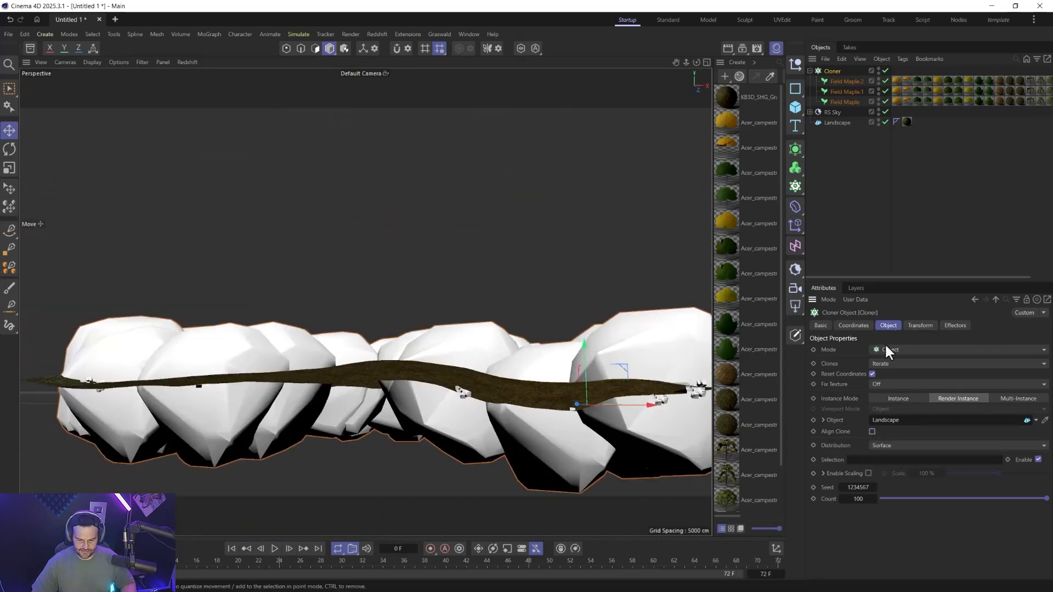
pyautogui.click(919, 325)
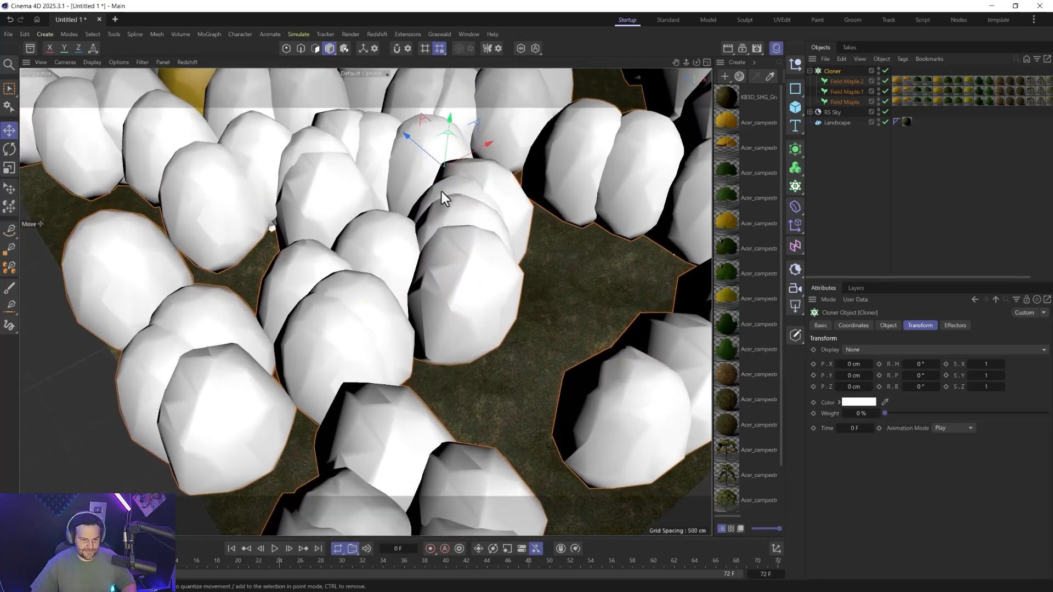
pyautogui.click(298, 34)
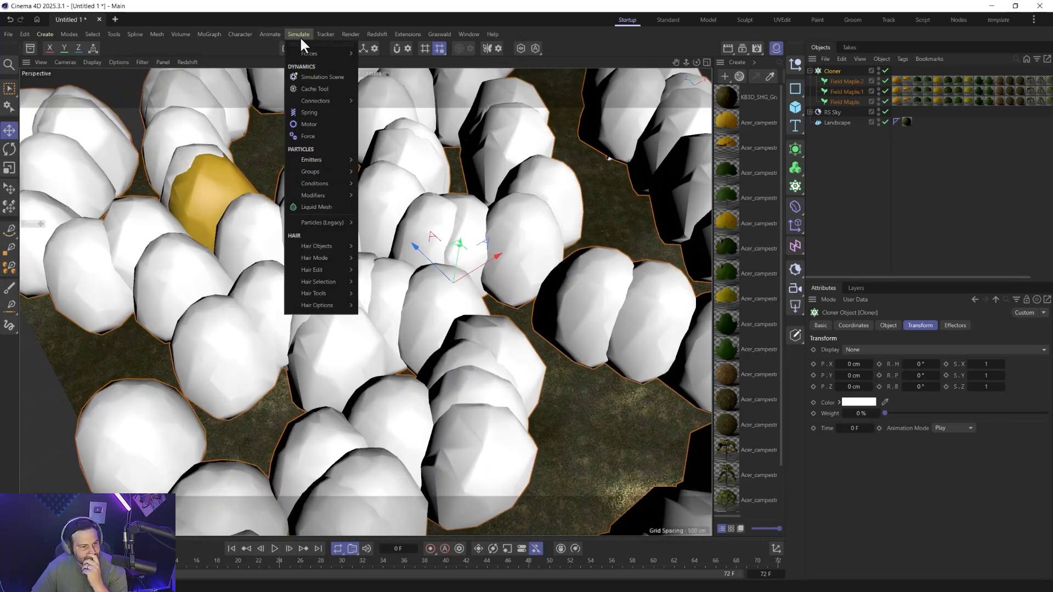
# - Add a Push Apart effector in Hide mode with 220 cm radius, and set Cloner Count to 800
pyautogui.click(209, 34)
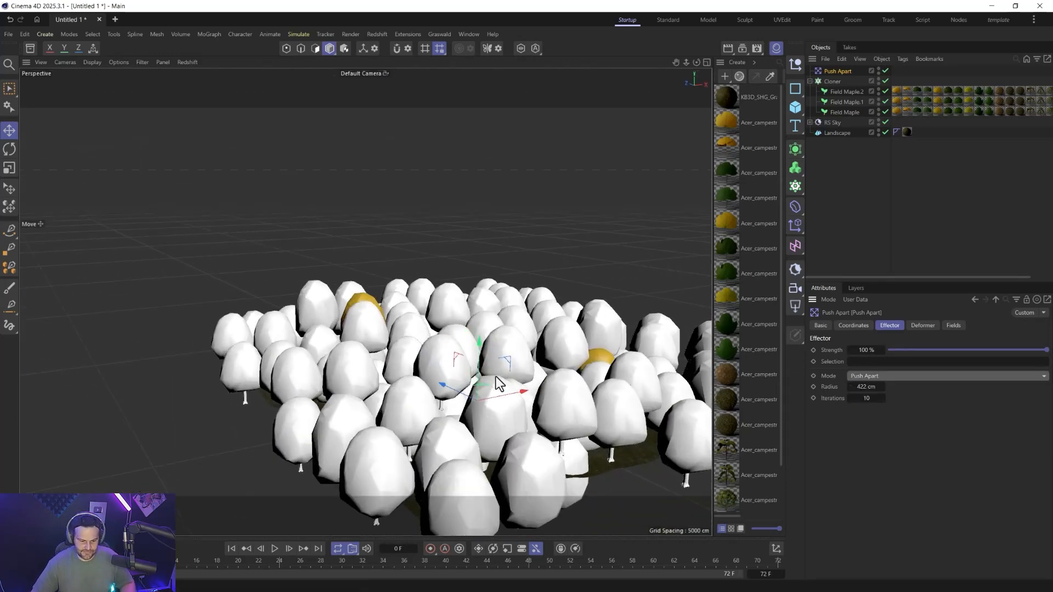
pyautogui.click(947, 375)
pyautogui.write('220')
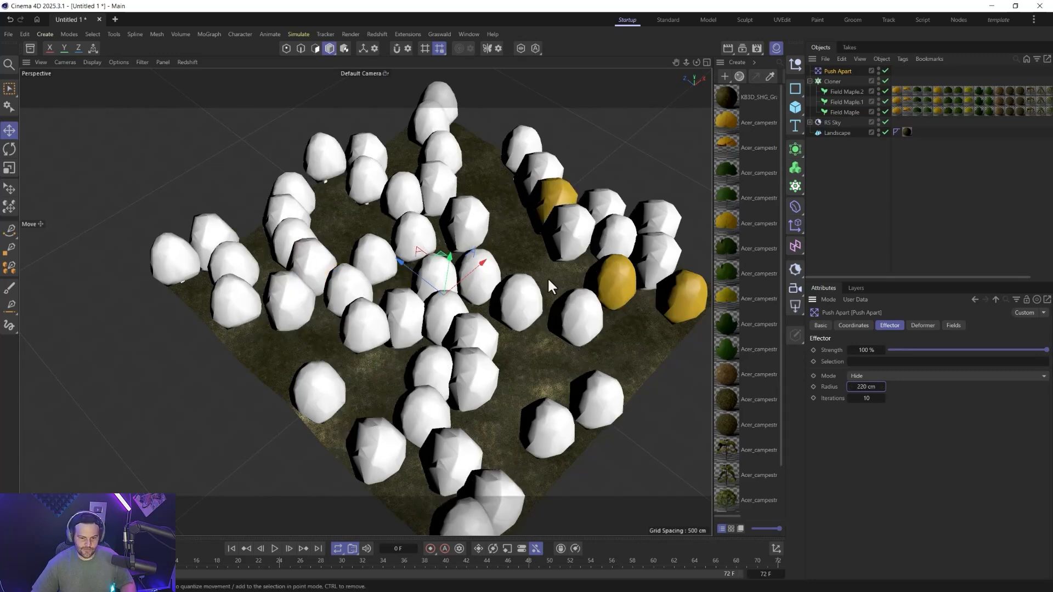
pyautogui.click(832, 81)
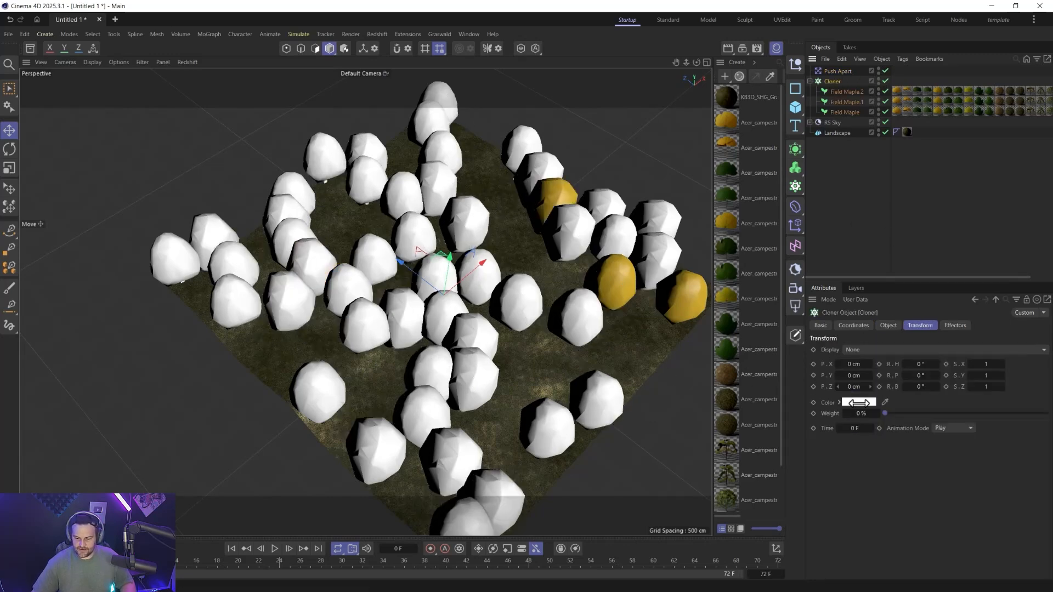
pyautogui.click(887, 325)
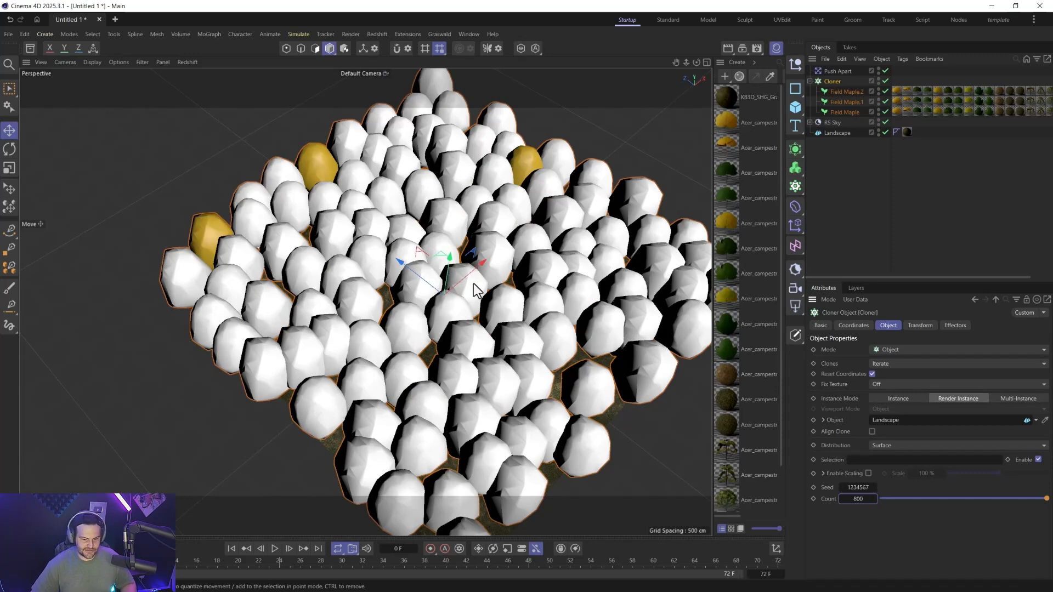
pyautogui.moveTo(437, 400)
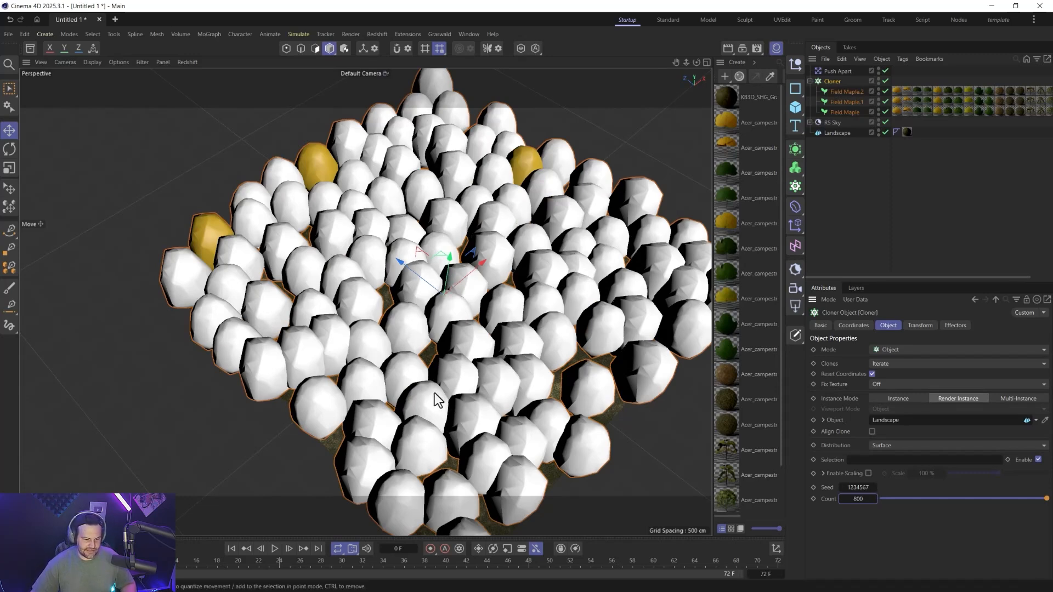
pyautogui.moveTo(424, 378)
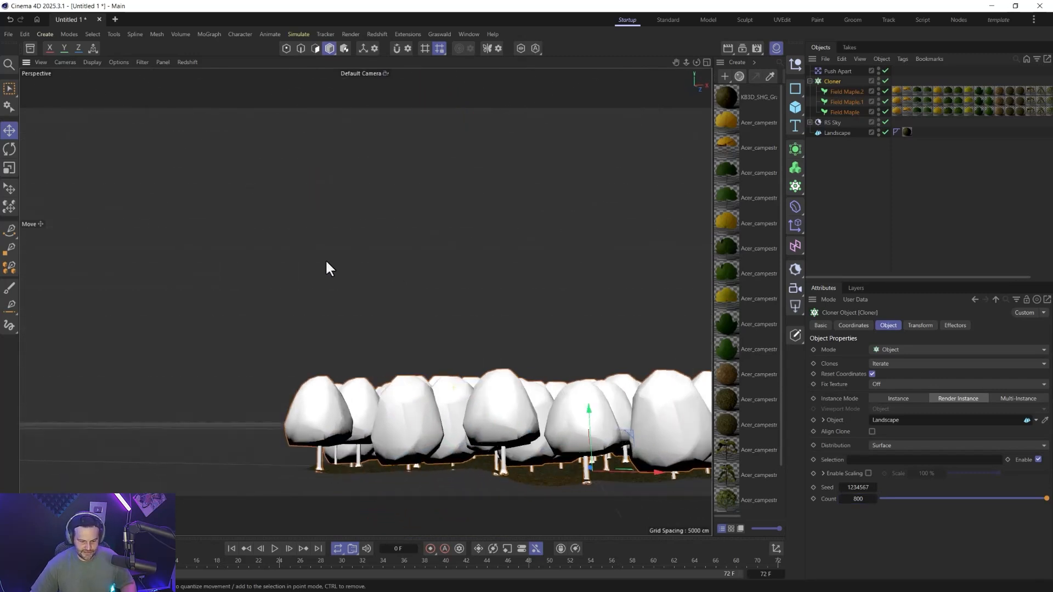
pyautogui.click(299, 34)
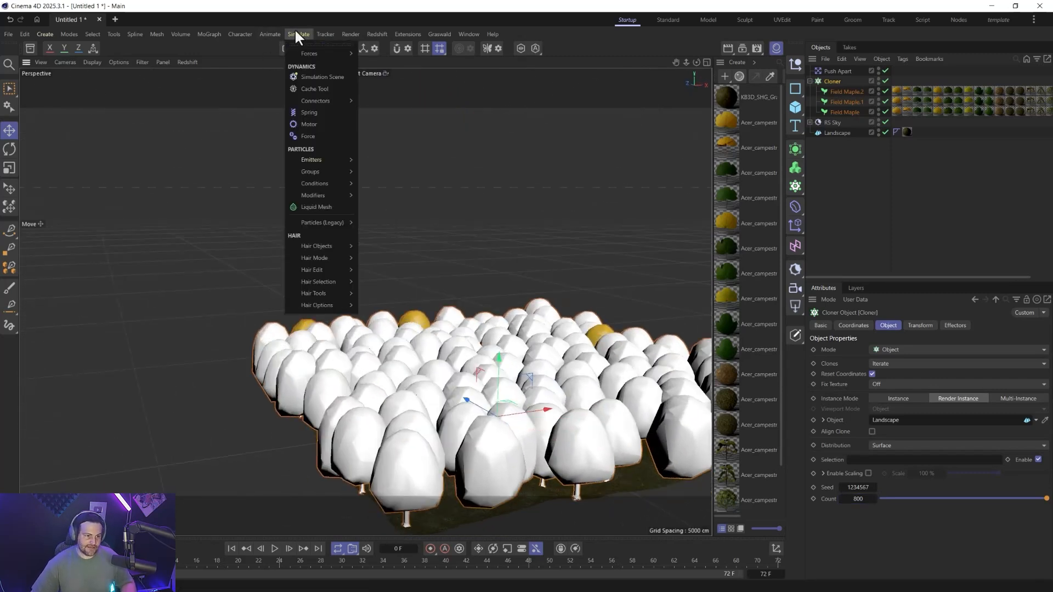
# - Add a Random effector with position, uniform 0.2 scale and rotation enabled
pyautogui.click(209, 34)
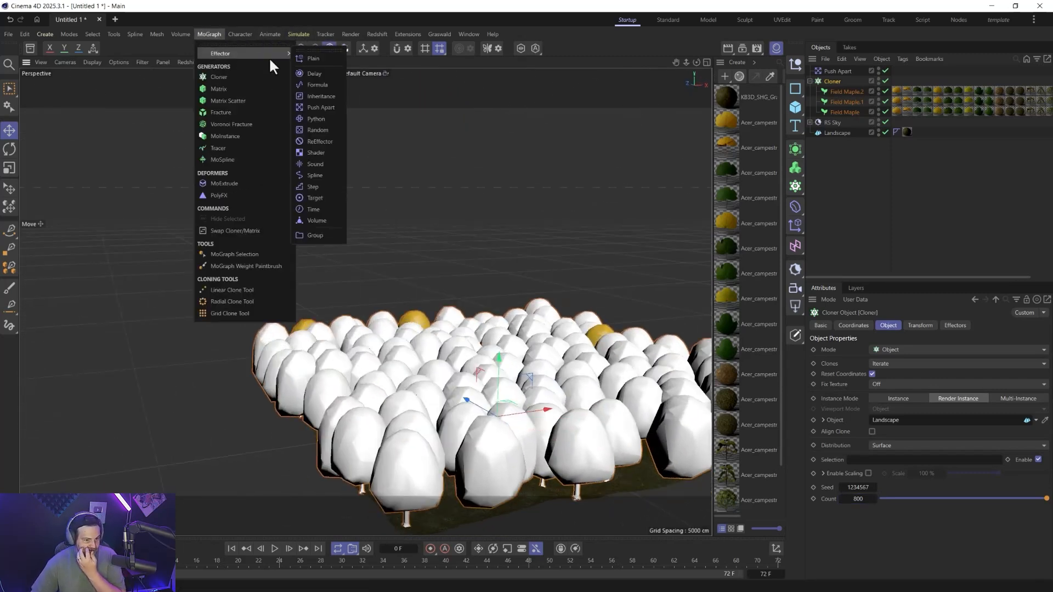
pyautogui.click(317, 129)
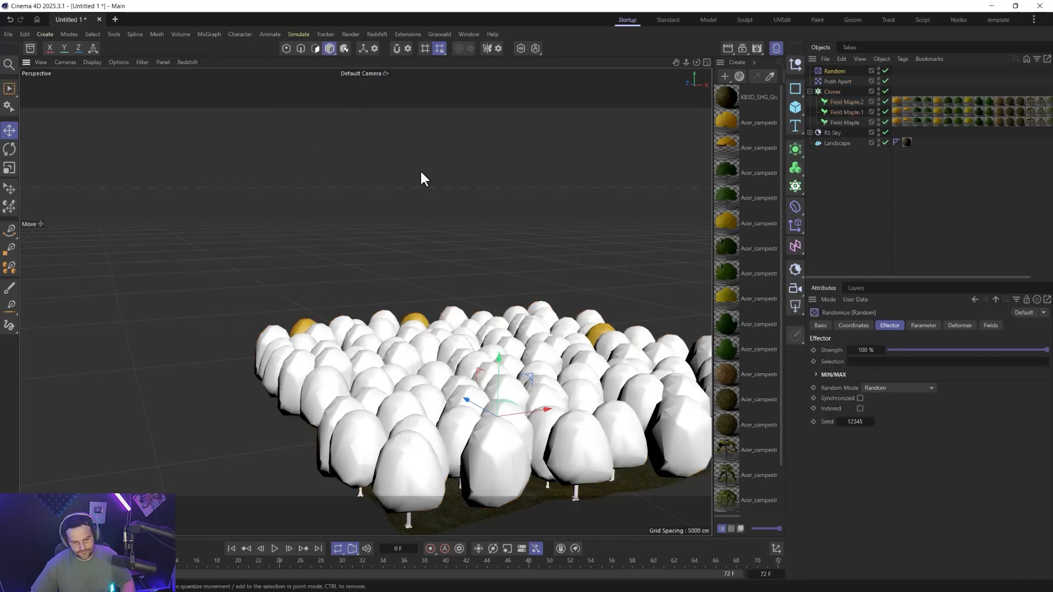
pyautogui.click(922, 326)
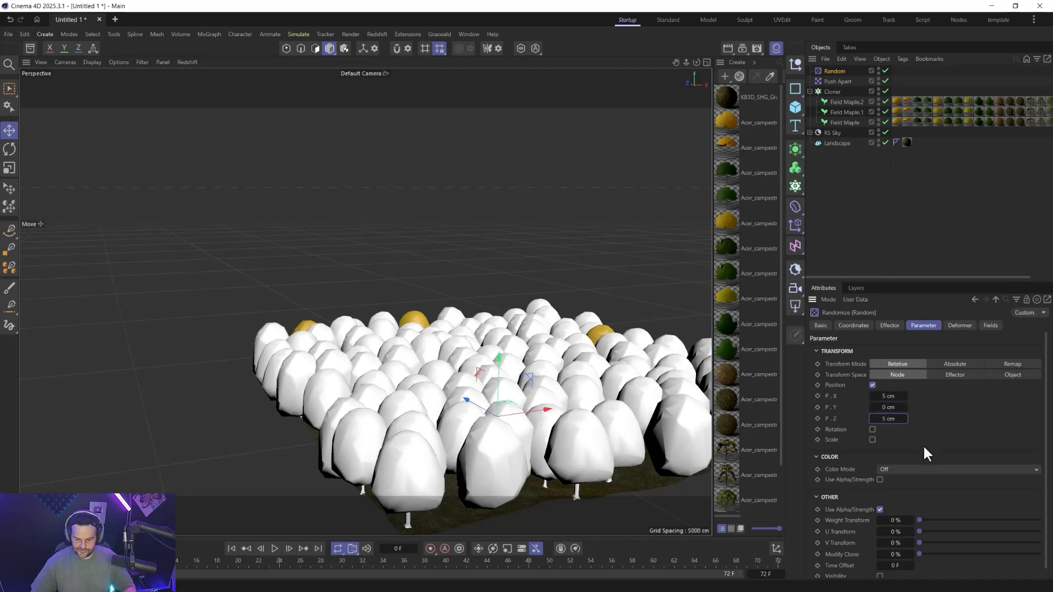
pyautogui.click(872, 439)
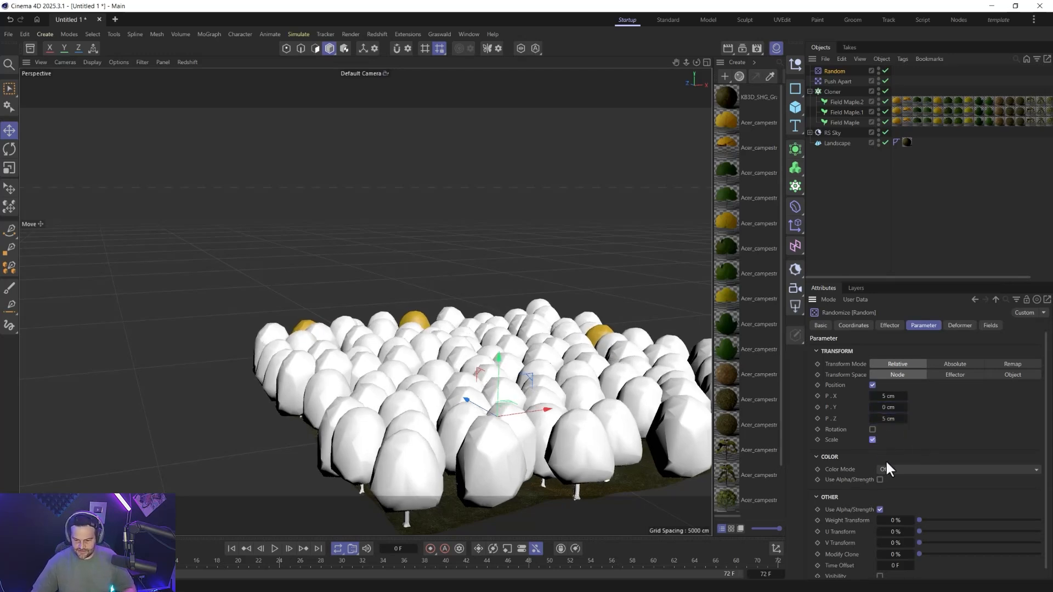
pyautogui.click(872, 440)
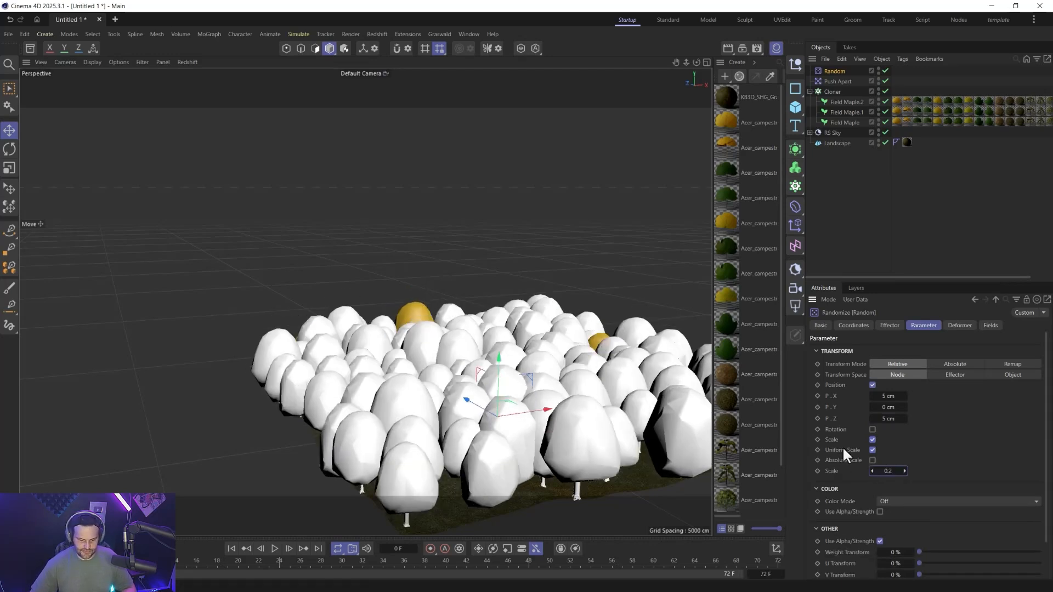
pyautogui.click(872, 429)
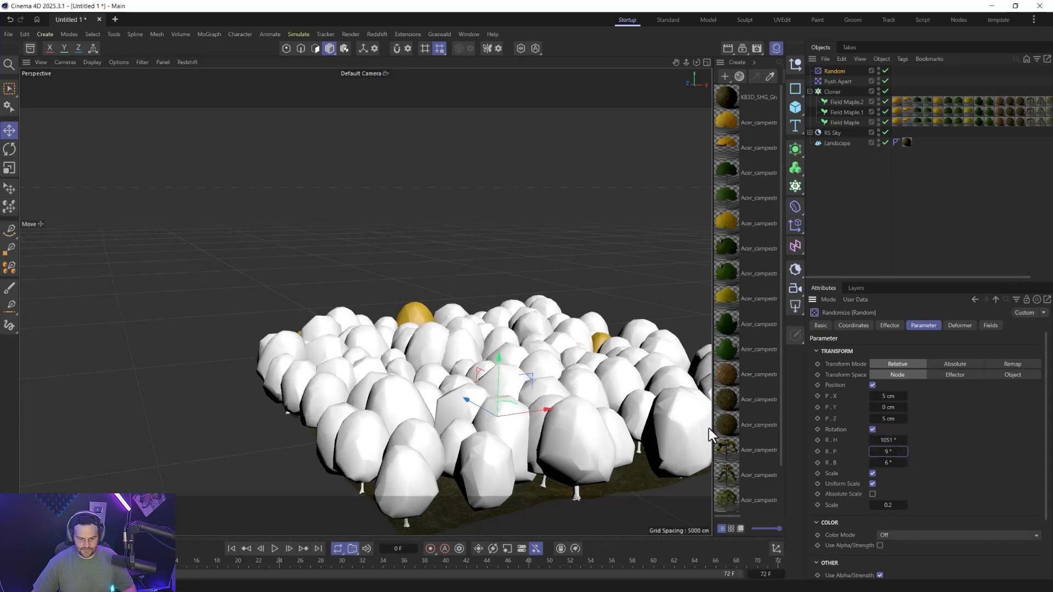
pyautogui.moveTo(841, 465)
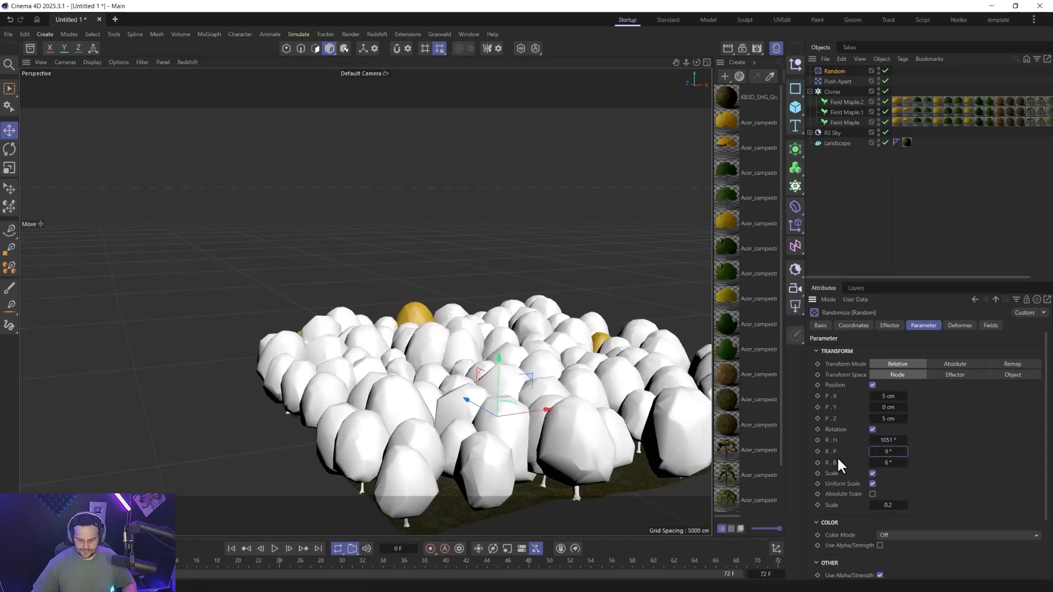
pyautogui.moveTo(972, 334)
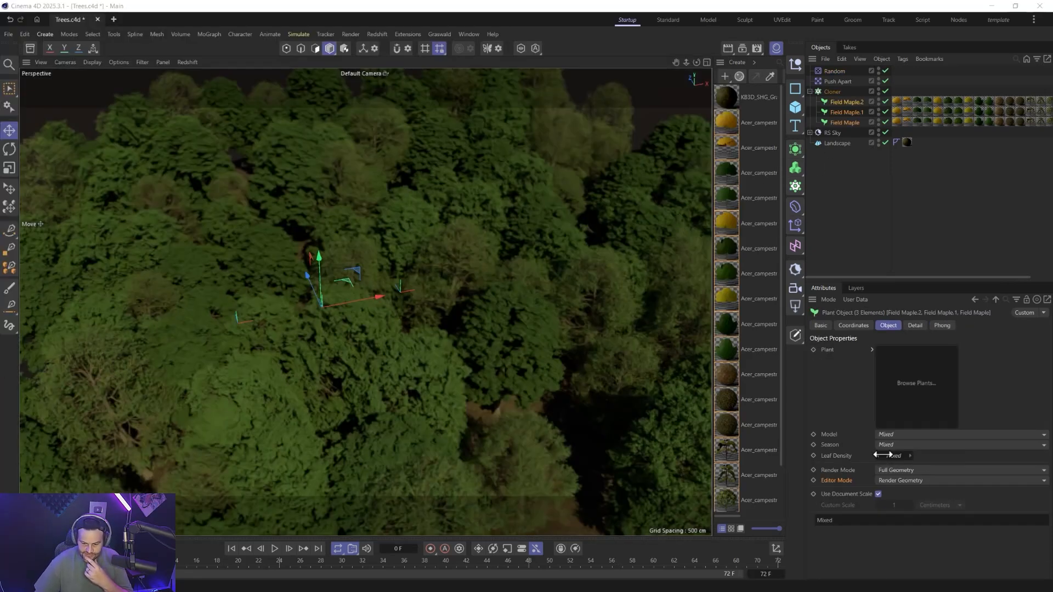
# - Select Field Maple.2 and set its Leaf Density to 40%
pyautogui.click(844, 122)
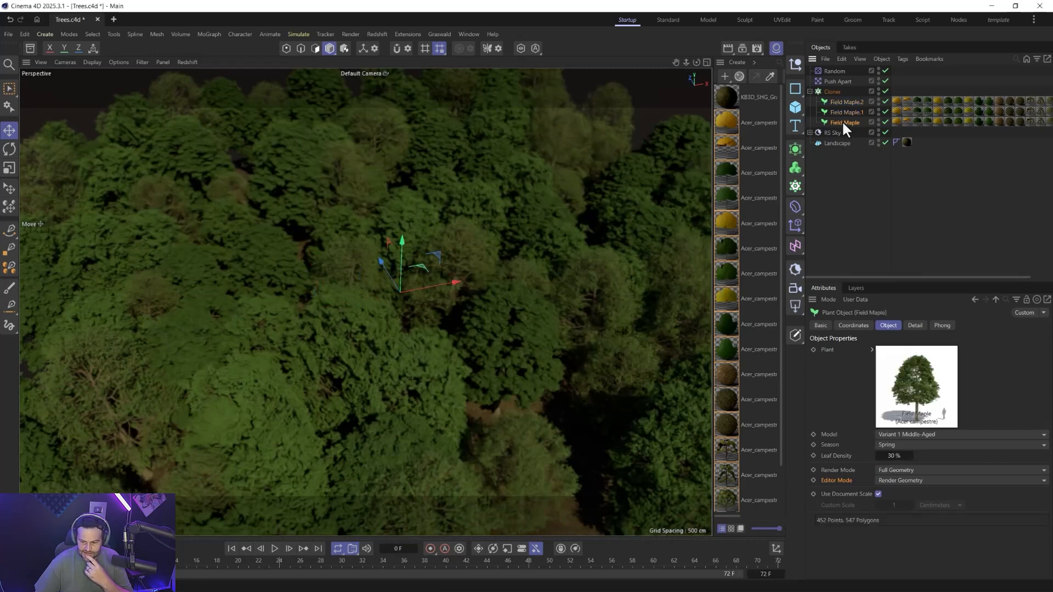
pyautogui.click(844, 101)
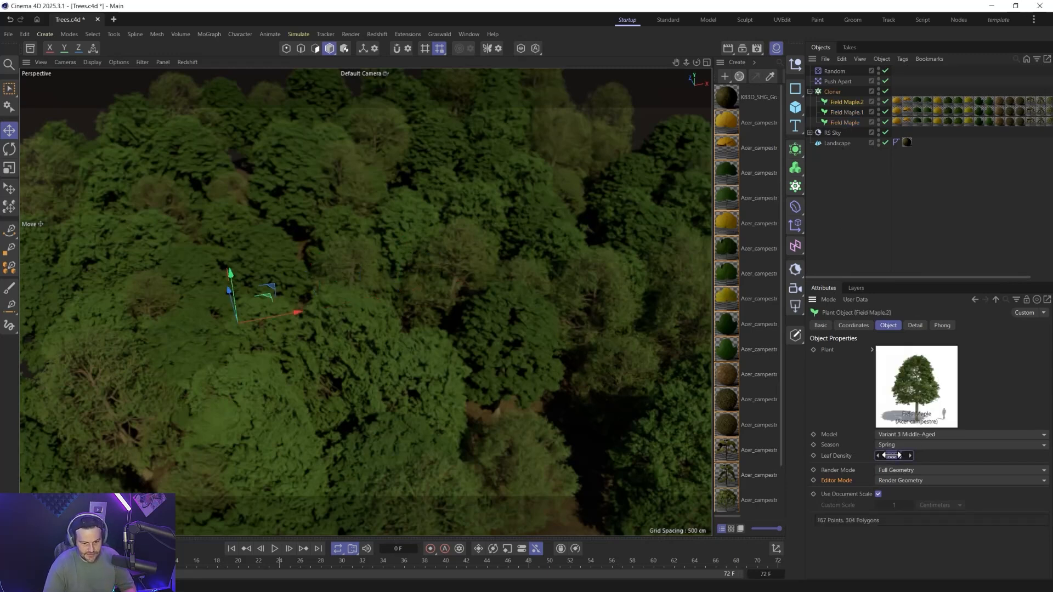
pyautogui.click(893, 455)
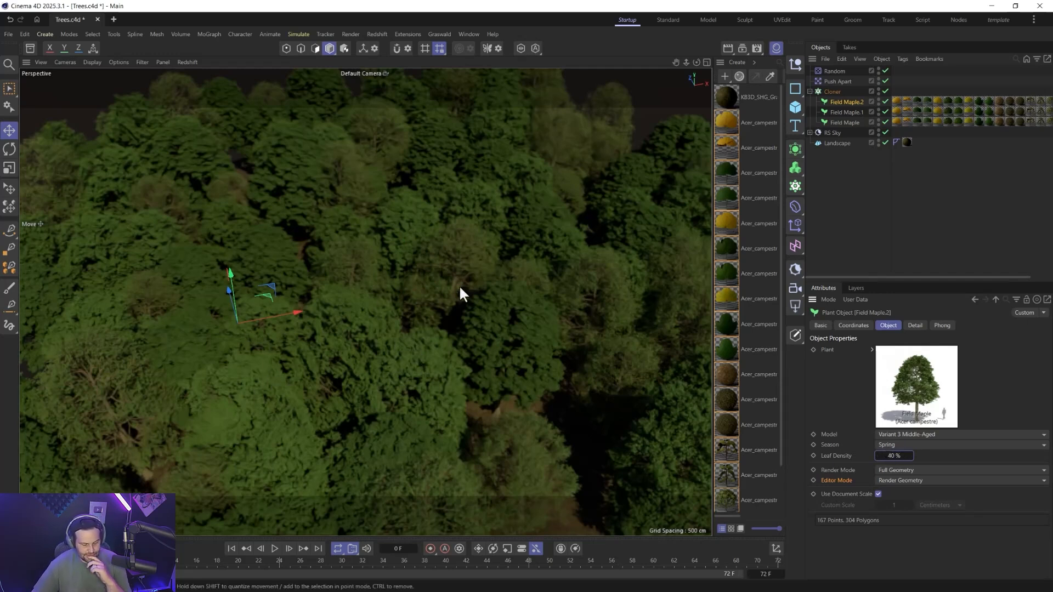
pyautogui.moveTo(506, 263)
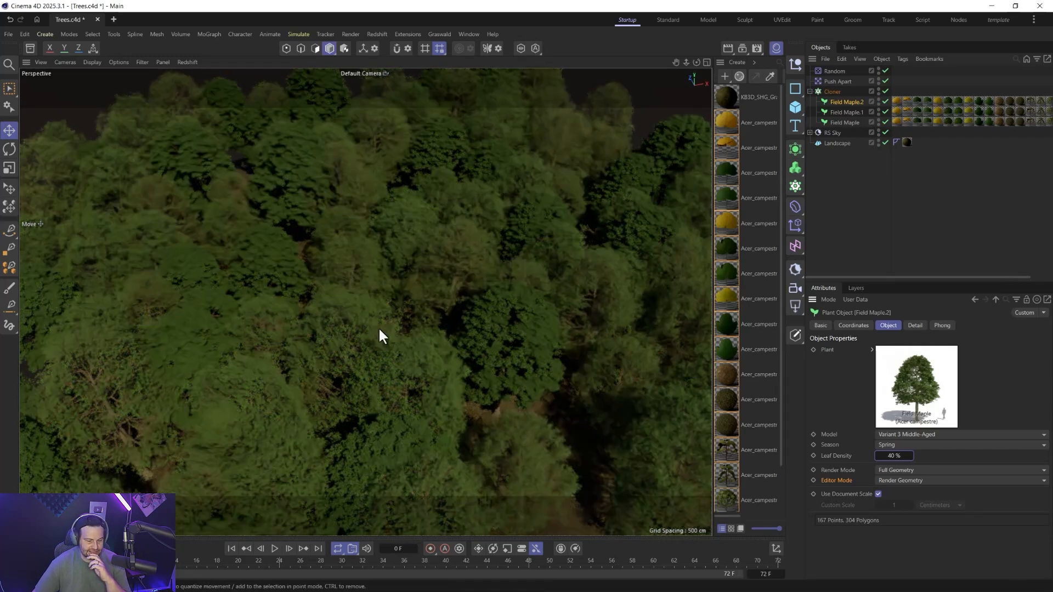
pyautogui.click(845, 102)
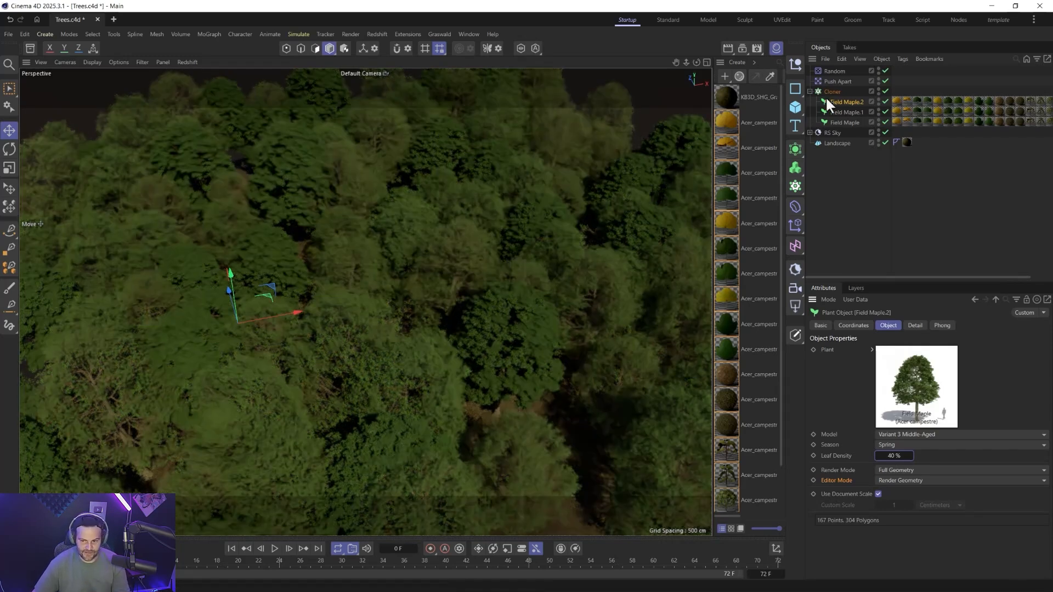
pyautogui.moveTo(423, 307)
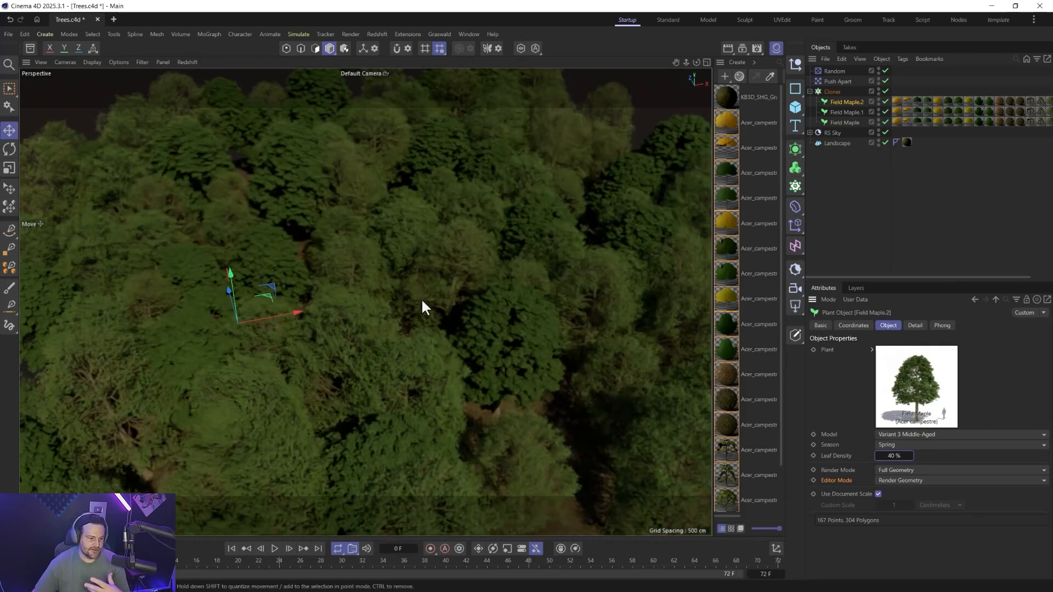
pyautogui.moveTo(414, 389)
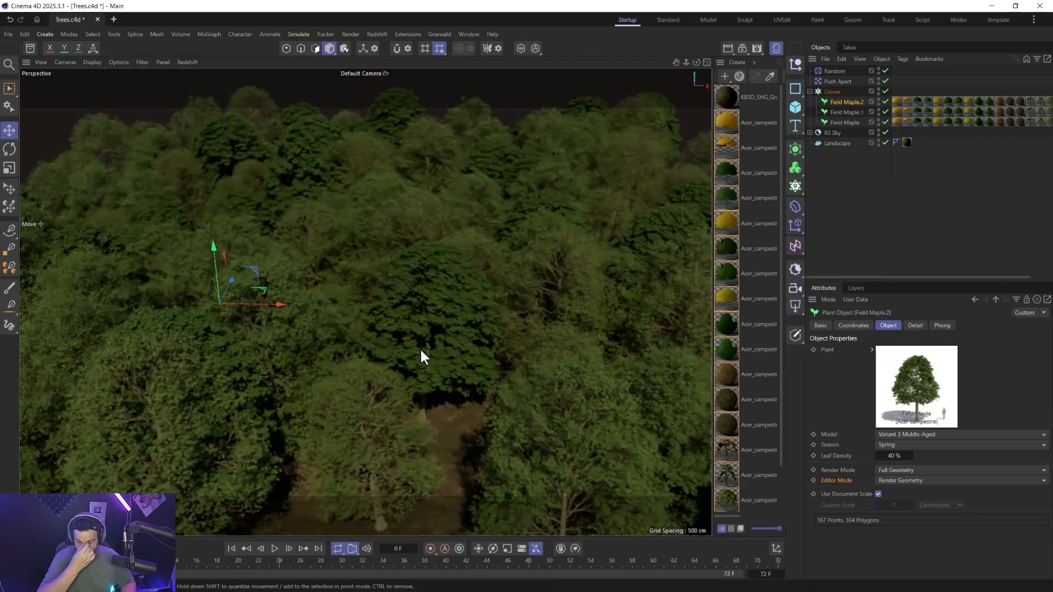
pyautogui.moveTo(849, 443)
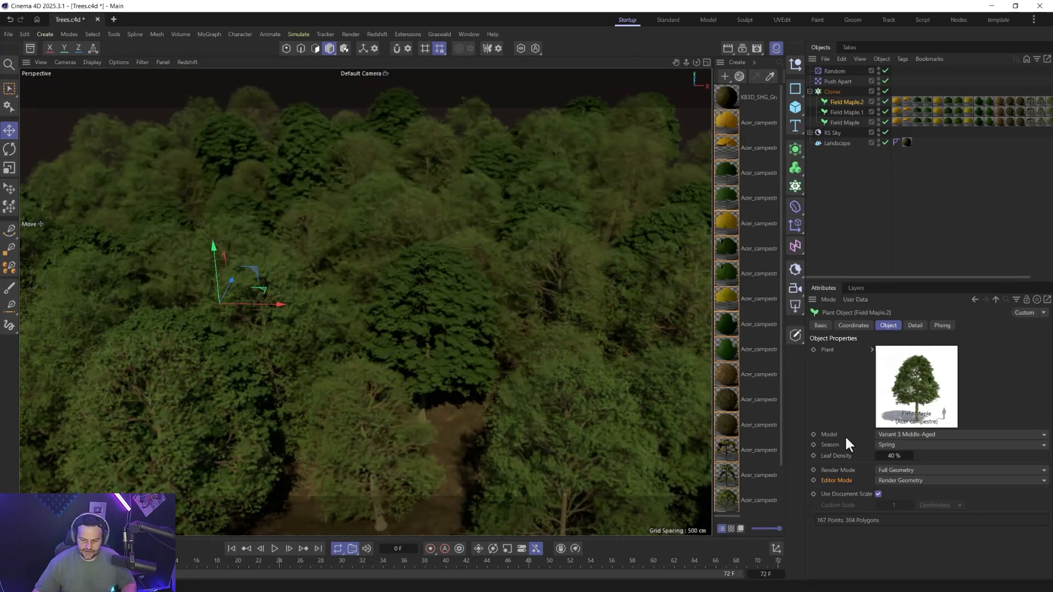
pyautogui.moveTo(879, 334)
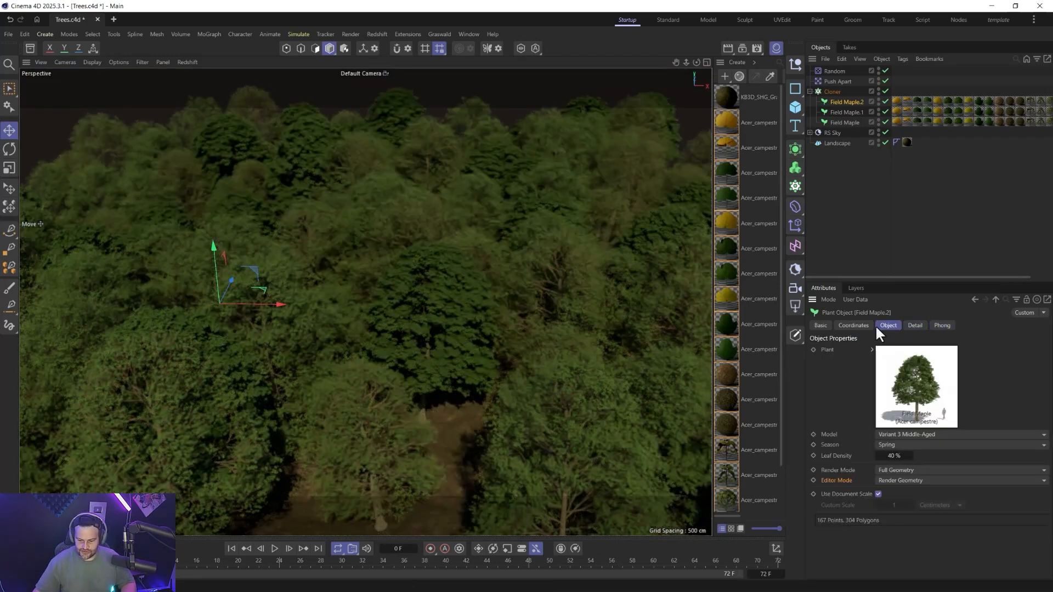